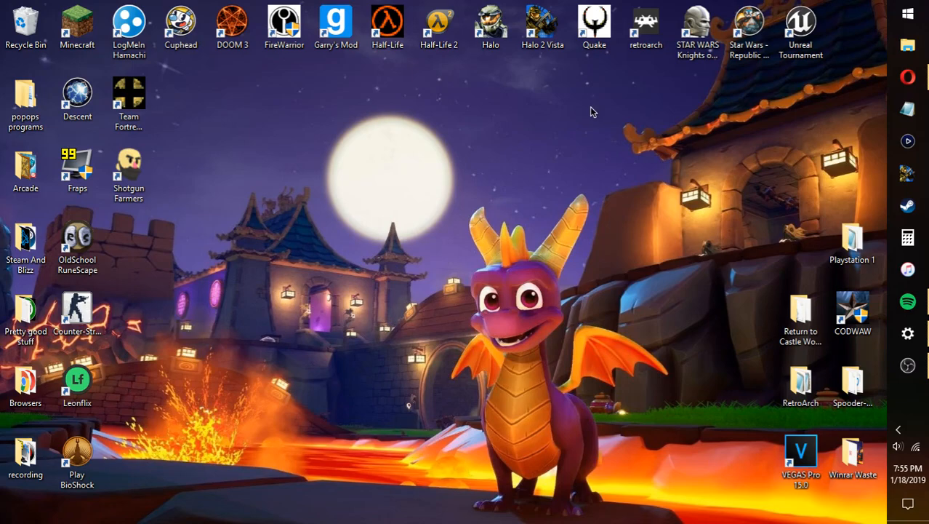
{"action": "mouse_move", "coordinate": [656, 105]}
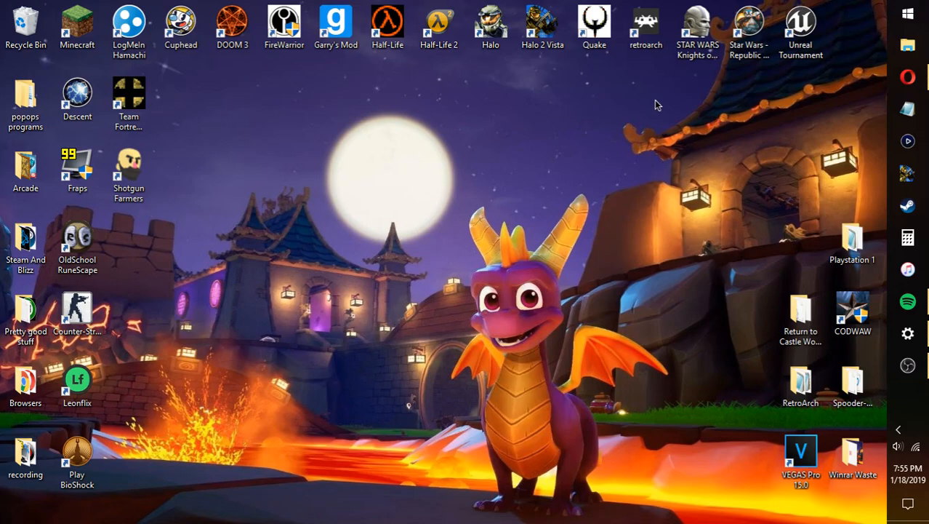
{"action": "mouse_move", "coordinate": [710, 88]}
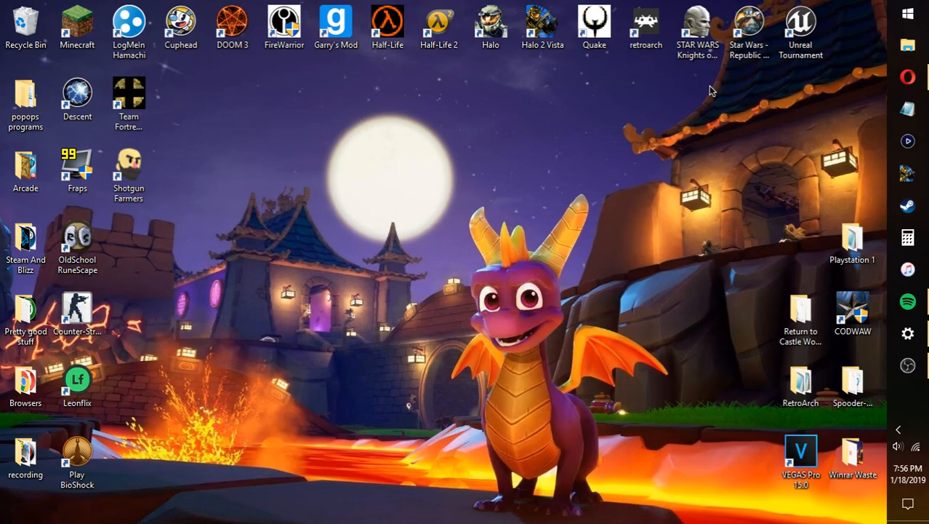
{"action": "mouse_move", "coordinate": [774, 201]}
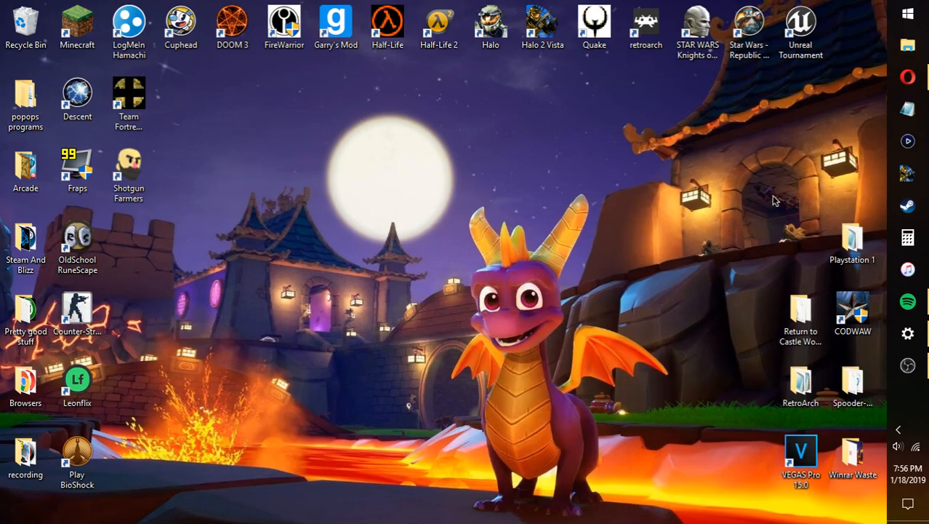
{"action": "mouse_move", "coordinate": [701, 209]}
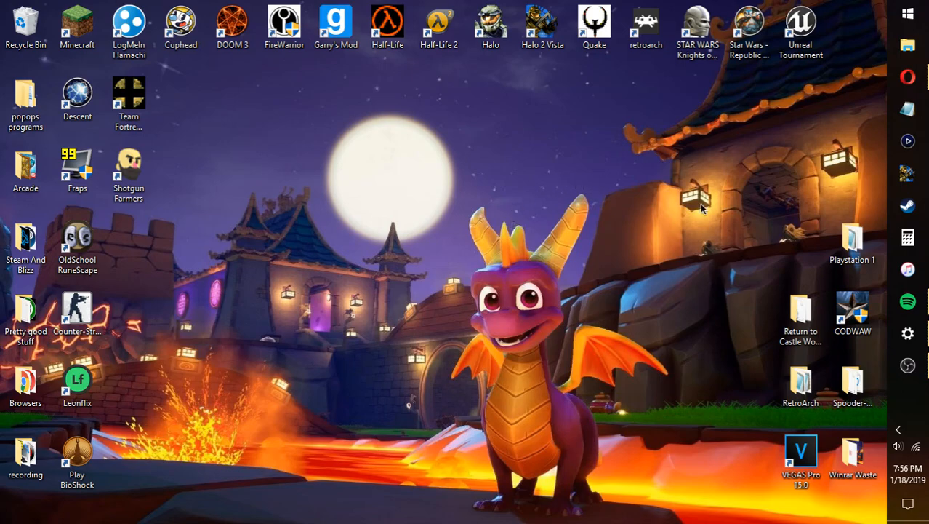
{"action": "mouse_move", "coordinate": [598, 130]}
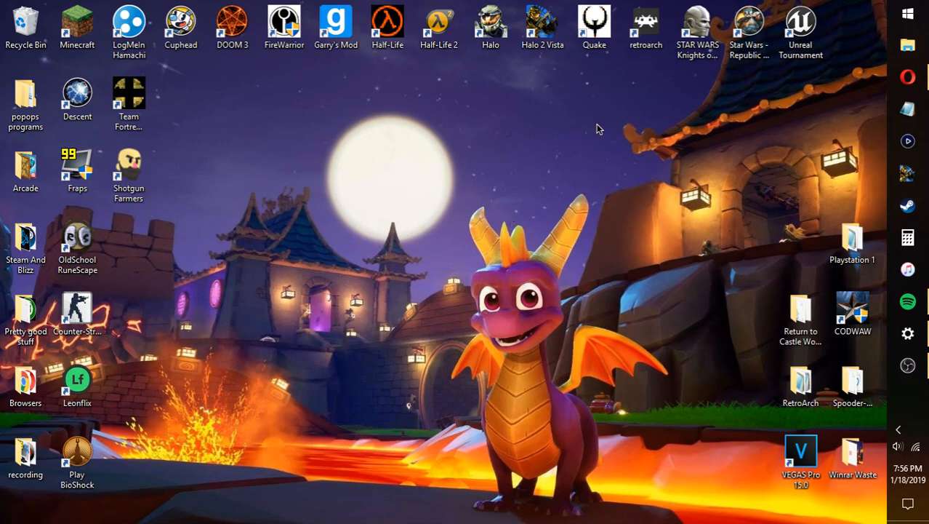
Browse the Playstation 1 folder's bios and isos subfolders and the ePSXe application.
{"action": "left_click", "coordinate": [852, 244]}
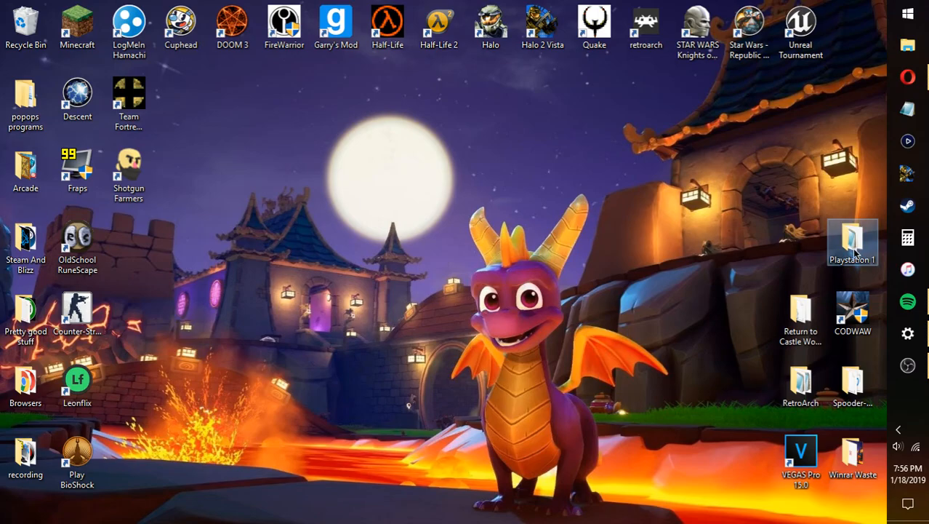
{"action": "double_click", "coordinate": [853, 245]}
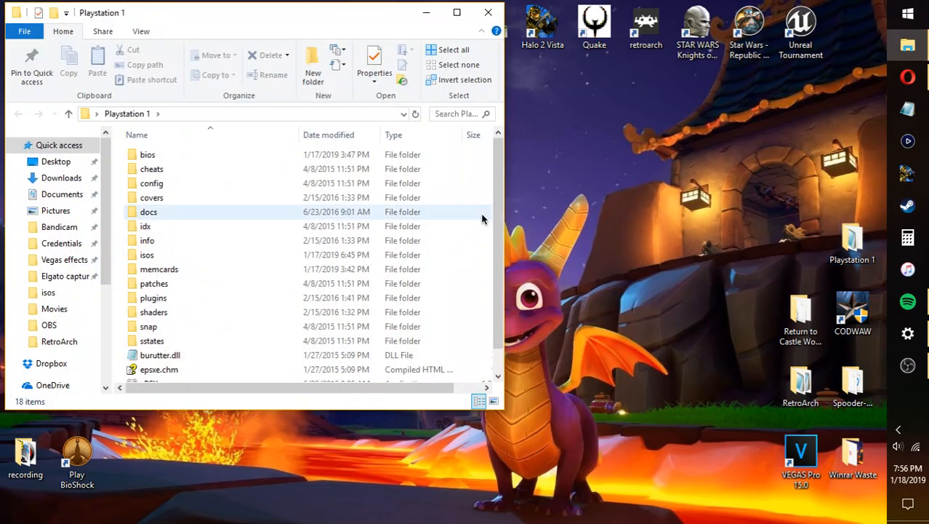
{"action": "scroll", "scroll_direction": "down", "scroll_amount": 3}
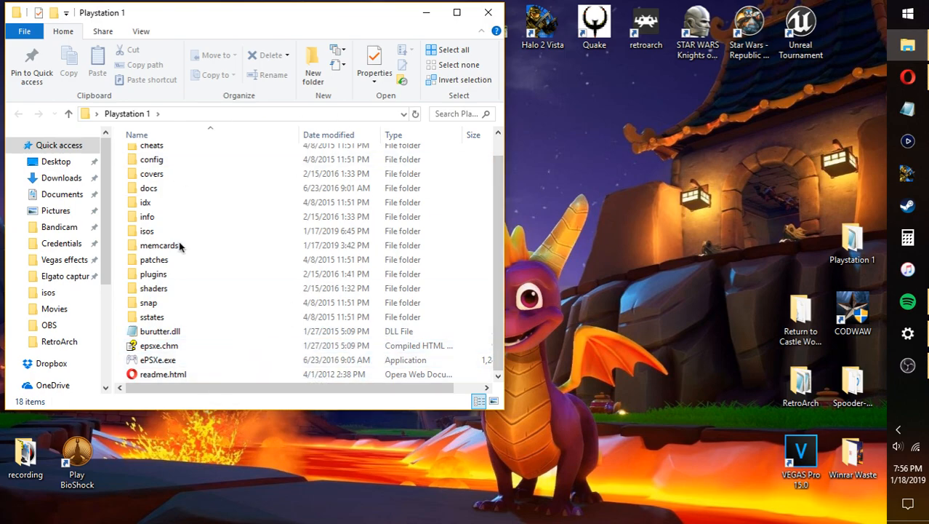
{"action": "left_click", "coordinate": [147, 229]}
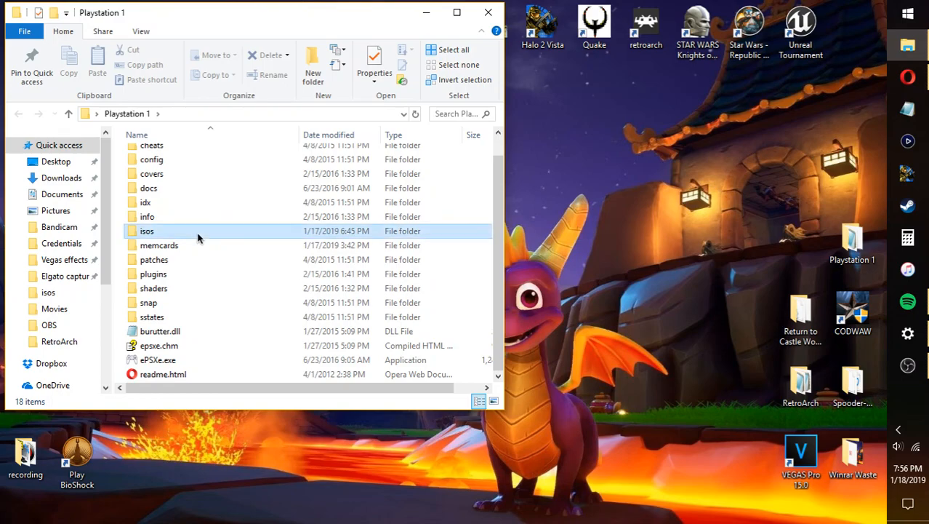
{"action": "double_click", "coordinate": [146, 230]}
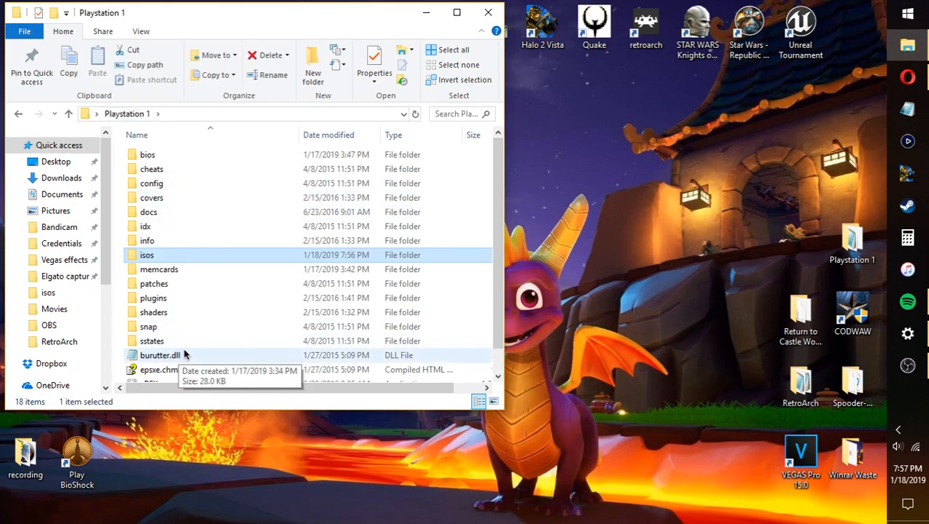
{"action": "scroll", "scroll_direction": "down", "scroll_amount": 3}
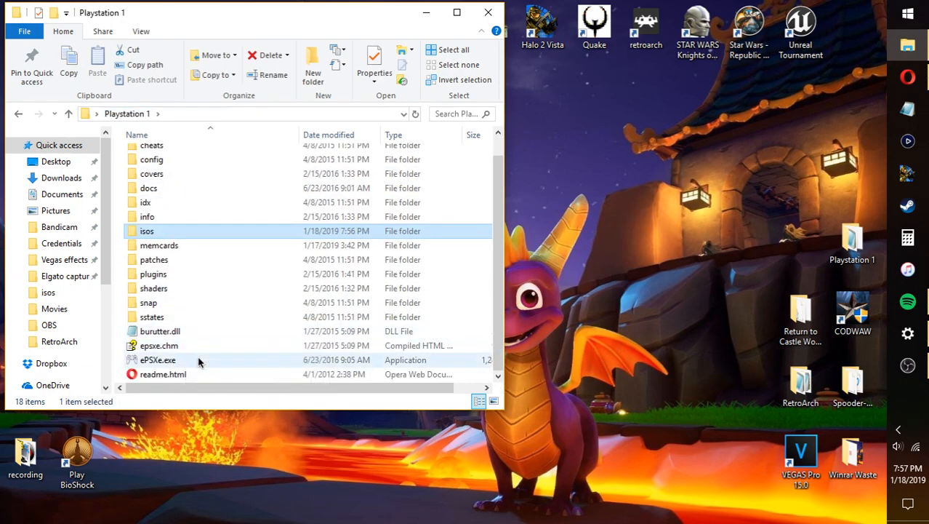
Launch ePSXe.exe and drag its window toward the screen centre.
{"action": "double_click", "coordinate": [150, 361]}
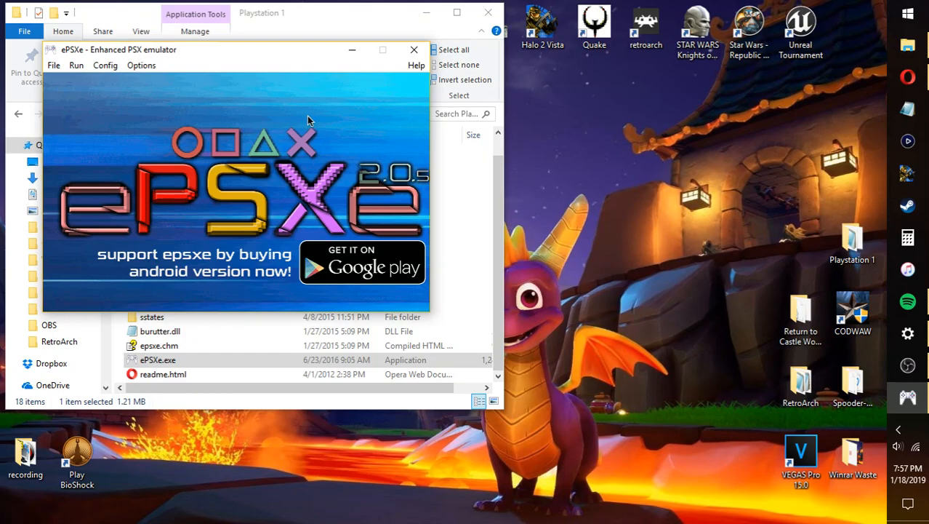
{"action": "mouse_move", "coordinate": [300, 79]}
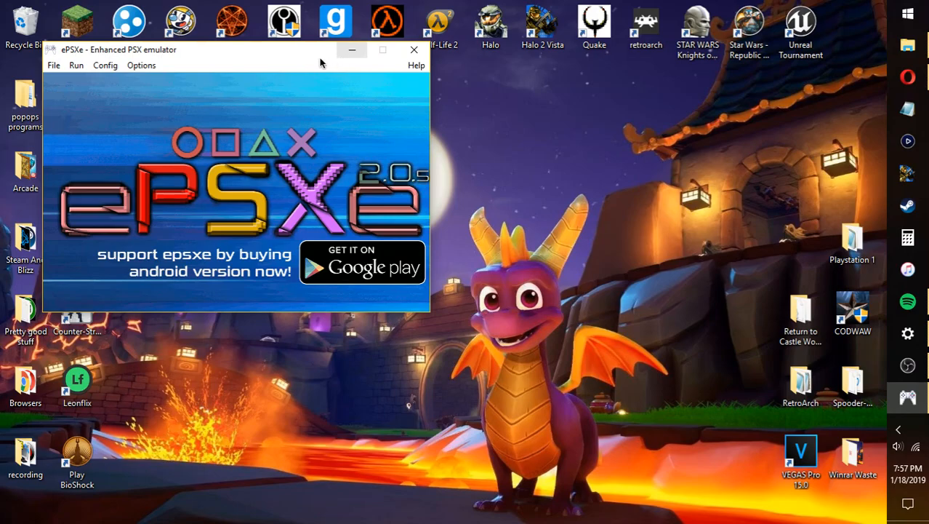
{"action": "left_click_drag", "start_coordinate": [236, 49], "coordinate": [386, 88]}
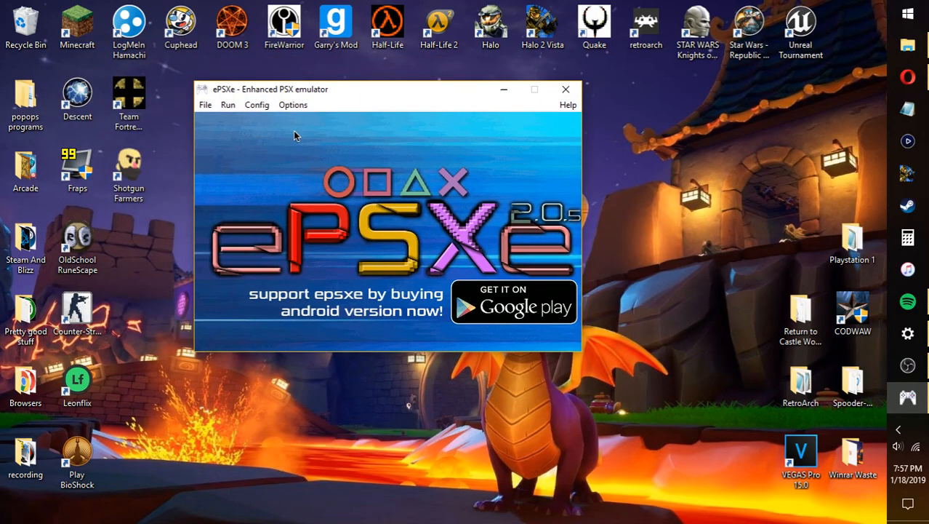
{"action": "mouse_move", "coordinate": [384, 202]}
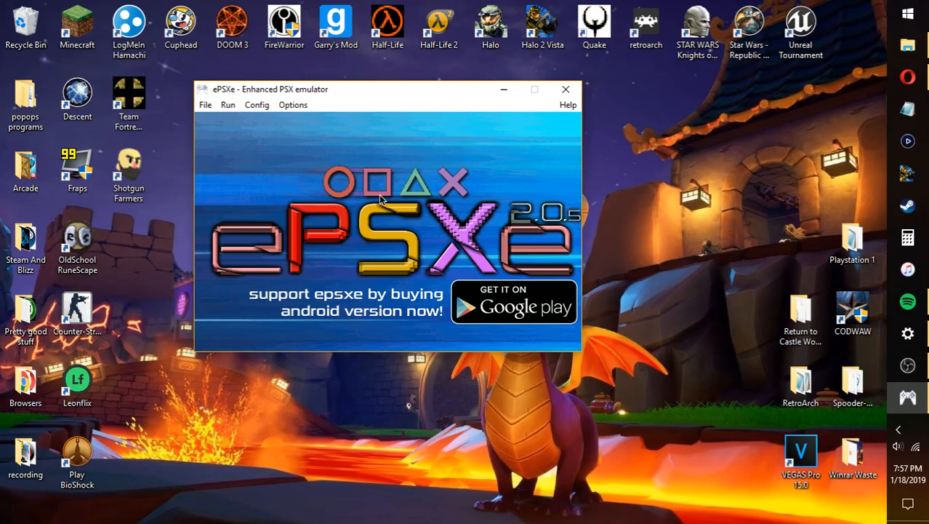
{"action": "mouse_move", "coordinate": [291, 148]}
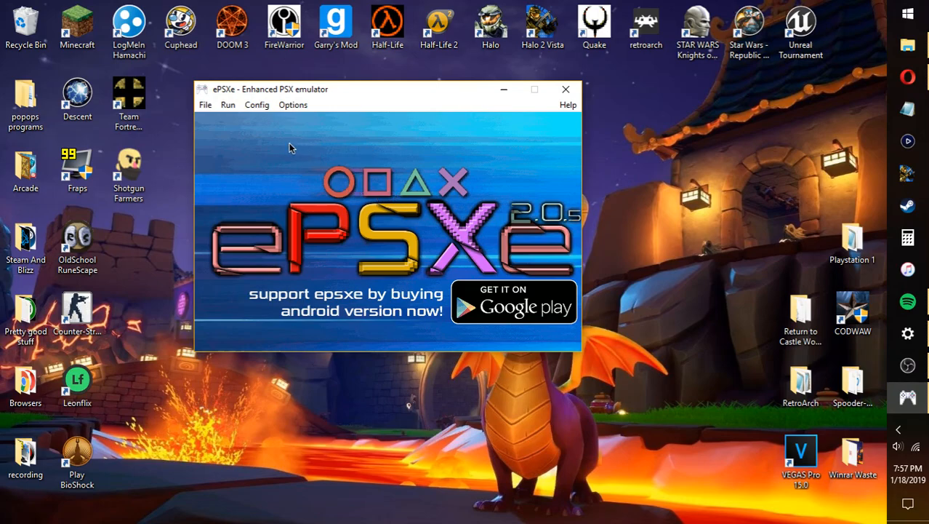
{"action": "mouse_move", "coordinate": [263, 111]}
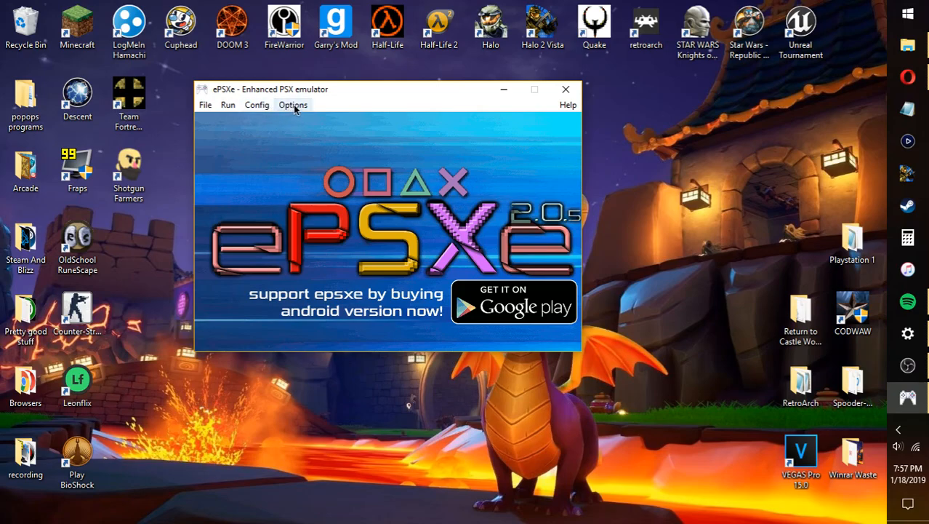
{"action": "mouse_move", "coordinate": [268, 109]}
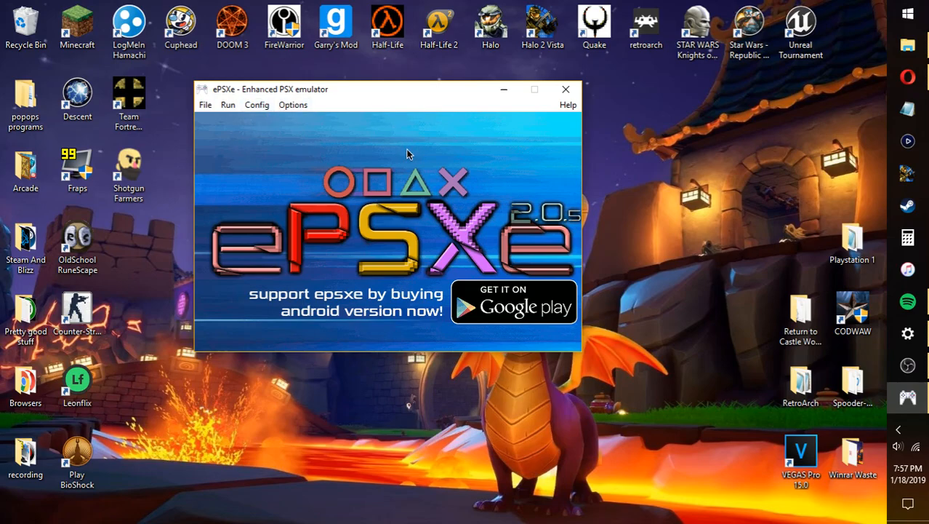
Run Config > Wizard Guide and select the scph1001 - US (Recommended) BIOS.
{"action": "left_click", "coordinate": [256, 105]}
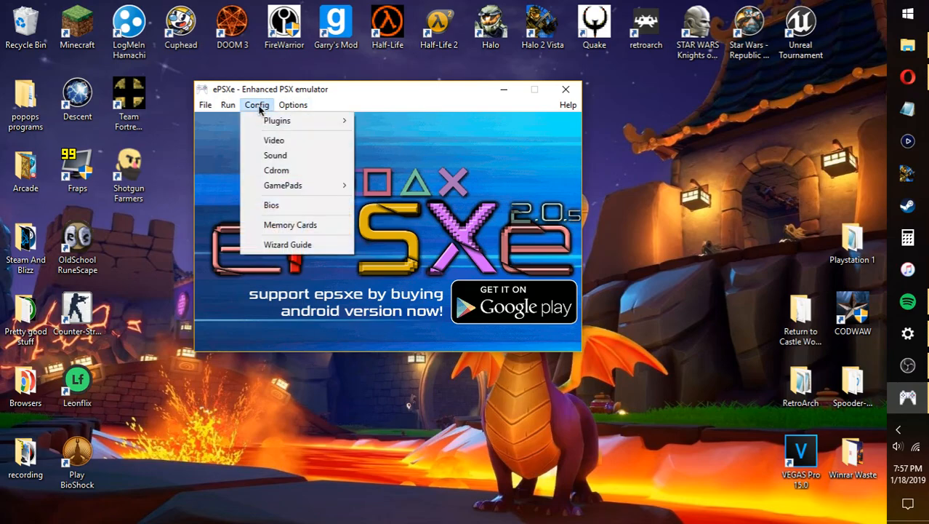
{"action": "mouse_move", "coordinate": [278, 119]}
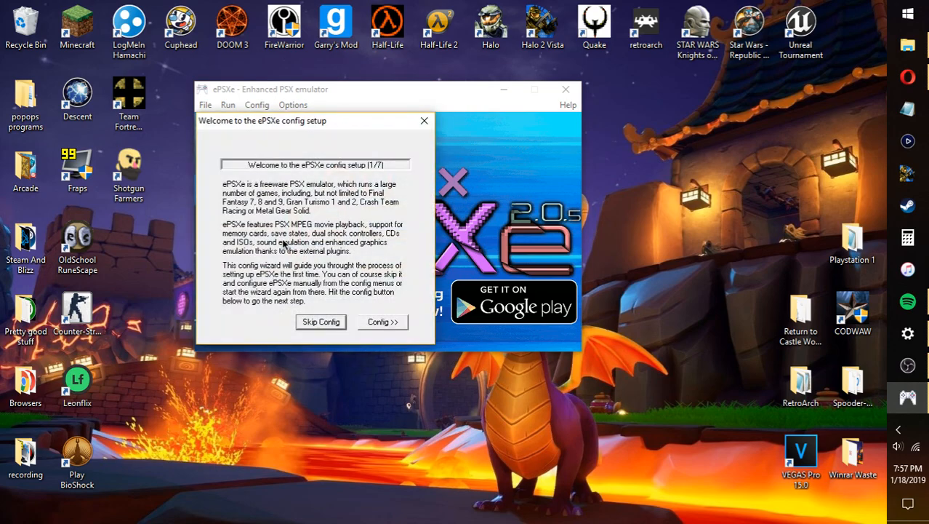
{"action": "mouse_move", "coordinate": [317, 235]}
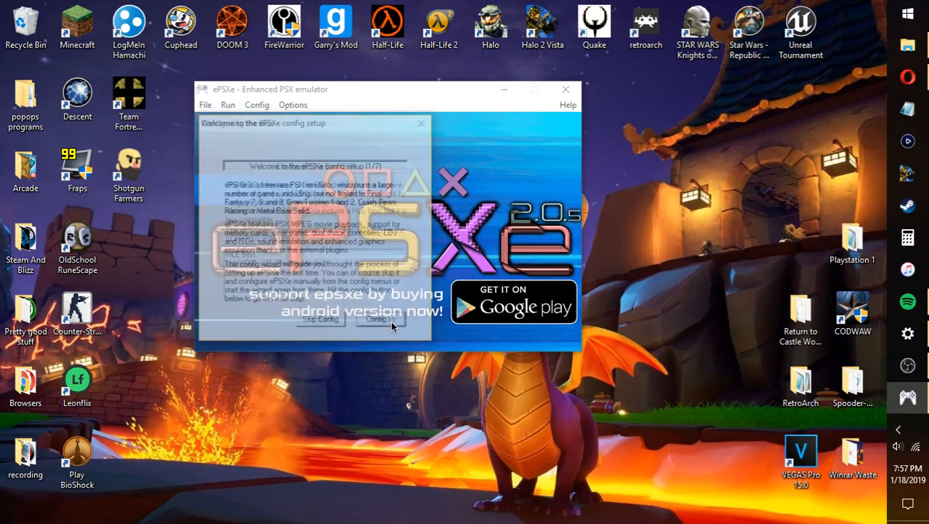
{"action": "left_click", "coordinate": [387, 324]}
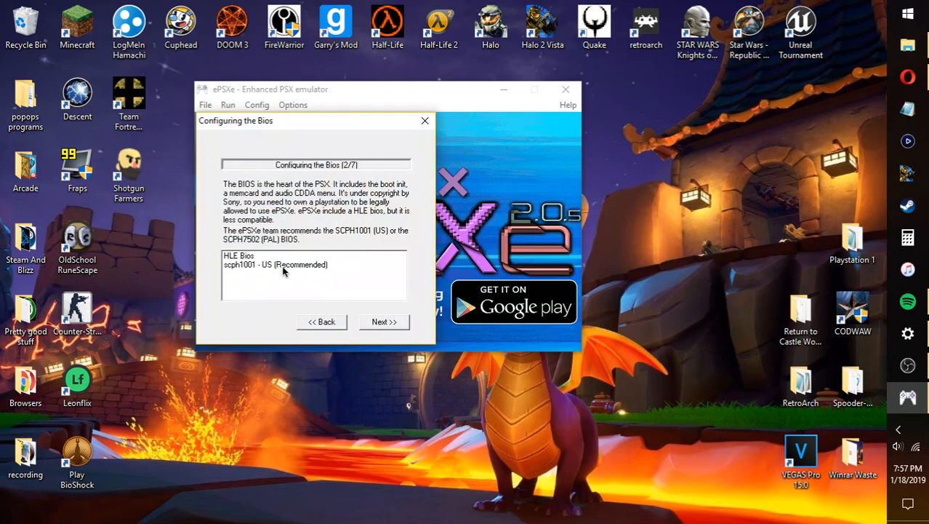
{"action": "left_click", "coordinate": [283, 265]}
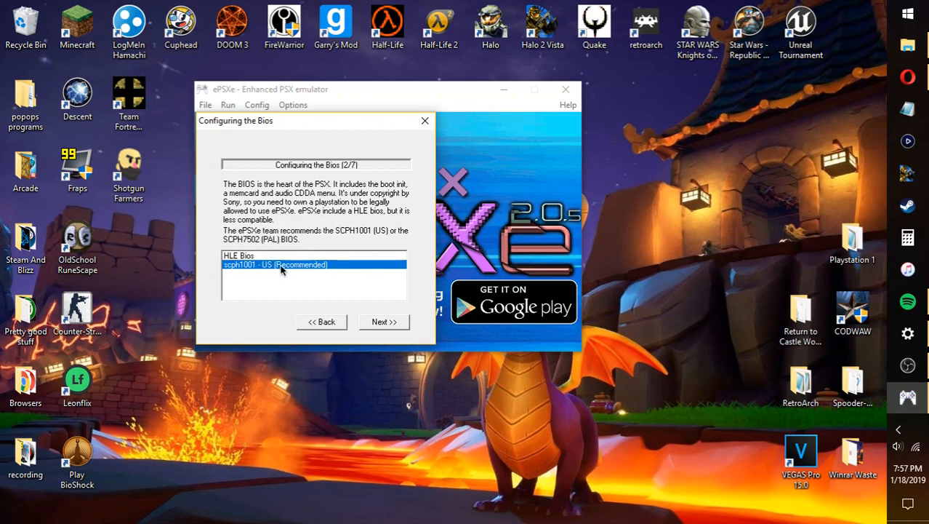
{"action": "mouse_move", "coordinate": [235, 282]}
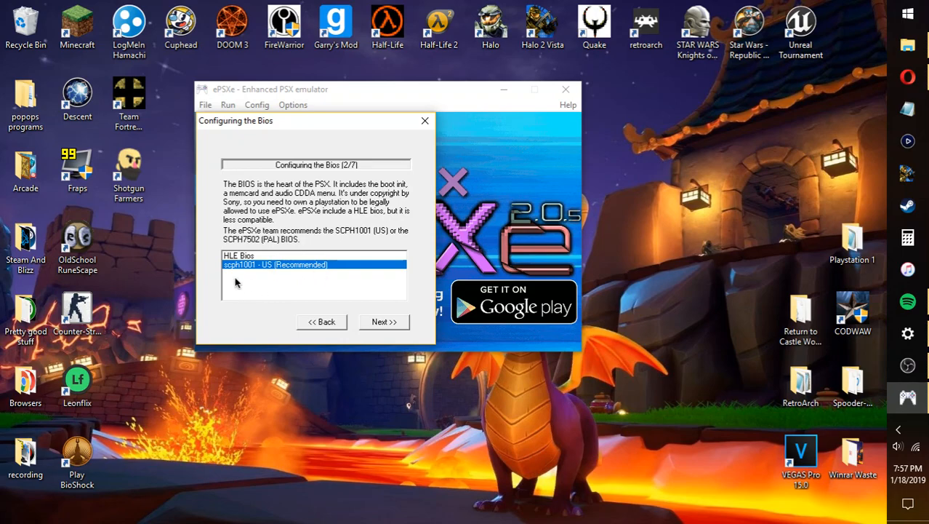
{"action": "mouse_move", "coordinate": [245, 274]}
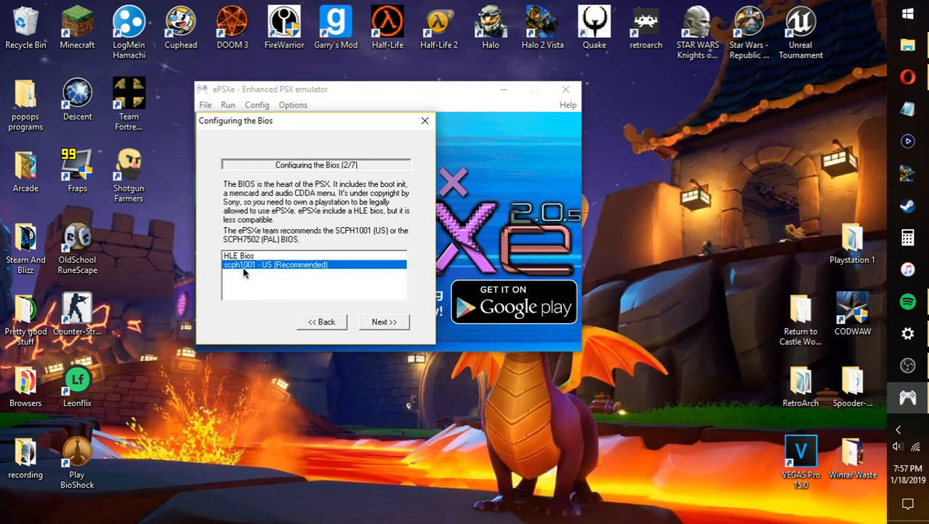
{"action": "mouse_move", "coordinate": [268, 271]}
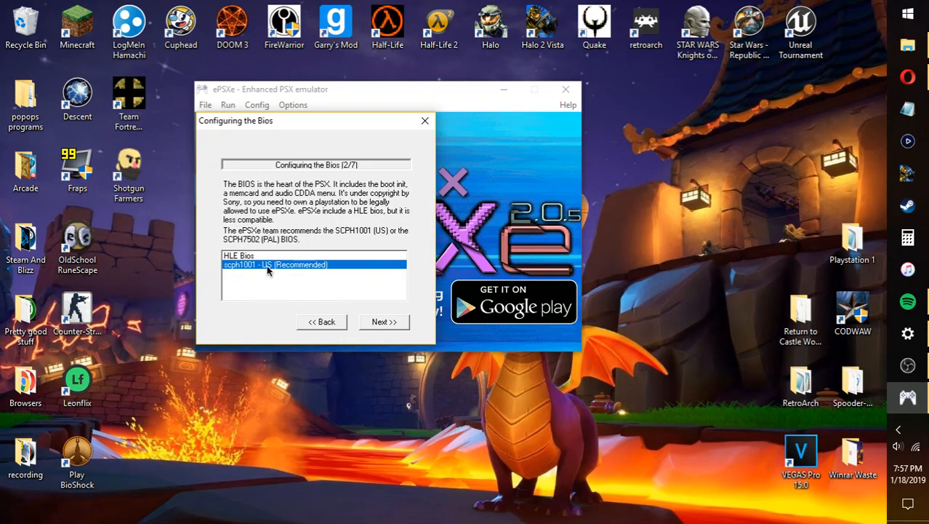
{"action": "mouse_move", "coordinate": [396, 322]}
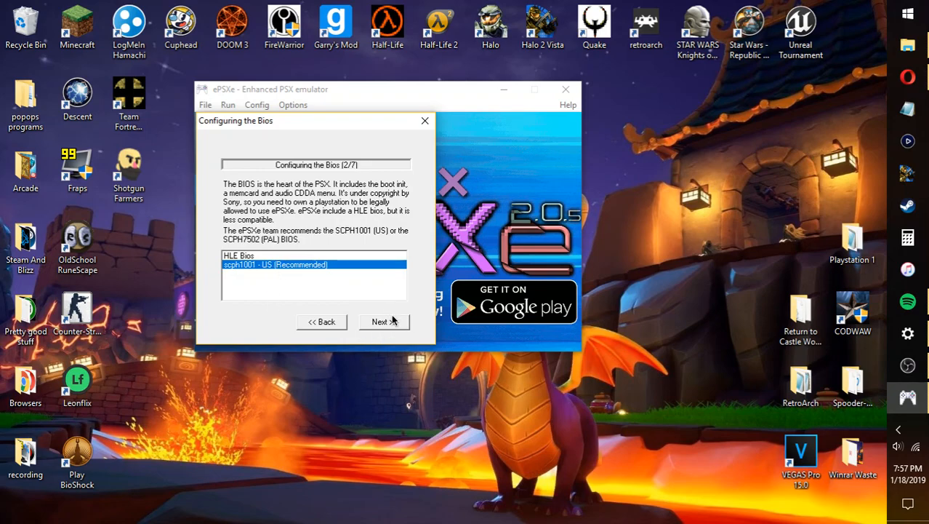
{"action": "mouse_move", "coordinate": [435, 342]}
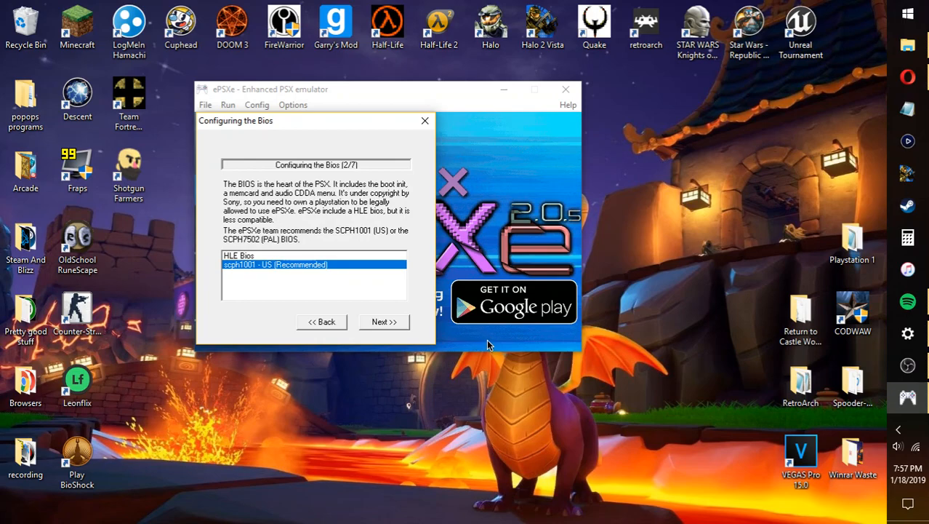
{"action": "mouse_move", "coordinate": [358, 256]}
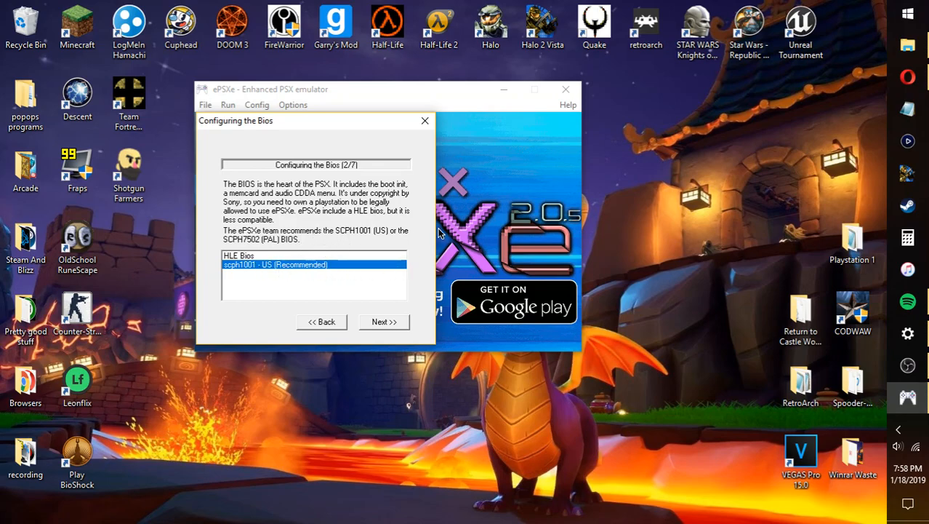
{"action": "mouse_move", "coordinate": [375, 235]}
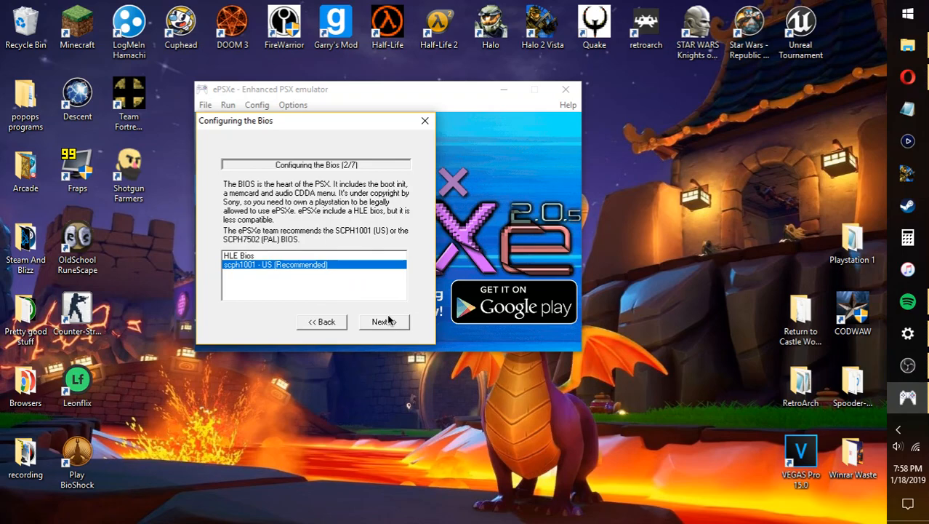
{"action": "mouse_move", "coordinate": [247, 288]}
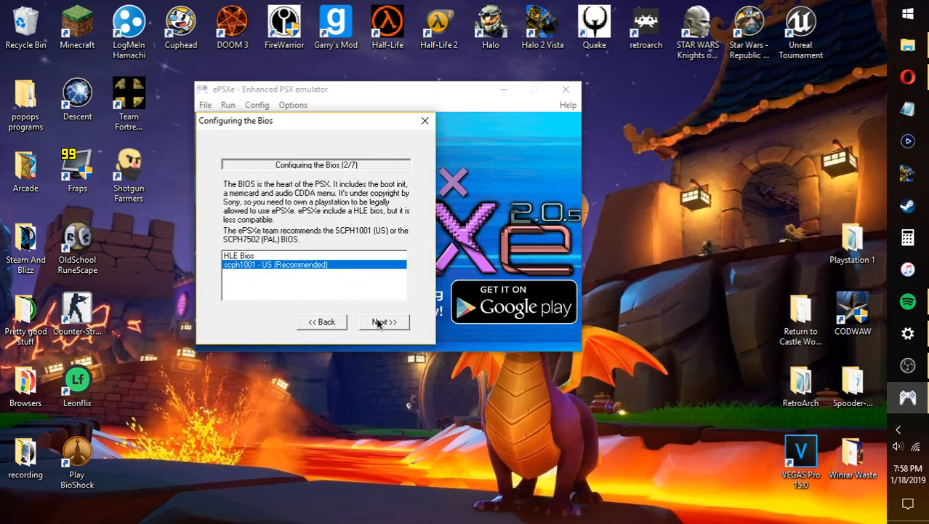
Reach the video step and keep Pete's OpenGL2 GPU core 2.0.0, repositioning the dialog.
{"action": "left_click", "coordinate": [384, 322]}
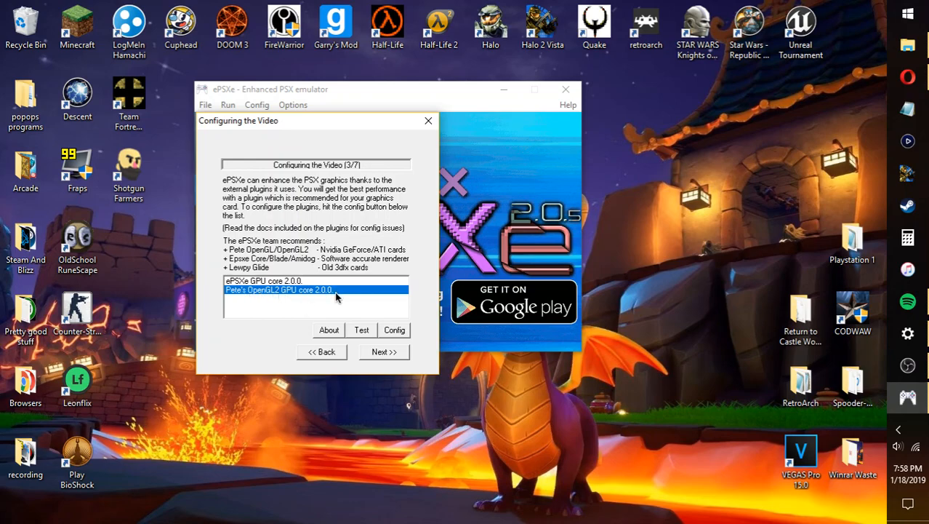
{"action": "mouse_move", "coordinate": [288, 304]}
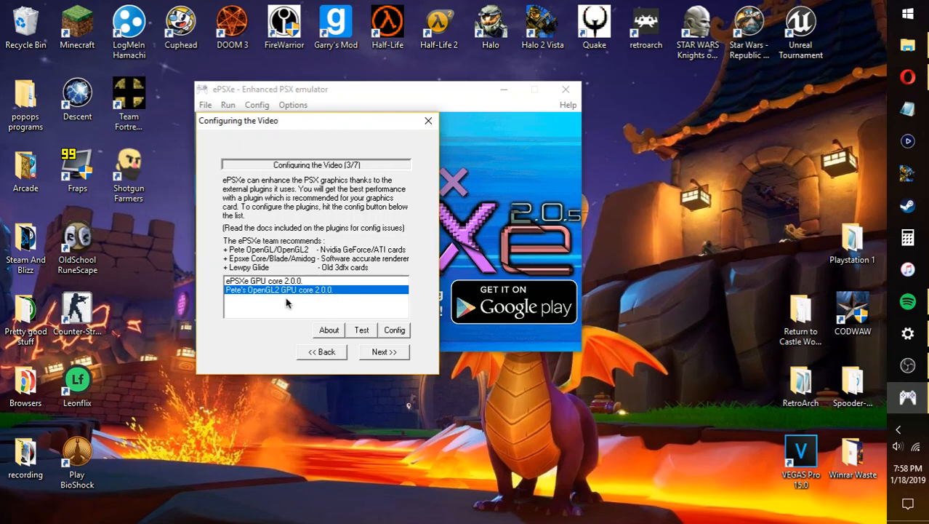
{"action": "left_click", "coordinate": [384, 352]}
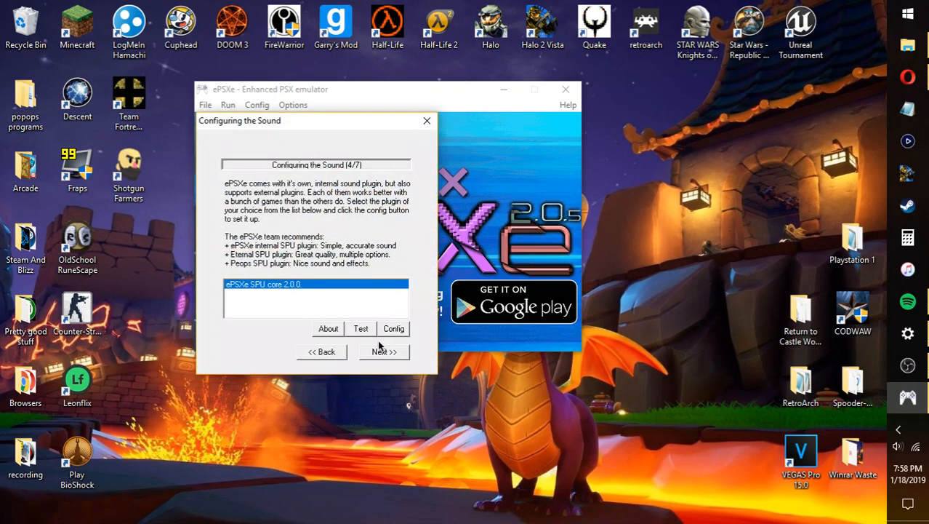
{"action": "left_click", "coordinate": [321, 352]}
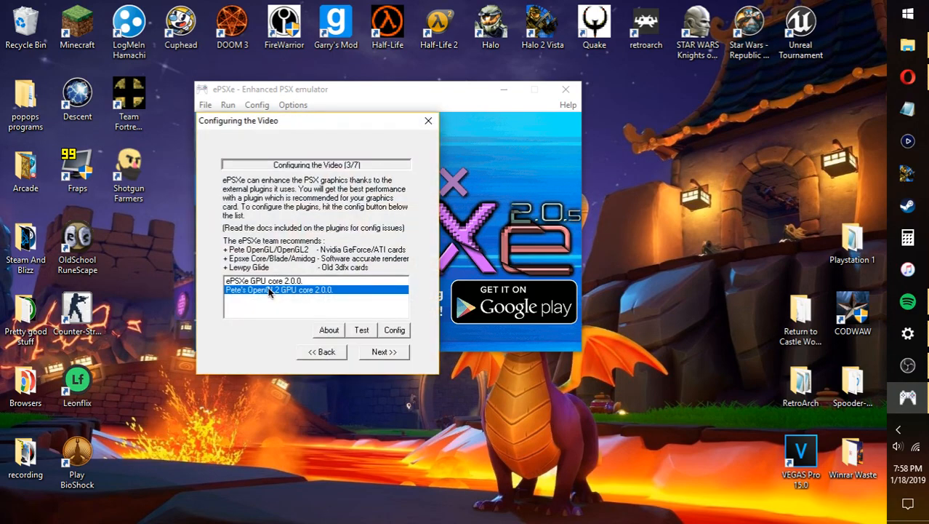
{"action": "mouse_move", "coordinate": [535, 177]}
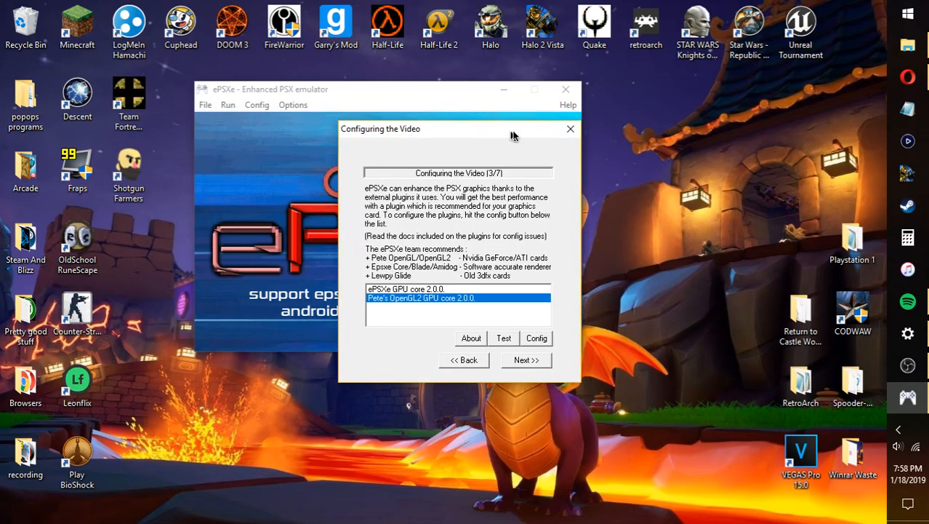
{"action": "left_click_drag", "start_coordinate": [457, 128], "coordinate": [637, 198]}
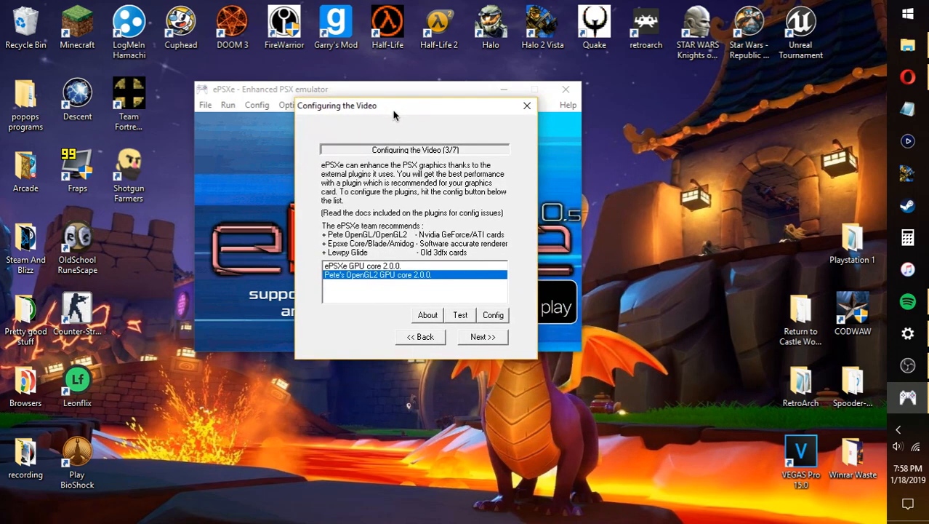
{"action": "left_click_drag", "start_coordinate": [393, 105], "coordinate": [375, 103]}
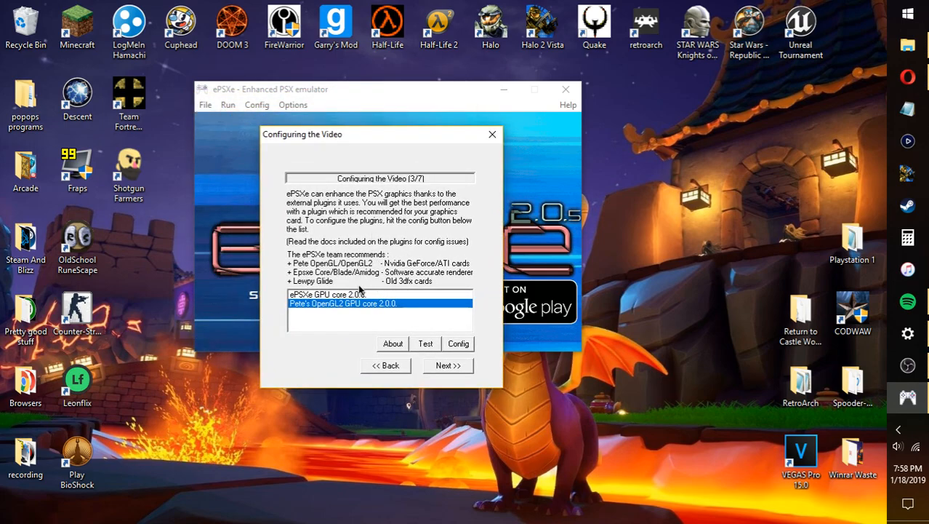
{"action": "mouse_move", "coordinate": [303, 279]}
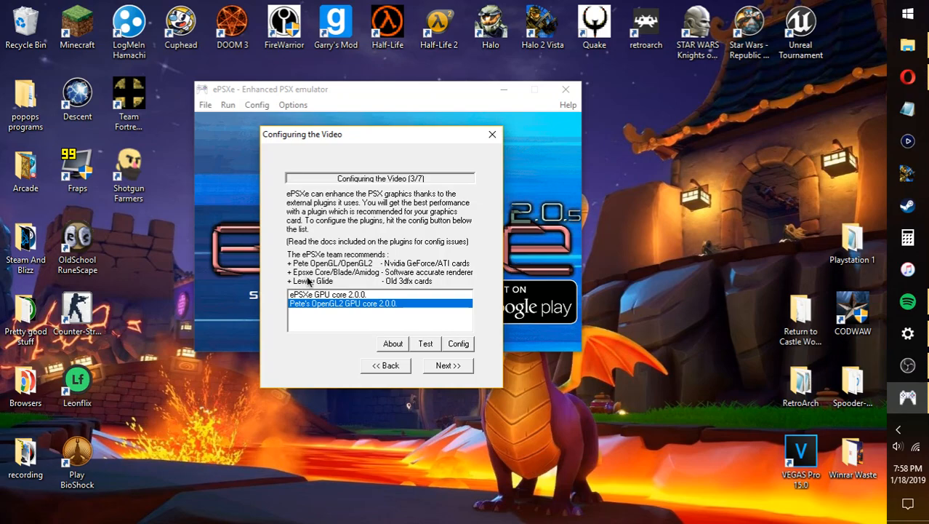
{"action": "mouse_move", "coordinate": [400, 271]}
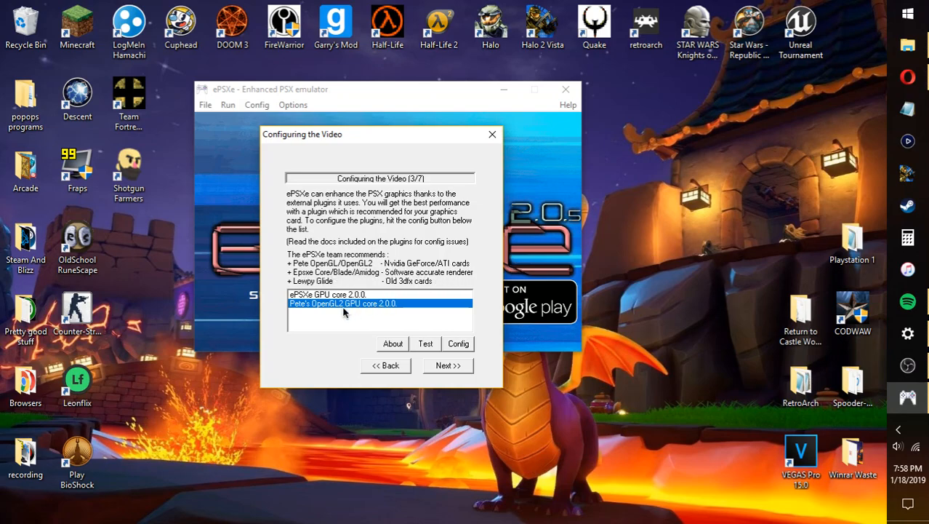
{"action": "mouse_move", "coordinate": [381, 317]}
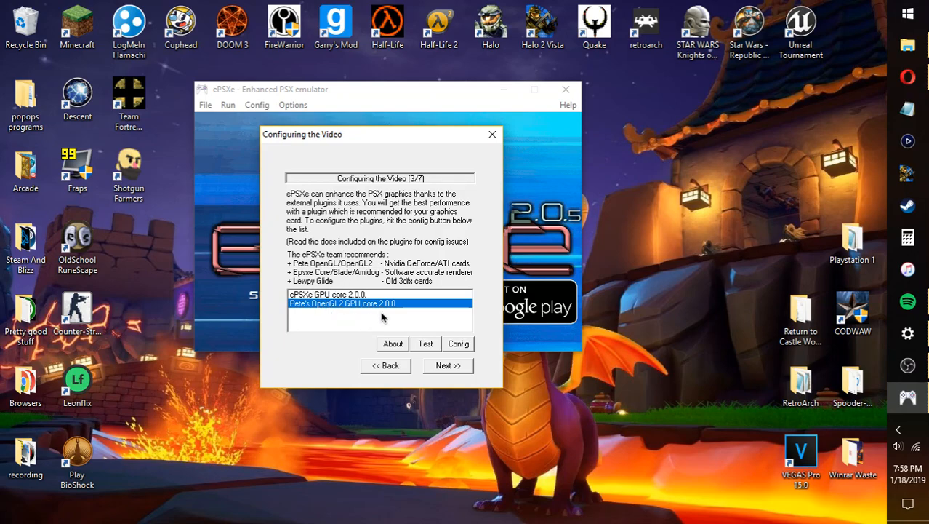
{"action": "mouse_move", "coordinate": [526, 259]}
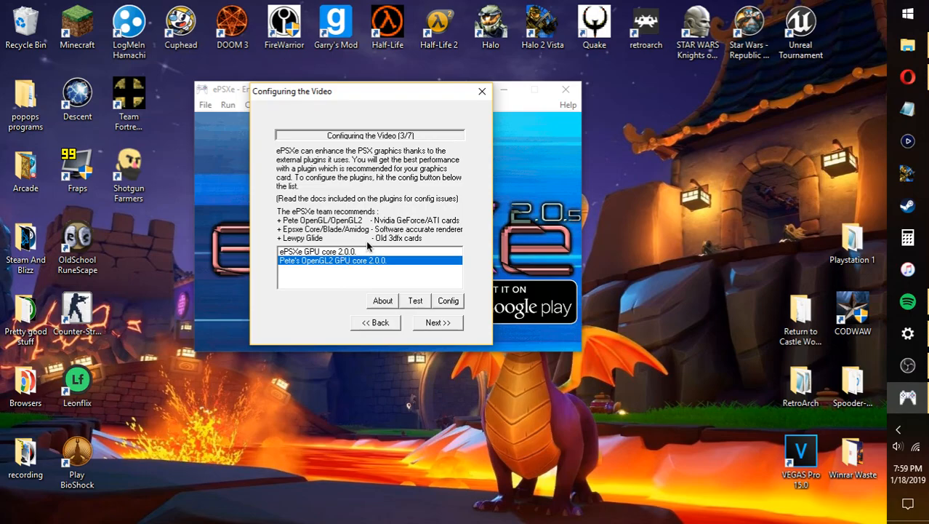
{"action": "mouse_move", "coordinate": [436, 316]}
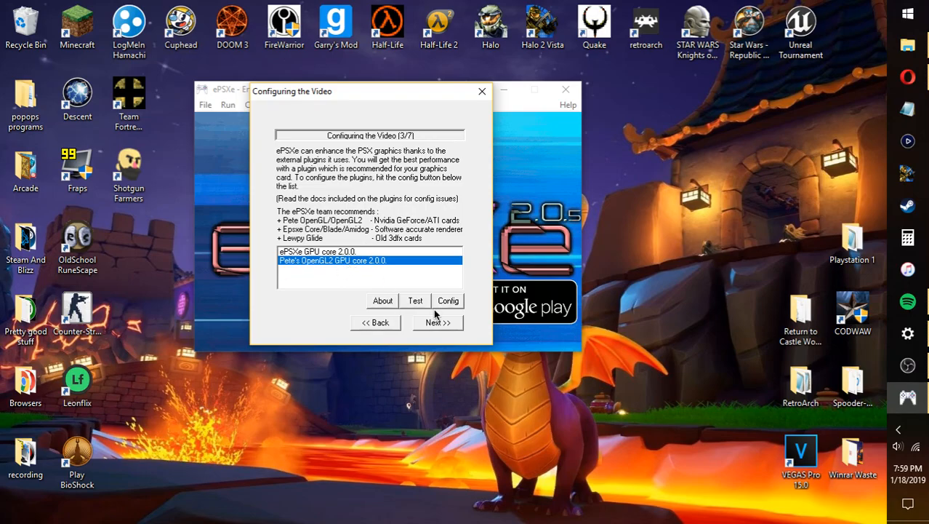
Accept ePSXe SPU core 2.0.0 for sound and advance to Configuring the Cdrom.
{"action": "left_click", "coordinate": [436, 322]}
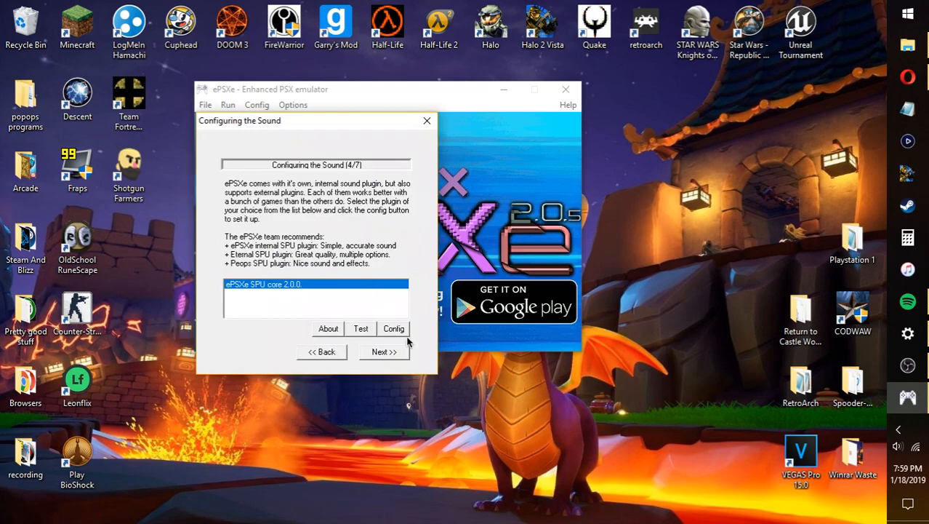
{"action": "left_click", "coordinate": [384, 351]}
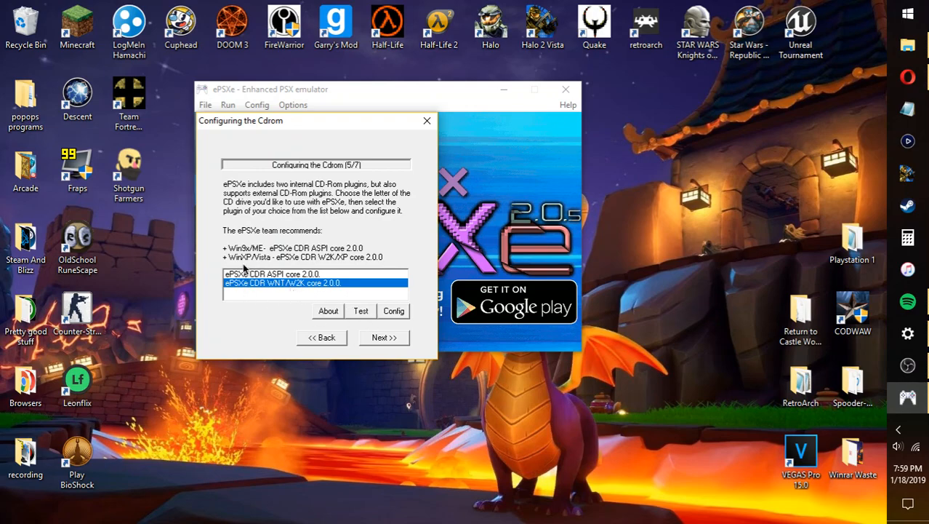
{"action": "mouse_move", "coordinate": [908, 239]}
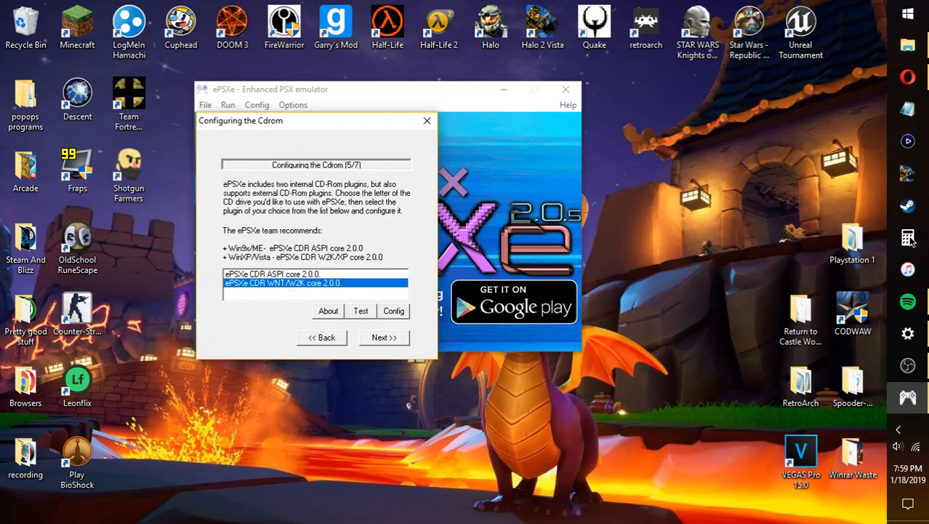
{"action": "mouse_move", "coordinate": [337, 300]}
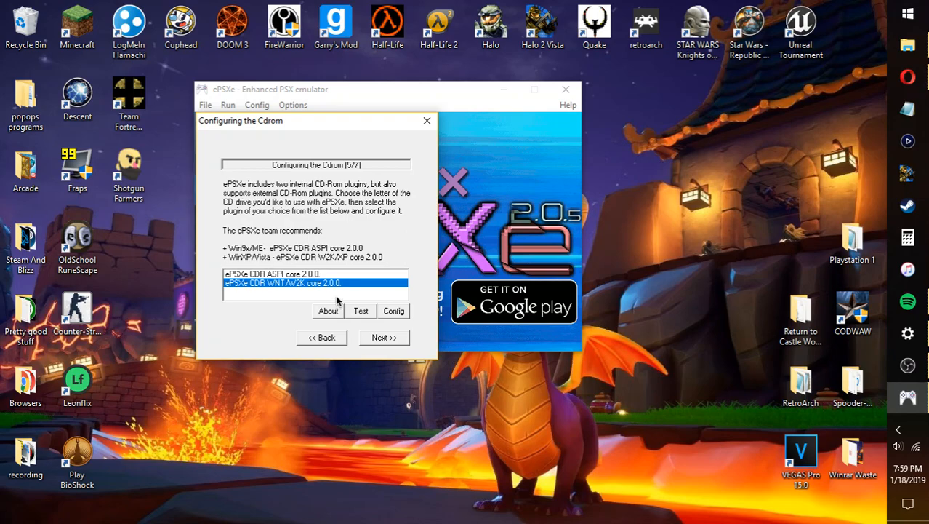
{"action": "mouse_move", "coordinate": [356, 128]}
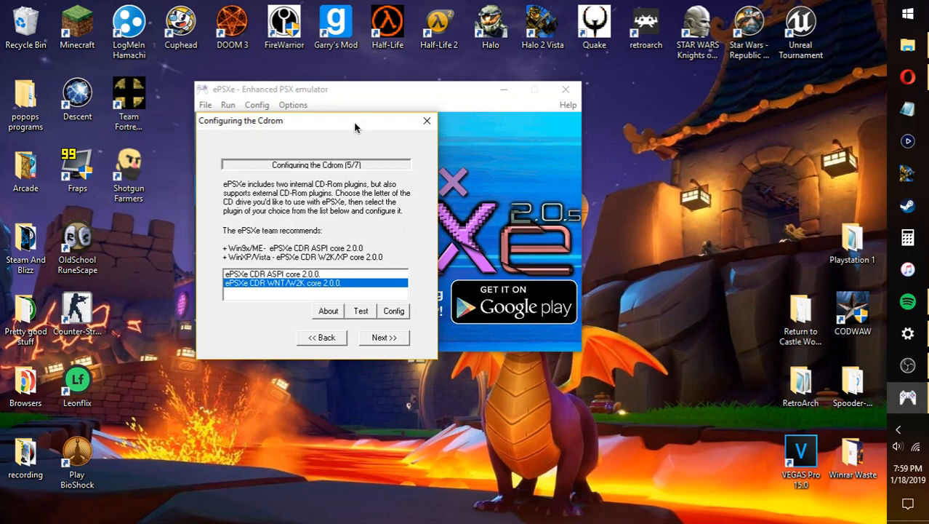
{"action": "mouse_move", "coordinate": [413, 201]}
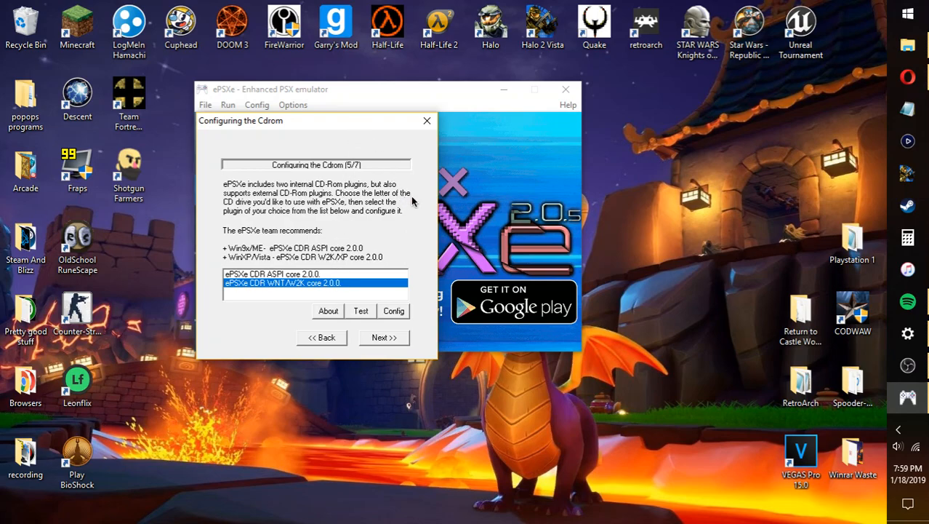
{"action": "mouse_move", "coordinate": [340, 325]}
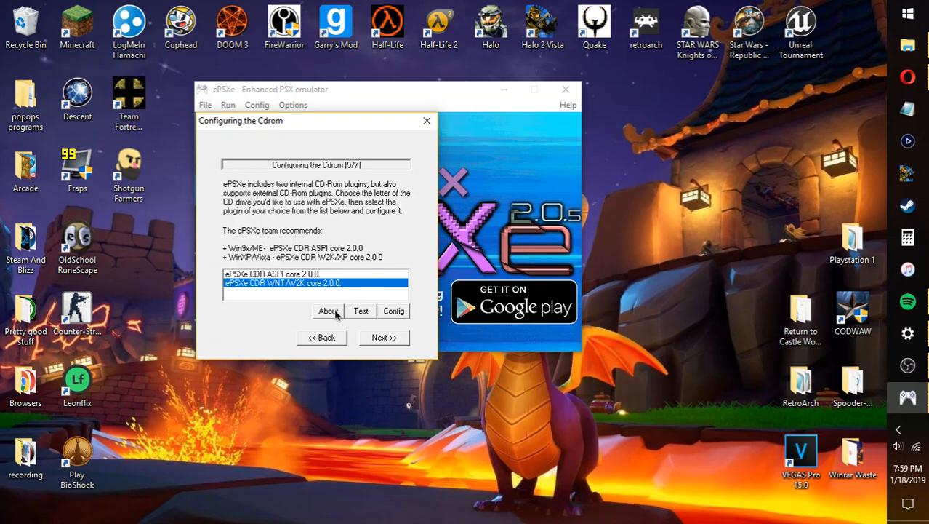
{"action": "mouse_move", "coordinate": [640, 276]}
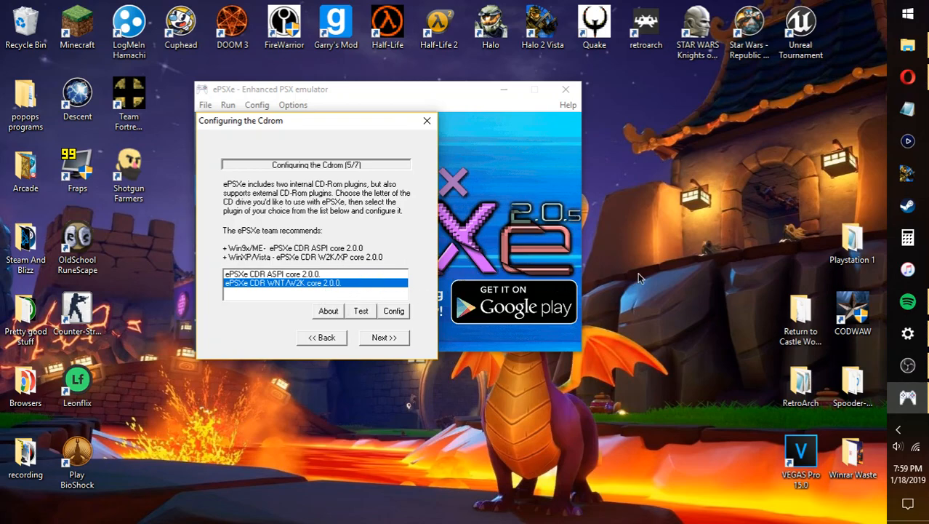
{"action": "mouse_move", "coordinate": [279, 275]}
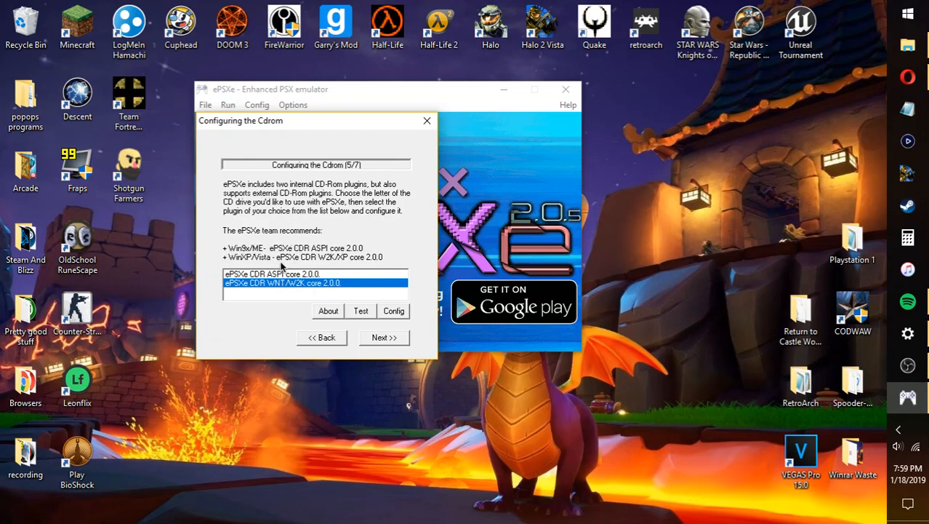
{"action": "mouse_move", "coordinate": [314, 250]}
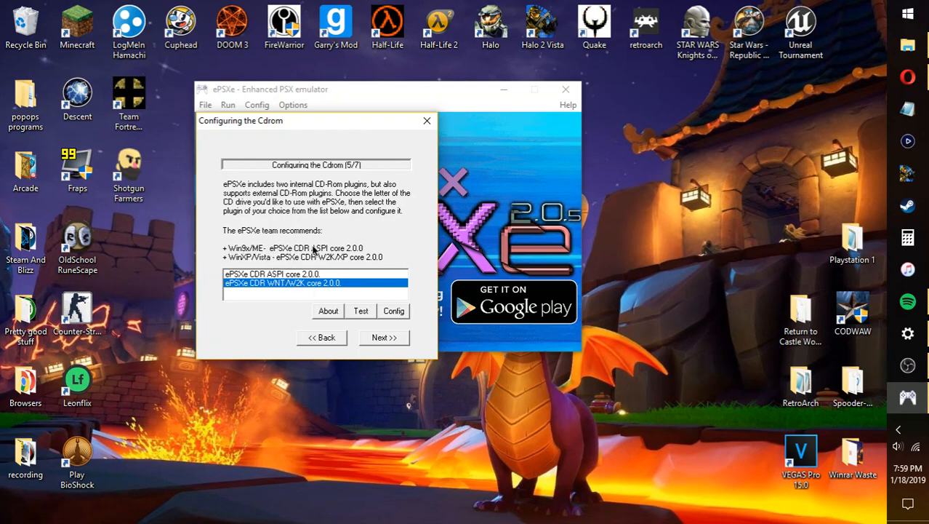
{"action": "mouse_move", "coordinate": [384, 346]}
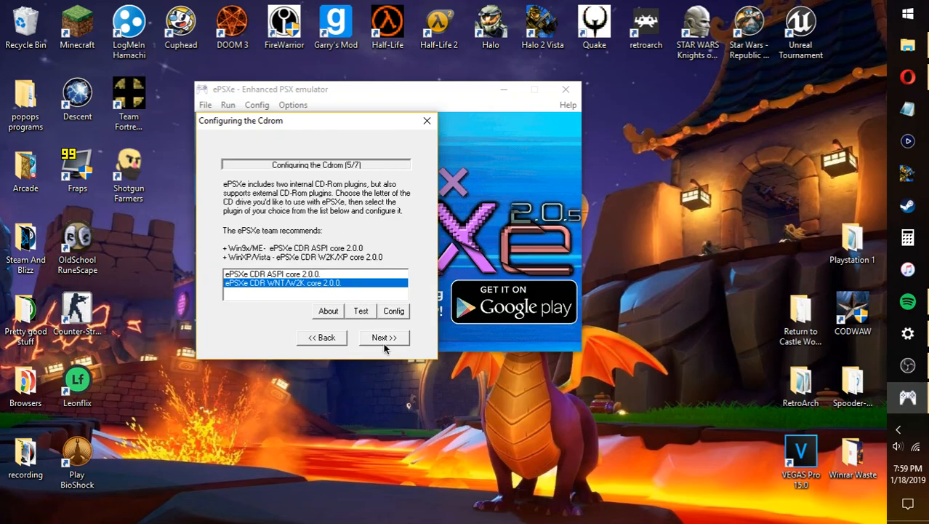
Keep the WNT/W2K CDR core, reach the pads step and open Controller 1's Config Gamepad.
{"action": "left_click", "coordinate": [384, 337]}
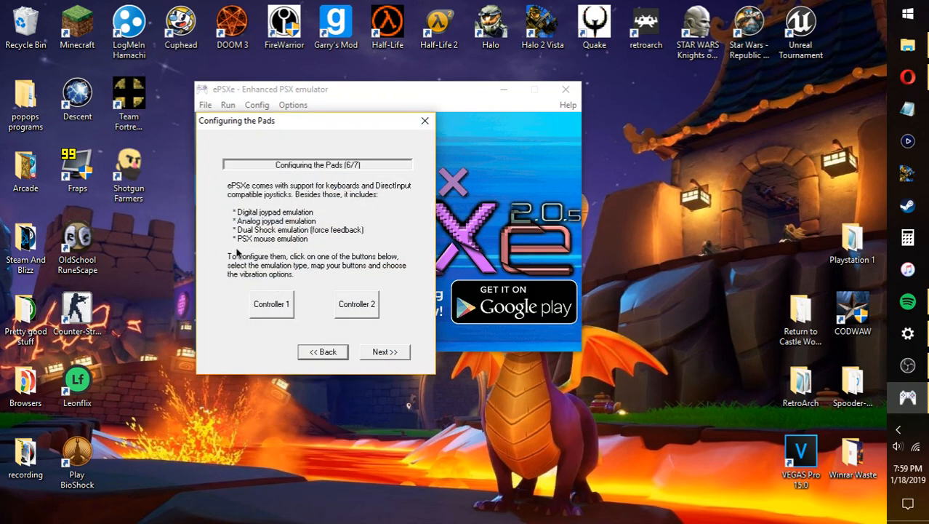
{"action": "left_click", "coordinate": [270, 304]}
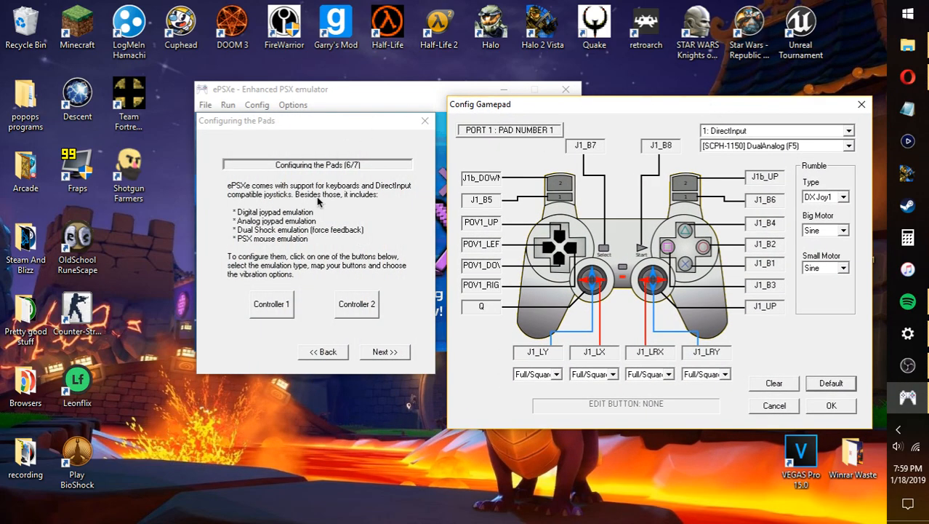
{"action": "mouse_move", "coordinate": [299, 121]}
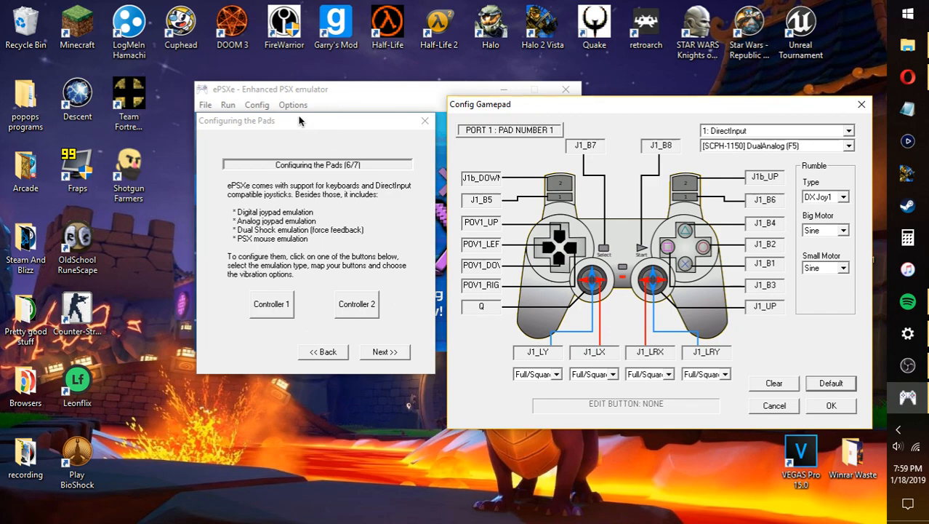
{"action": "mouse_move", "coordinate": [343, 218]}
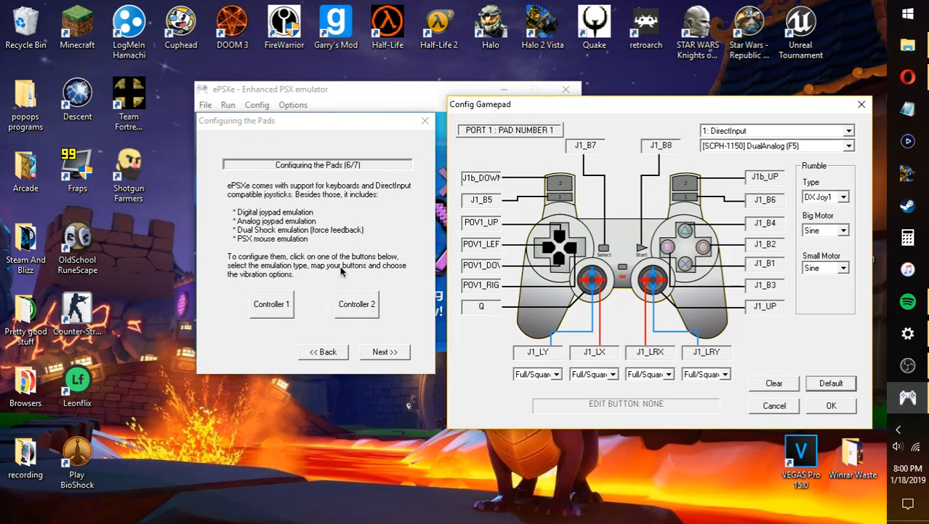
{"action": "mouse_move", "coordinate": [379, 299]}
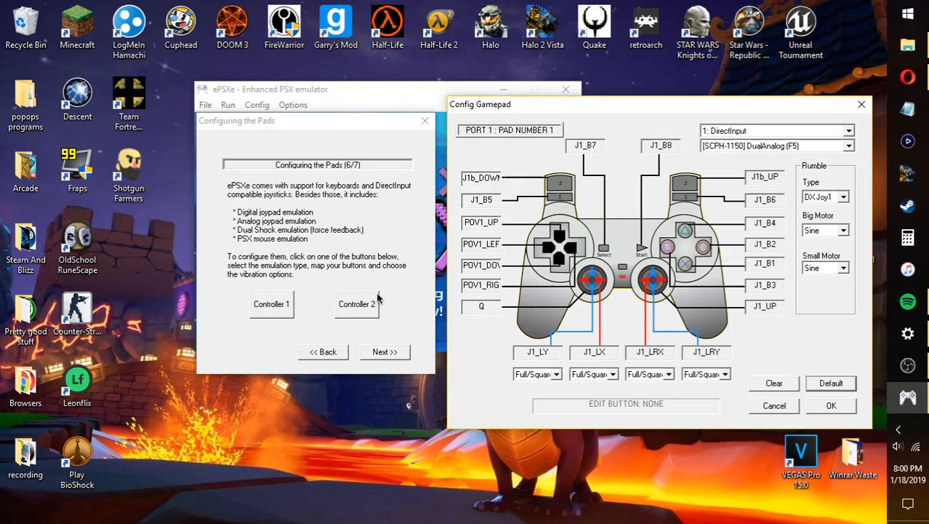
{"action": "mouse_move", "coordinate": [346, 272]}
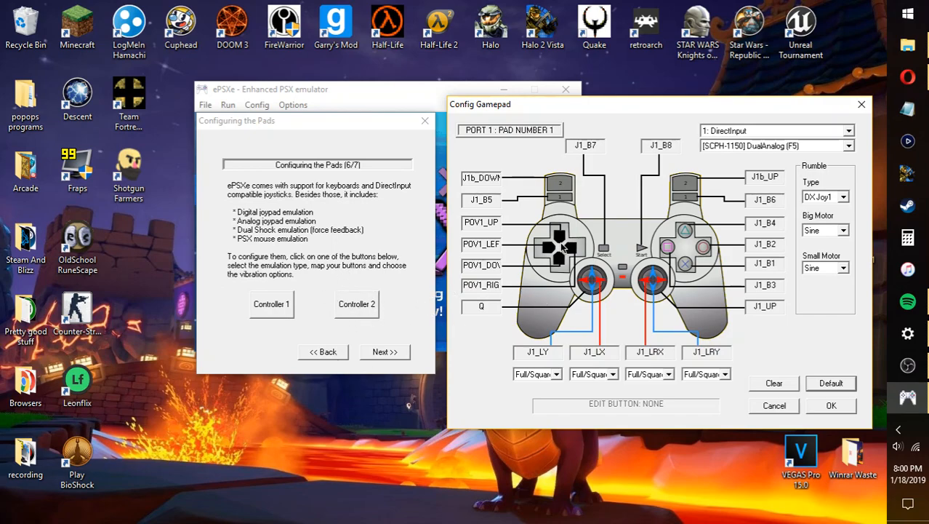
{"action": "mouse_move", "coordinate": [690, 308]}
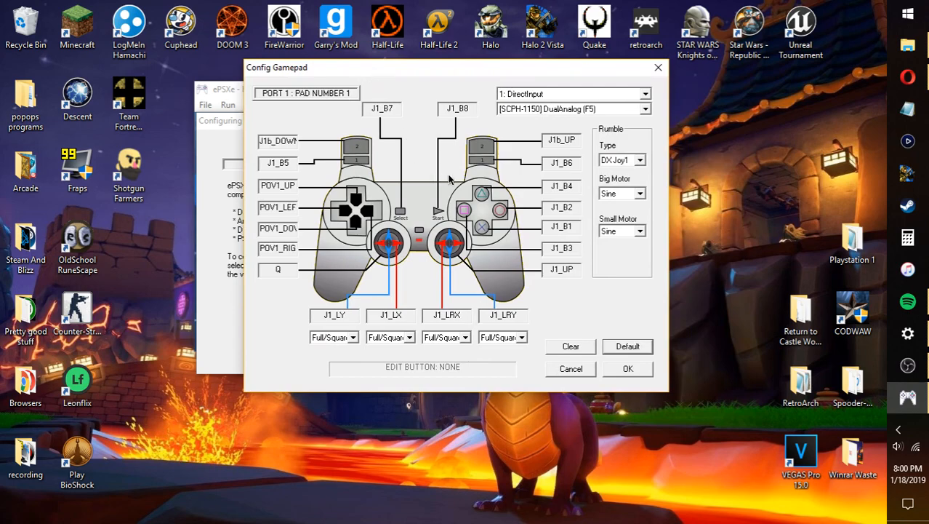
{"action": "mouse_move", "coordinate": [491, 166]}
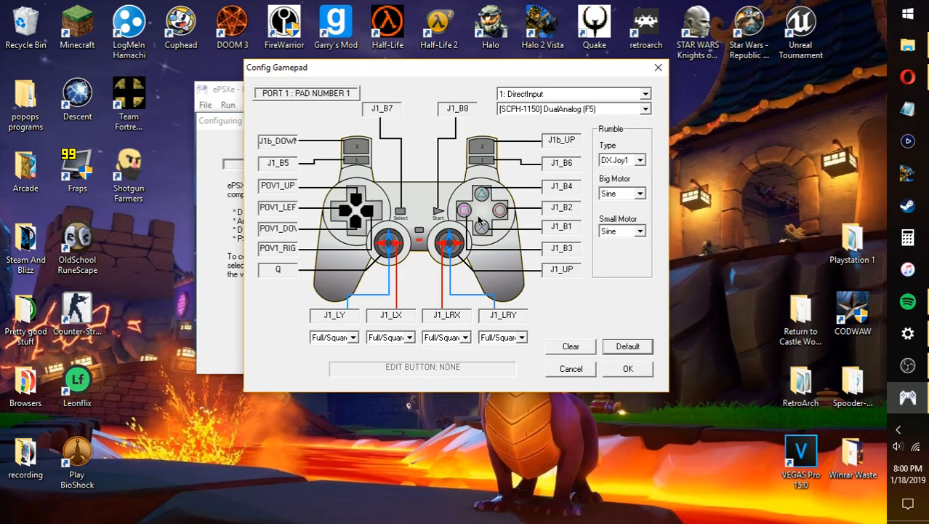
{"action": "mouse_move", "coordinate": [477, 229]}
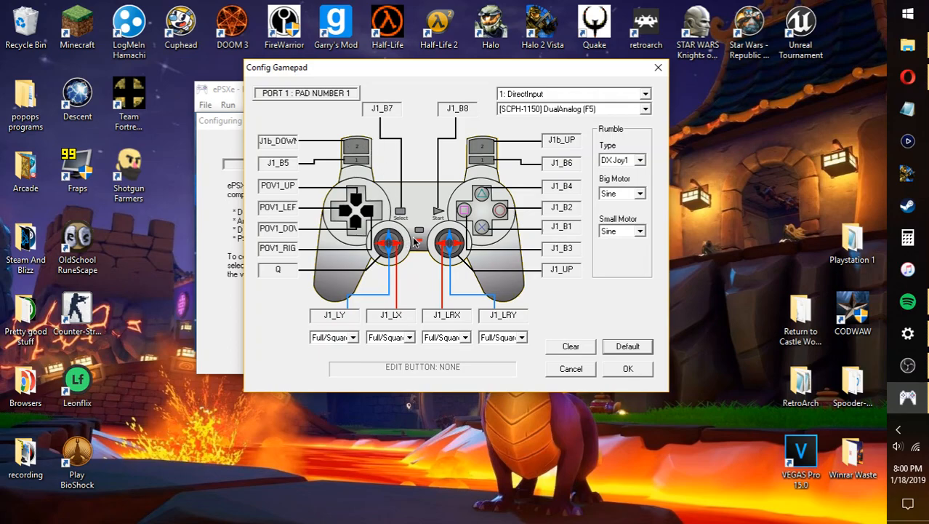
{"action": "mouse_move", "coordinate": [645, 105]}
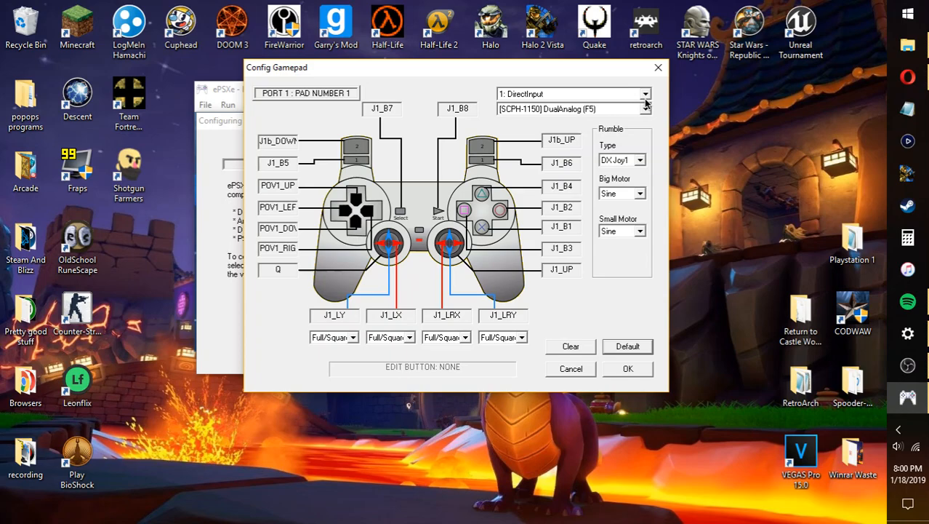
{"action": "mouse_move", "coordinate": [547, 115]}
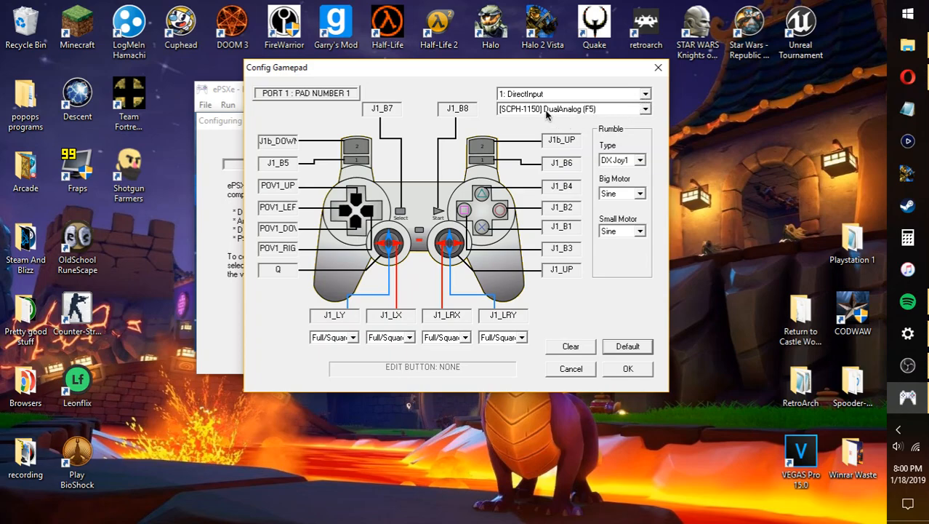
{"action": "mouse_move", "coordinate": [647, 109]}
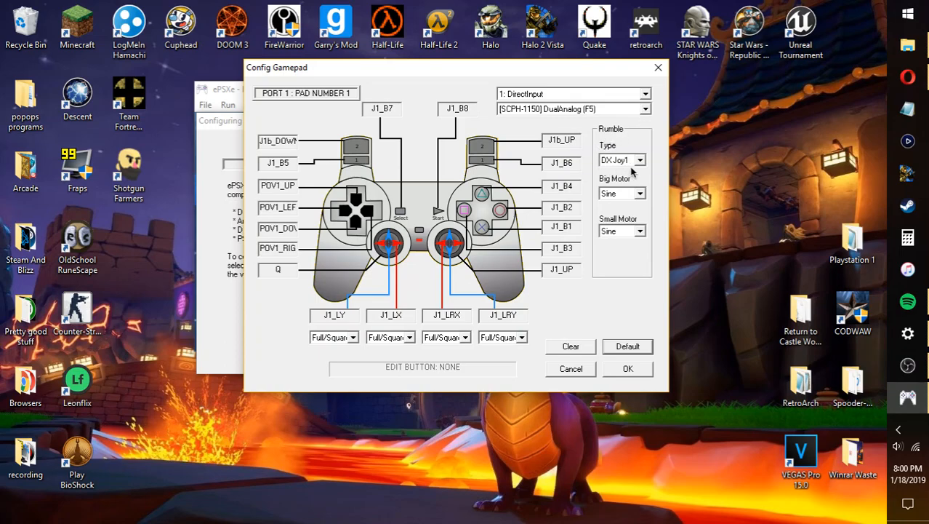
Keep DX Joy1 as the Rumble Type device for the DualAnalog pad.
{"action": "left_click", "coordinate": [643, 159]}
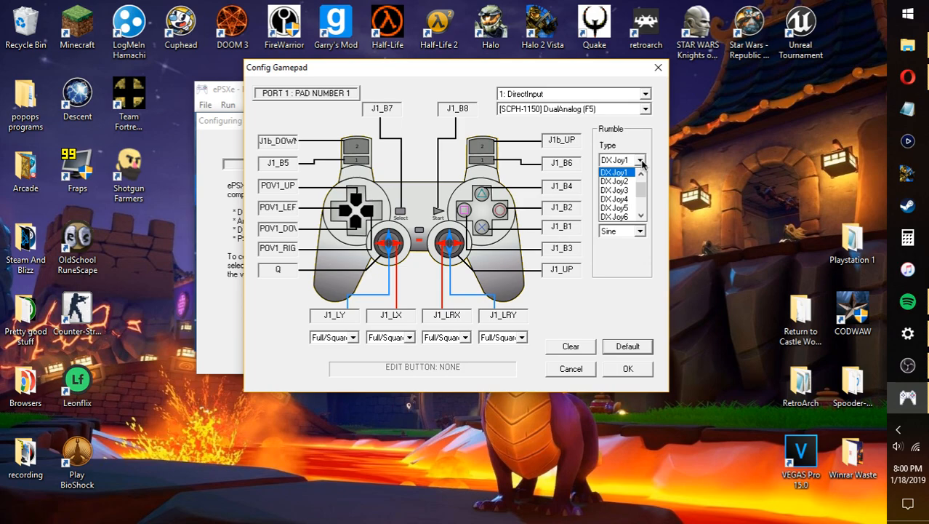
{"action": "left_click", "coordinate": [616, 171]}
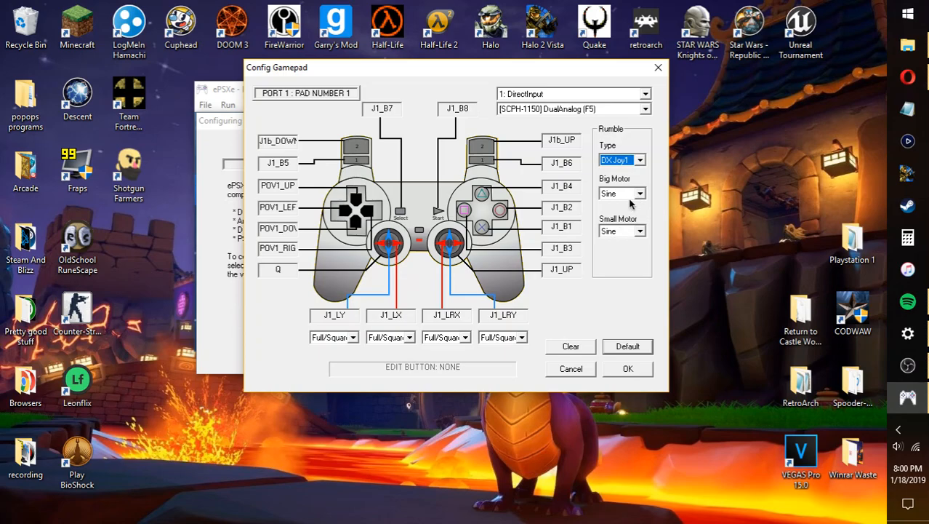
{"action": "left_click", "coordinate": [642, 158]}
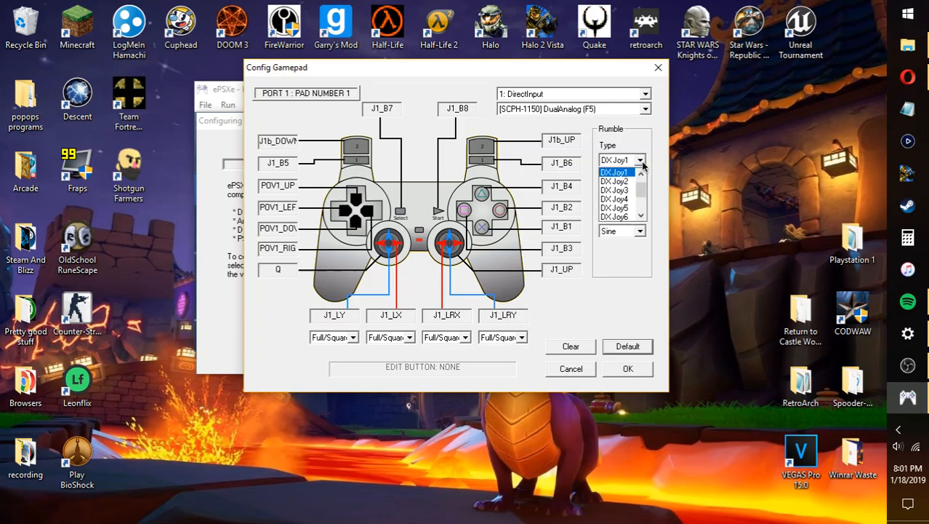
{"action": "left_click", "coordinate": [617, 172]}
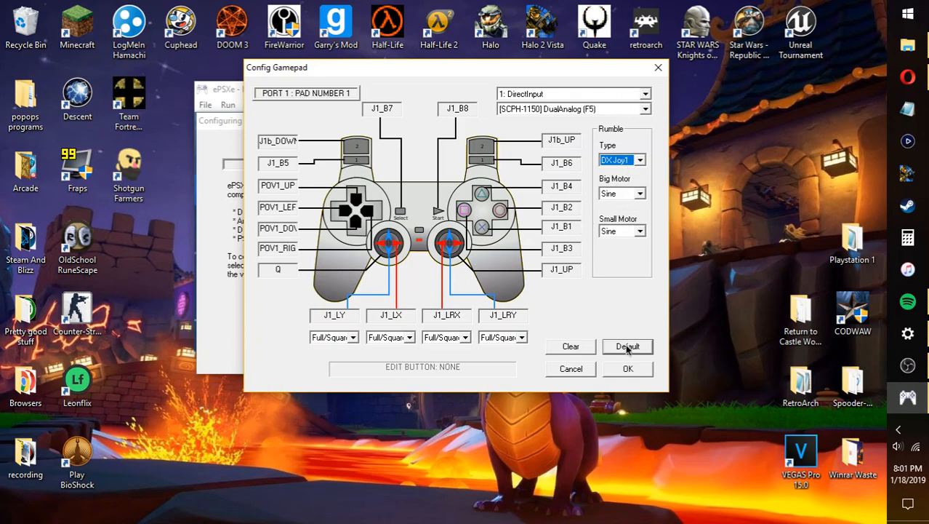
{"action": "mouse_move", "coordinate": [610, 361]}
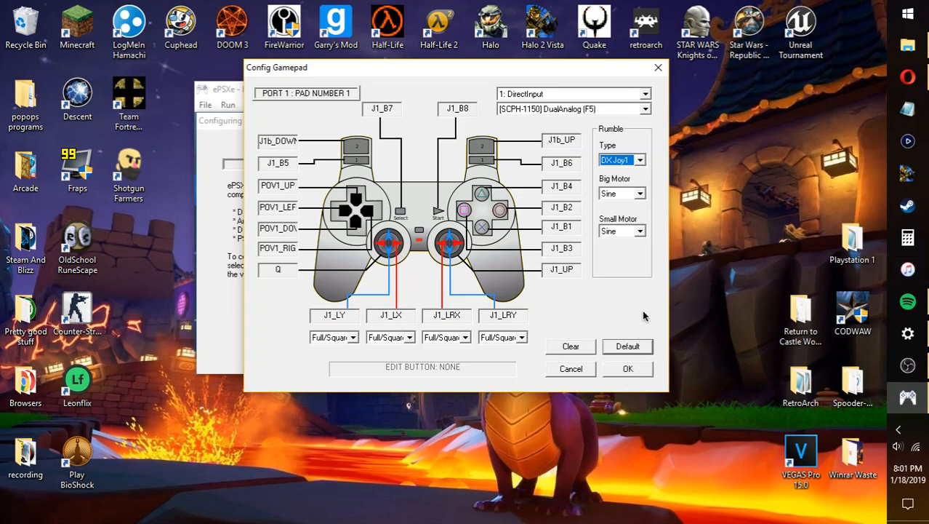
{"action": "mouse_move", "coordinate": [604, 329]}
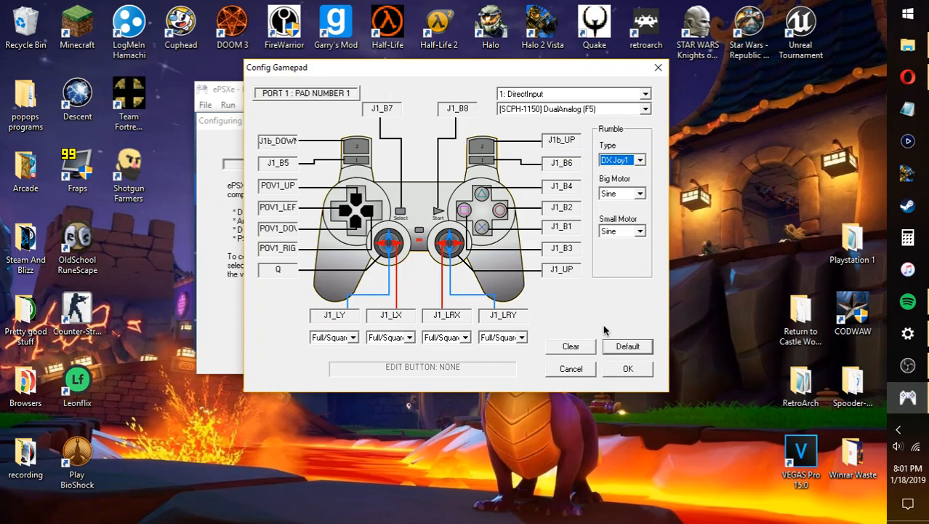
{"action": "mouse_move", "coordinate": [621, 314]}
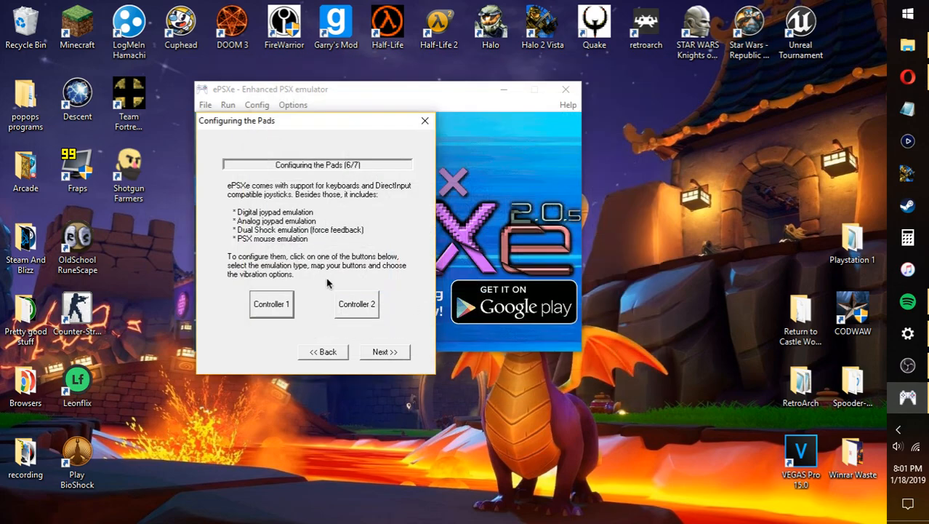
Finish the wizard with Done, then view Config > Options > CPU overclocking with x1 checked.
{"action": "left_click", "coordinate": [384, 351]}
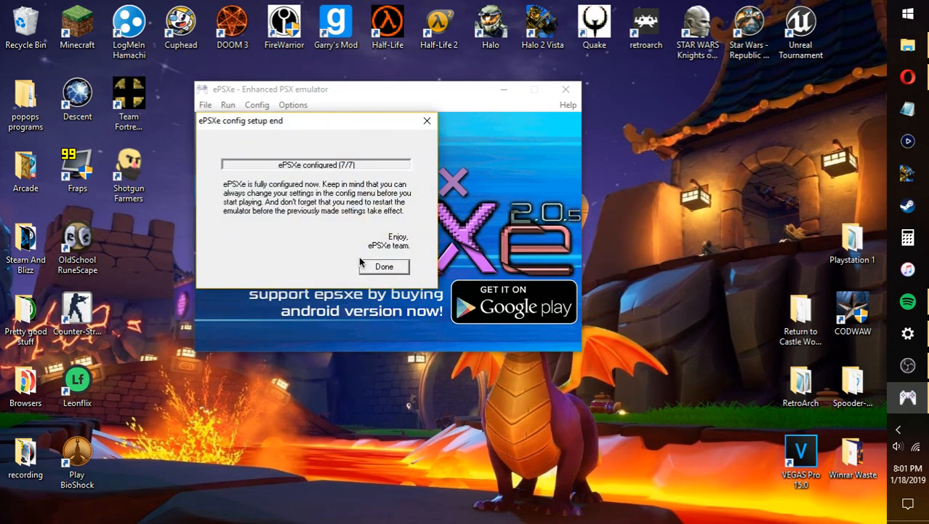
{"action": "left_click", "coordinate": [384, 266]}
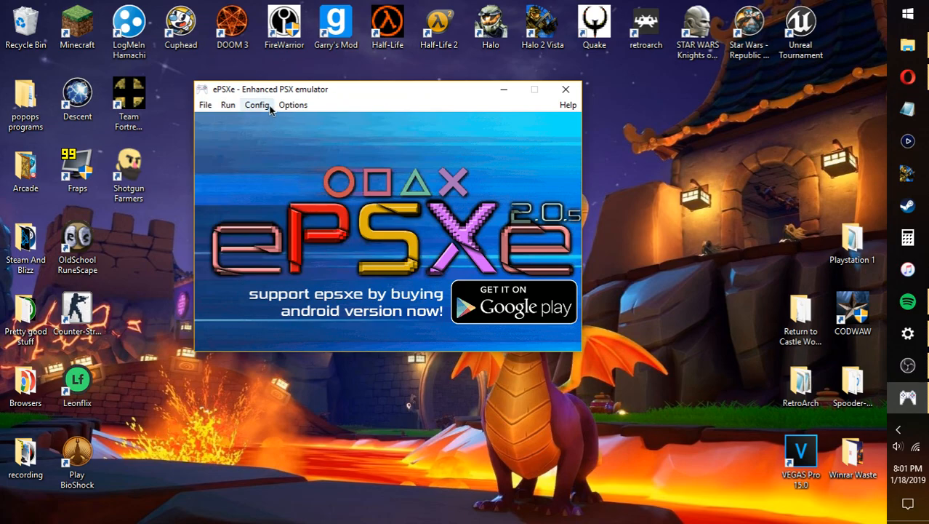
{"action": "left_click", "coordinate": [256, 105]}
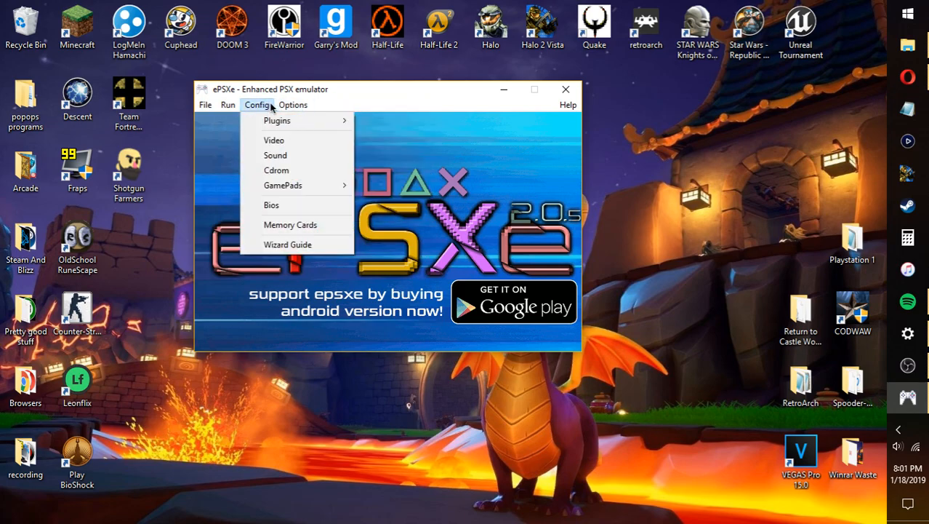
{"action": "left_click", "coordinate": [292, 105]}
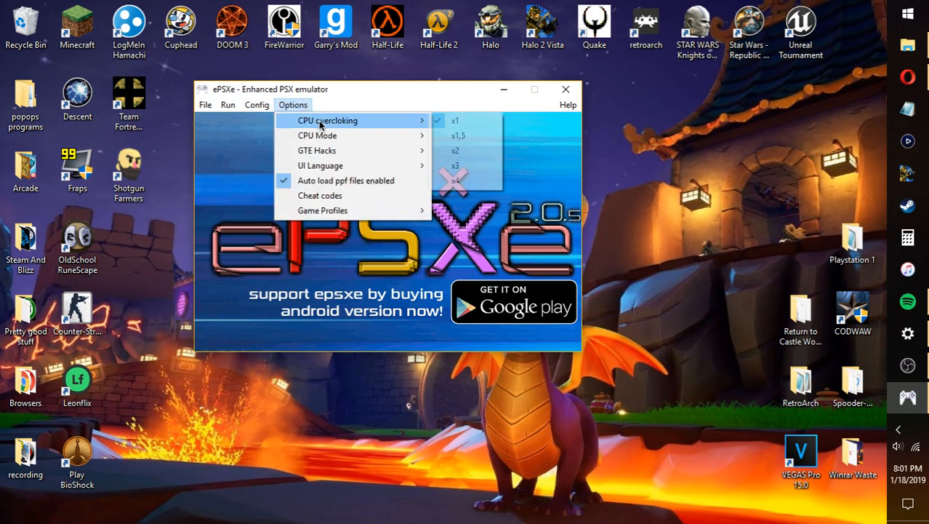
{"action": "mouse_move", "coordinate": [416, 122]}
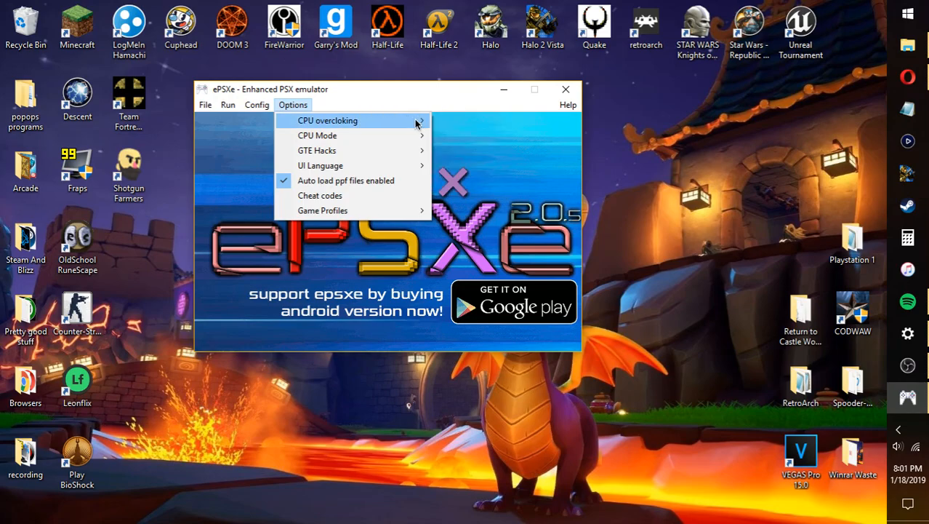
{"action": "left_click", "coordinate": [349, 121]}
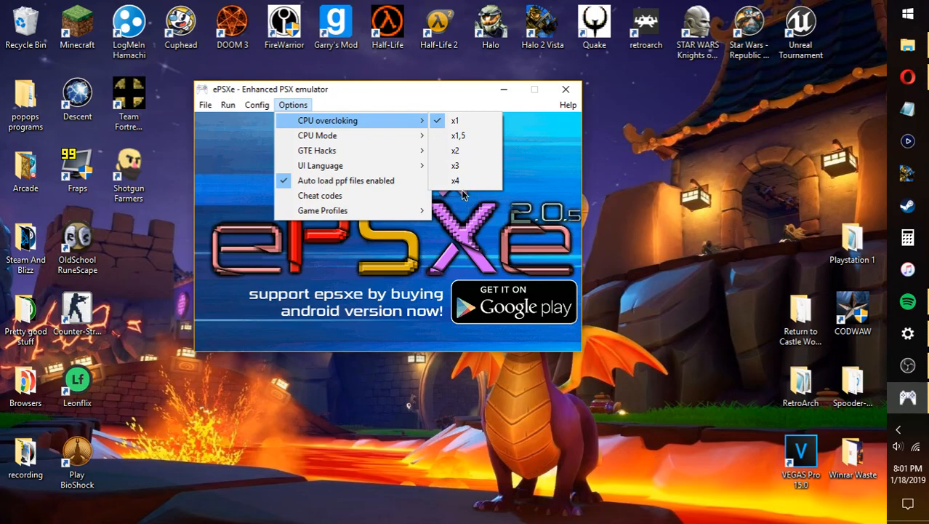
{"action": "mouse_move", "coordinate": [381, 119]}
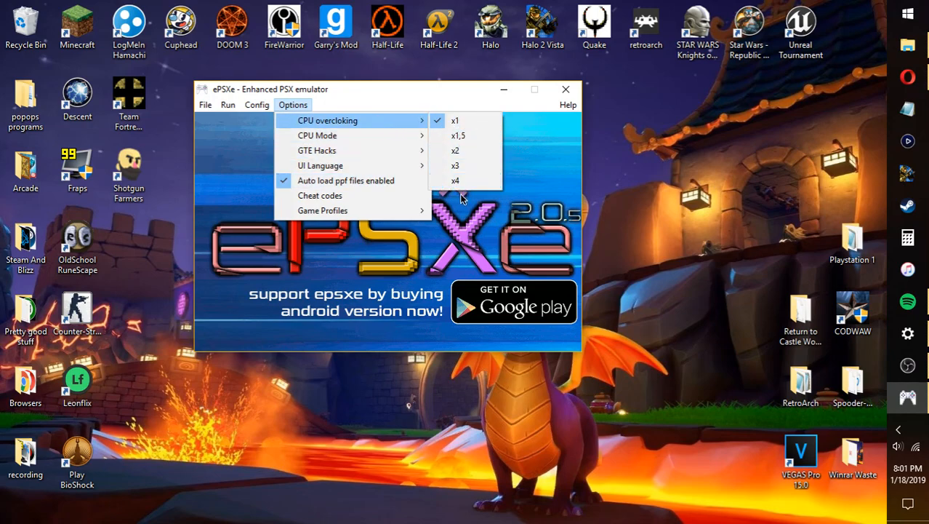
{"action": "mouse_move", "coordinate": [496, 197]}
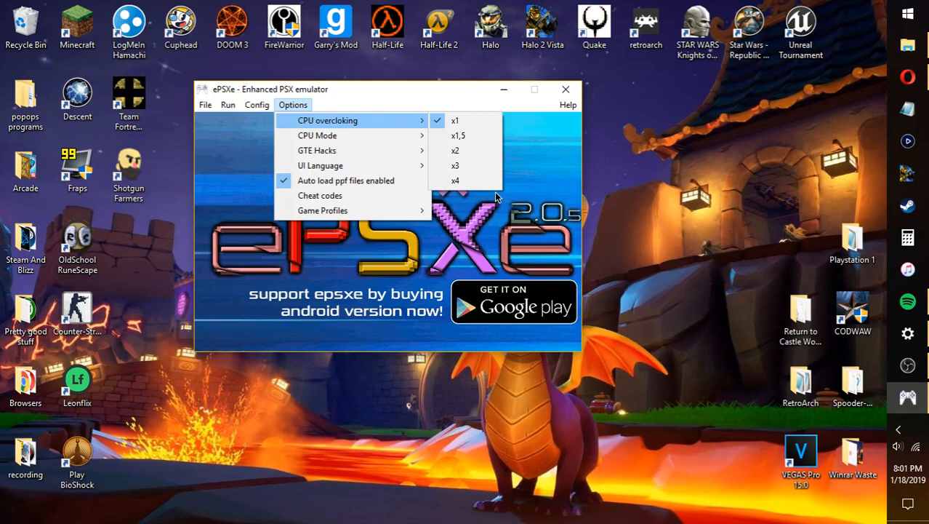
{"action": "mouse_move", "coordinate": [459, 120]}
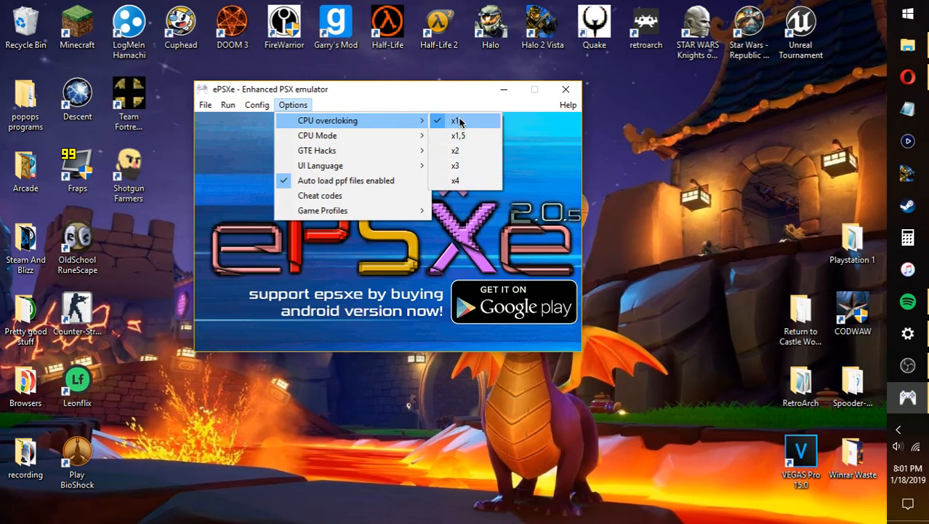
{"action": "mouse_move", "coordinate": [465, 125]}
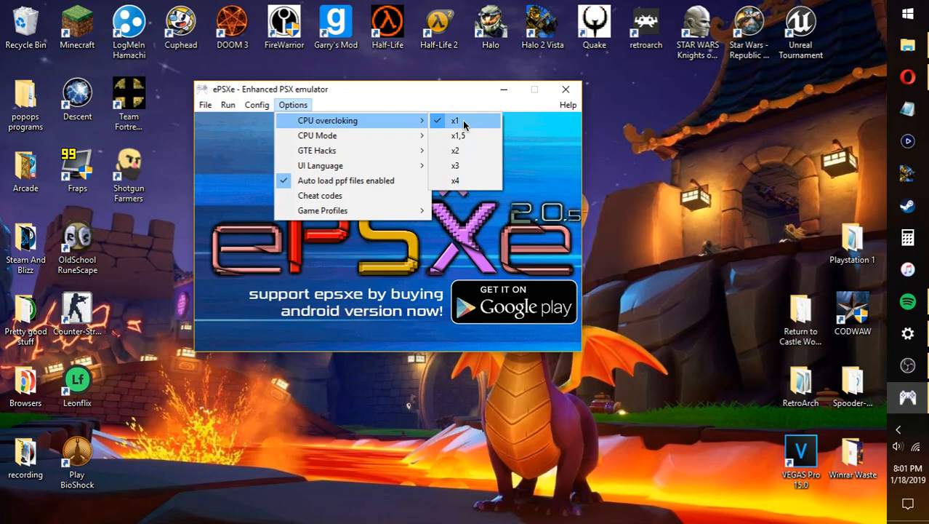
{"action": "mouse_move", "coordinate": [324, 150]}
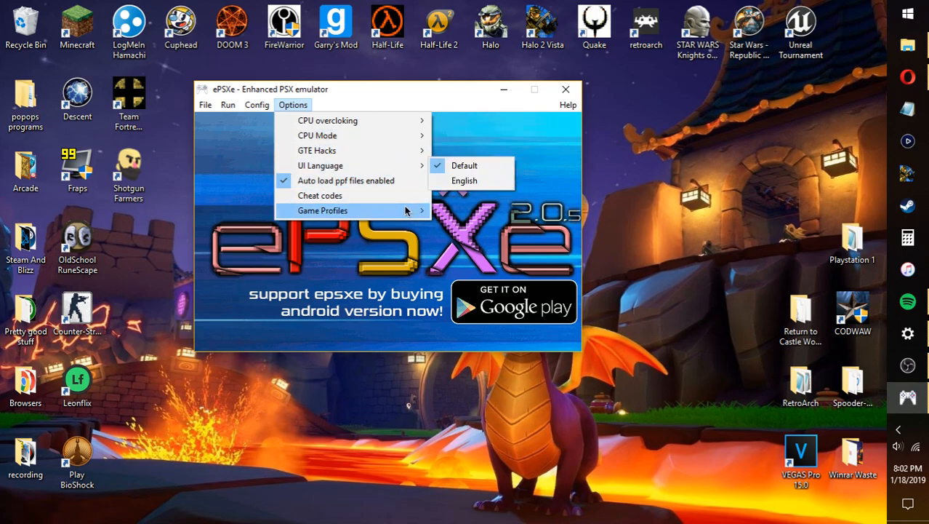
{"action": "mouse_move", "coordinate": [349, 165]}
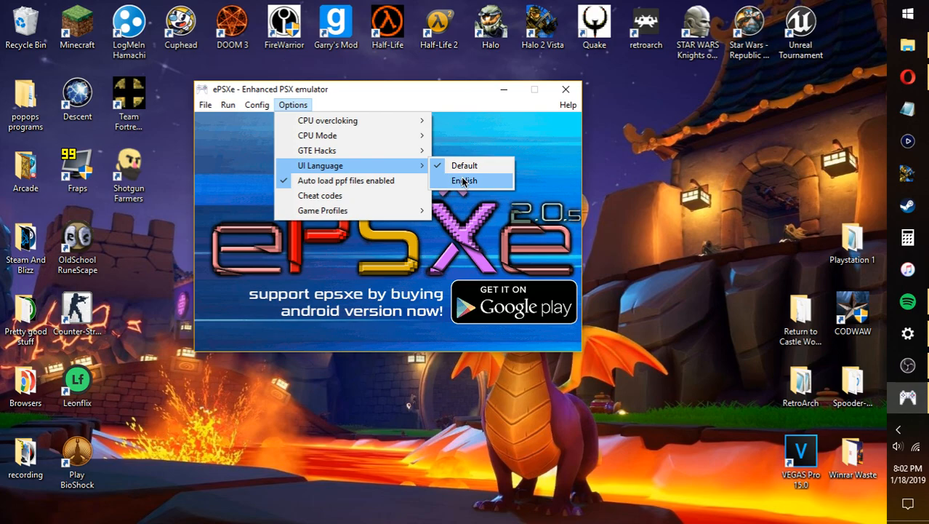
{"action": "mouse_move", "coordinate": [388, 149]}
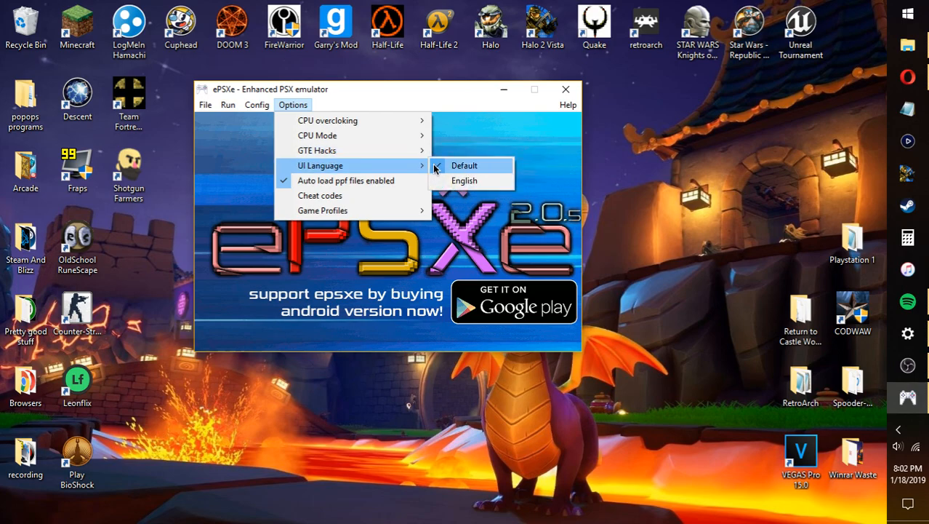
{"action": "mouse_move", "coordinate": [387, 210]}
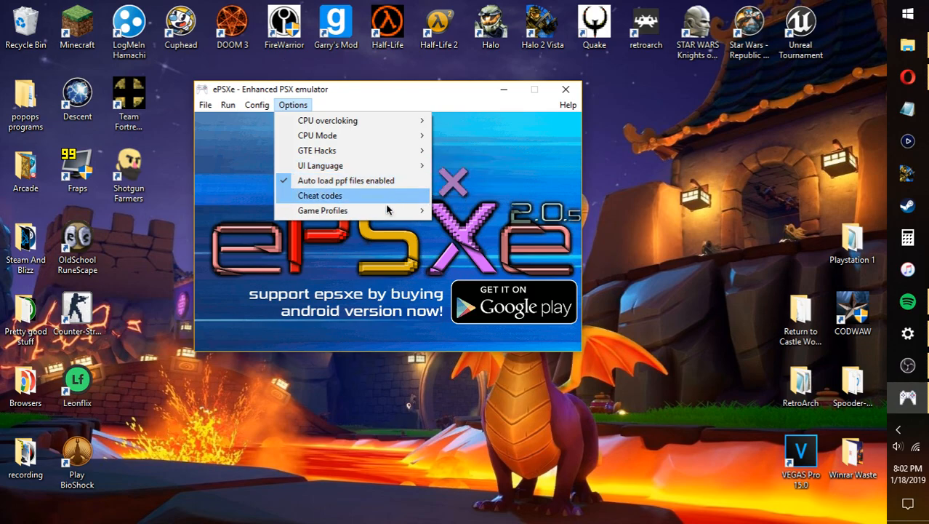
In Pete's OpenGL2 config choose fullscreen 1366x768 with 32-bit colour depth.
{"action": "left_click", "coordinate": [256, 105]}
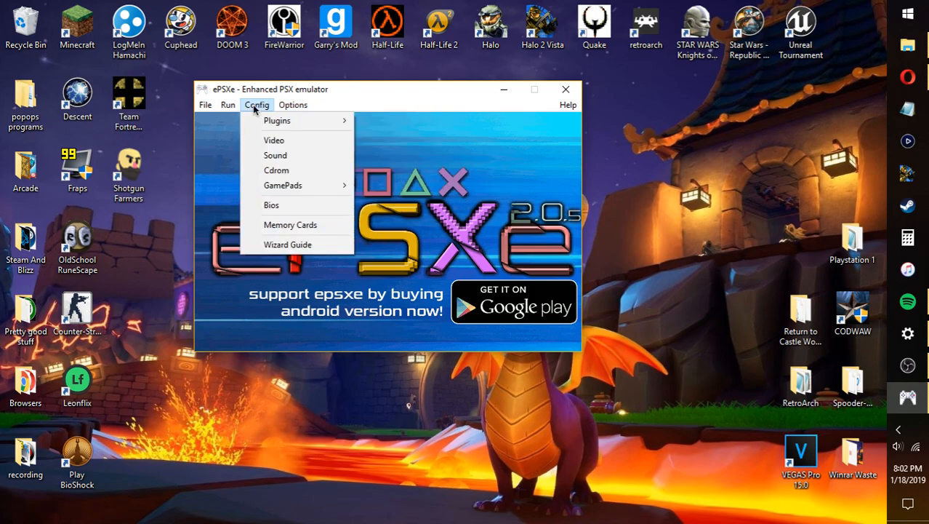
{"action": "left_click", "coordinate": [273, 139]}
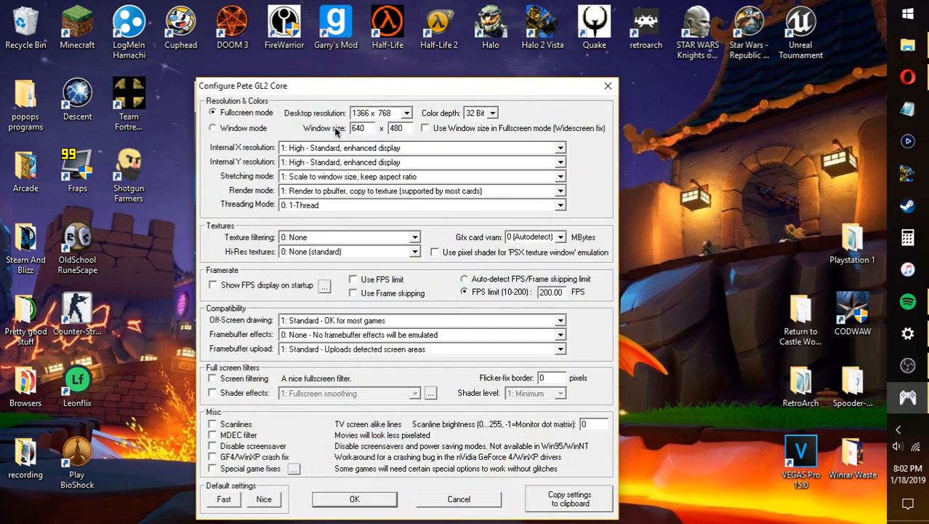
{"action": "mouse_move", "coordinate": [394, 96]}
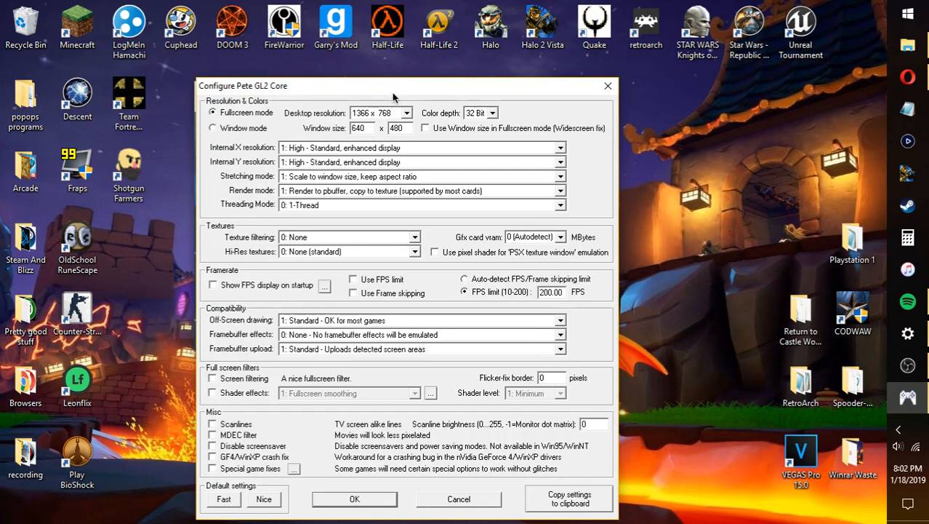
{"action": "mouse_move", "coordinate": [488, 133]}
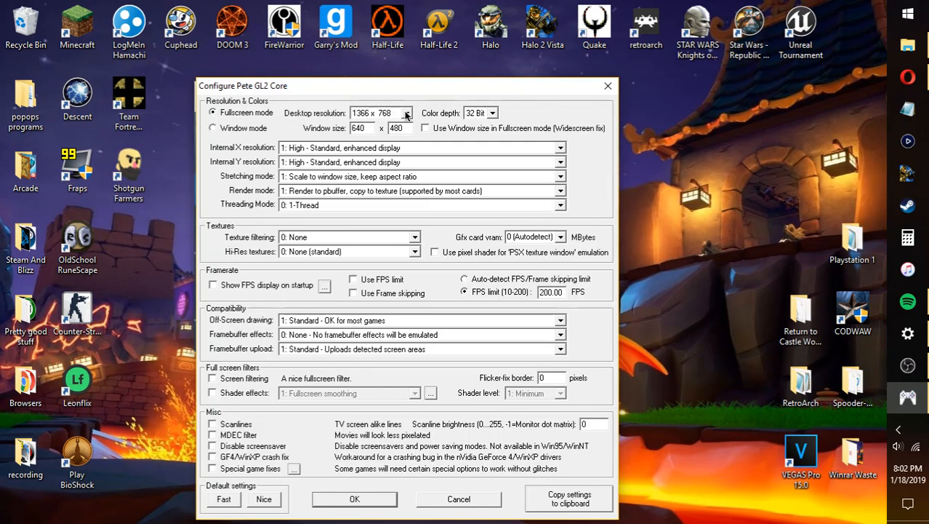
{"action": "left_click", "coordinate": [405, 114]}
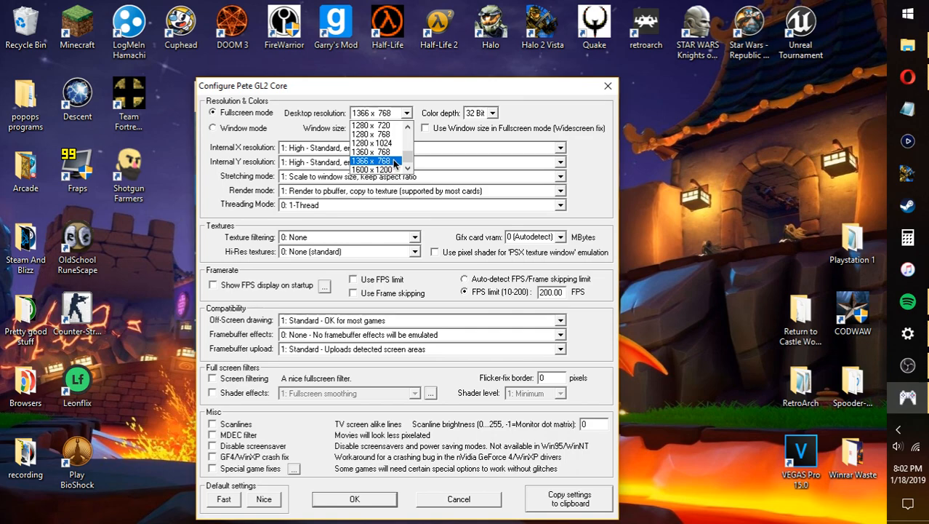
{"action": "mouse_move", "coordinate": [366, 153]}
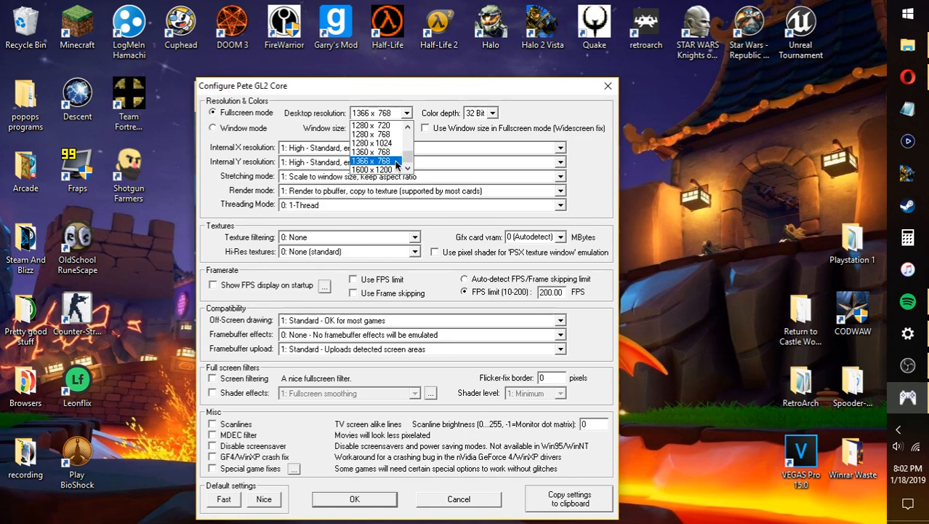
{"action": "left_click", "coordinate": [375, 160]}
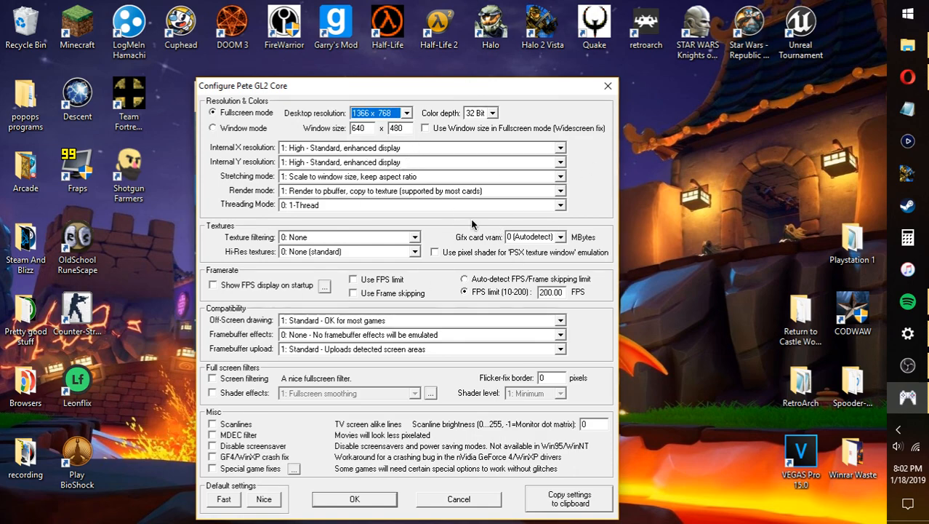
{"action": "left_click", "coordinate": [491, 114]}
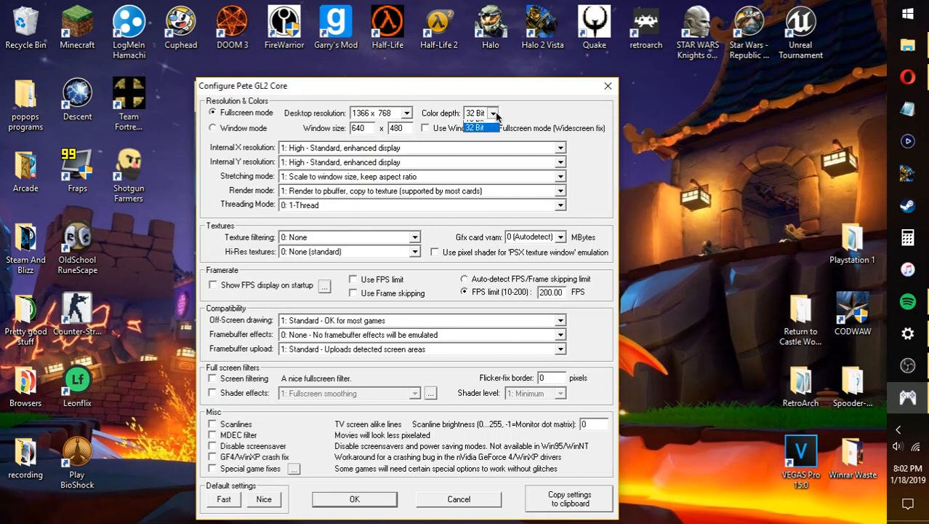
{"action": "left_click", "coordinate": [494, 114]}
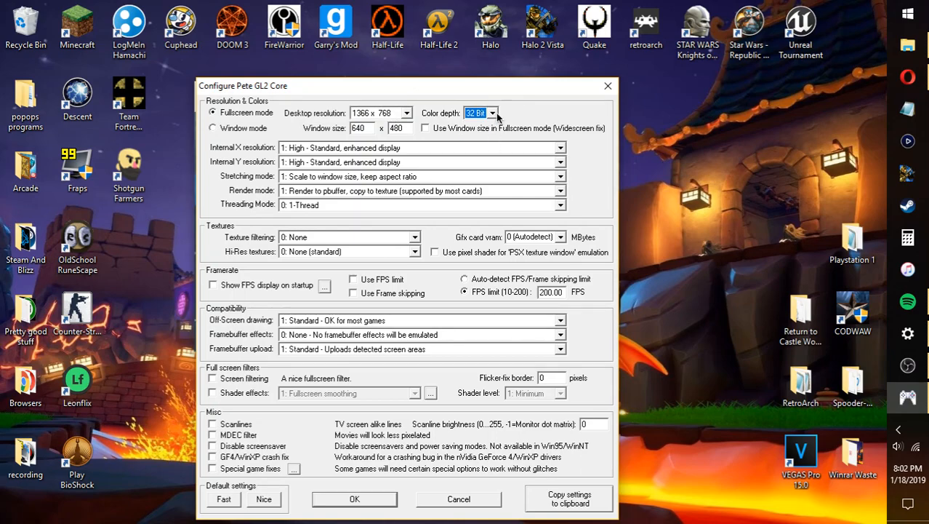
{"action": "left_click", "coordinate": [500, 113]}
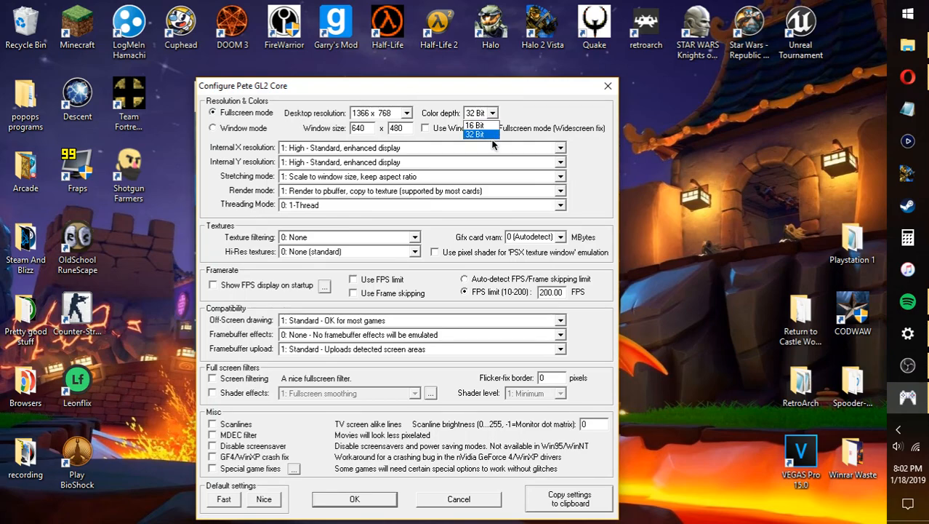
{"action": "left_click", "coordinate": [477, 133]}
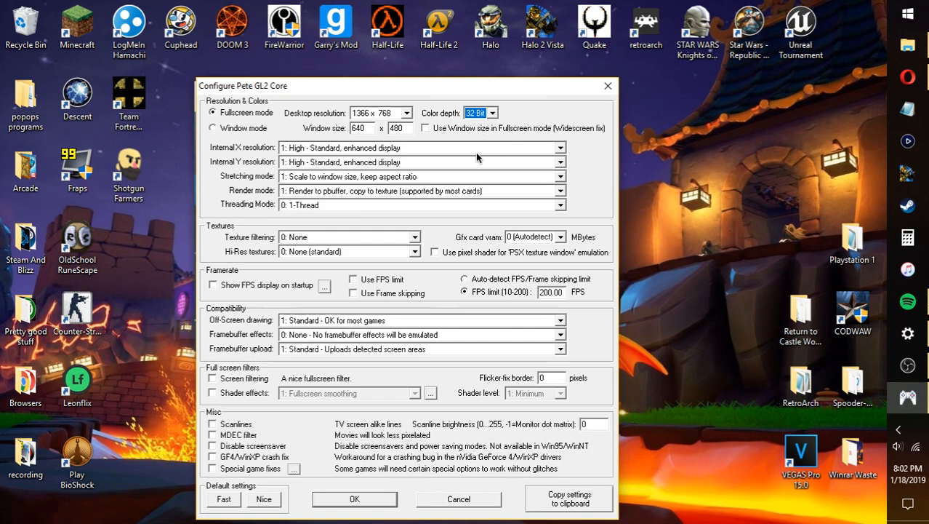
{"action": "mouse_move", "coordinate": [384, 166]}
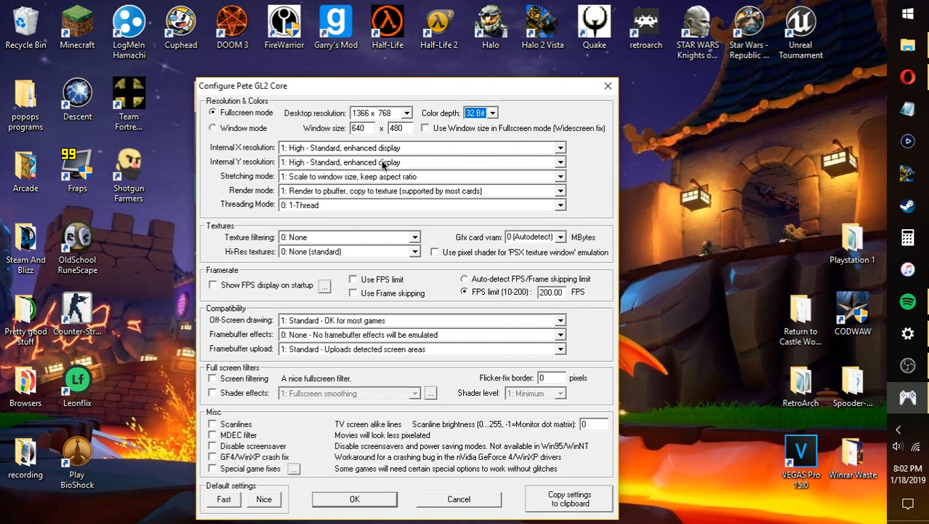
{"action": "mouse_move", "coordinate": [329, 204]}
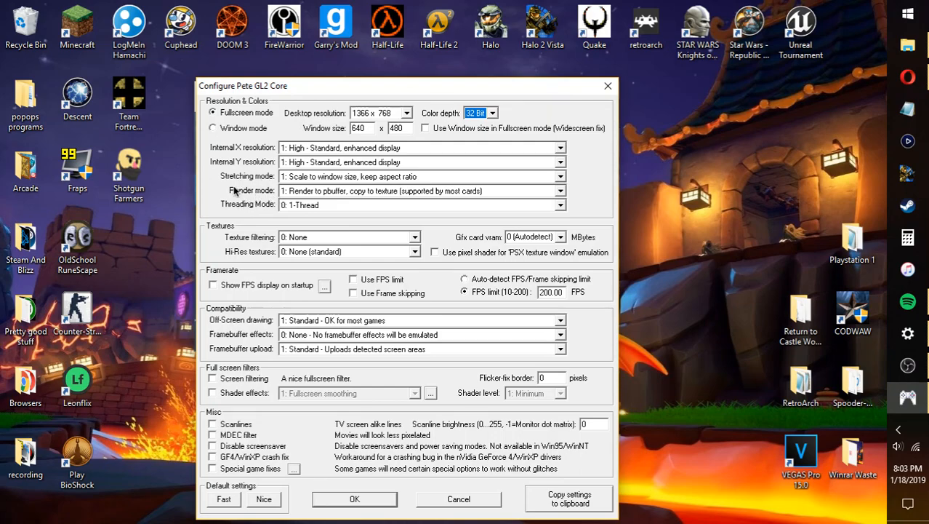
{"action": "mouse_move", "coordinate": [282, 177]}
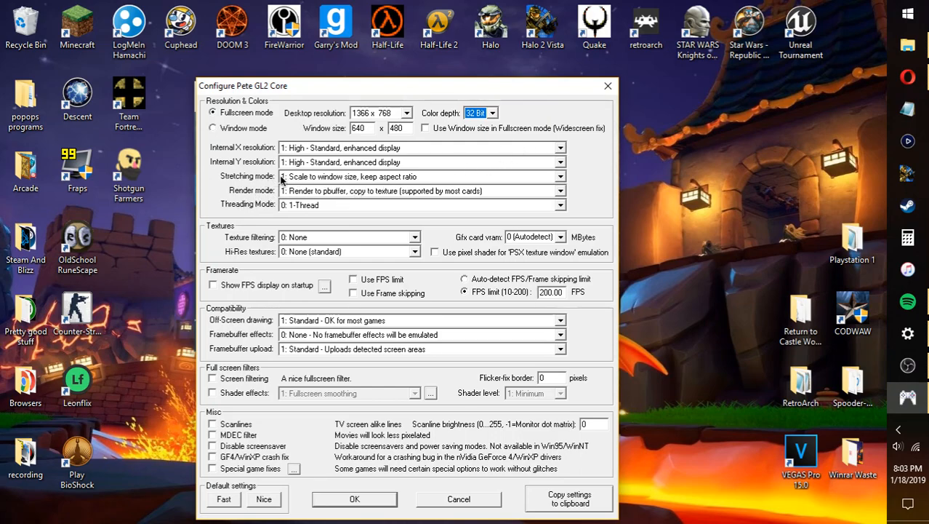
{"action": "mouse_move", "coordinate": [342, 201]}
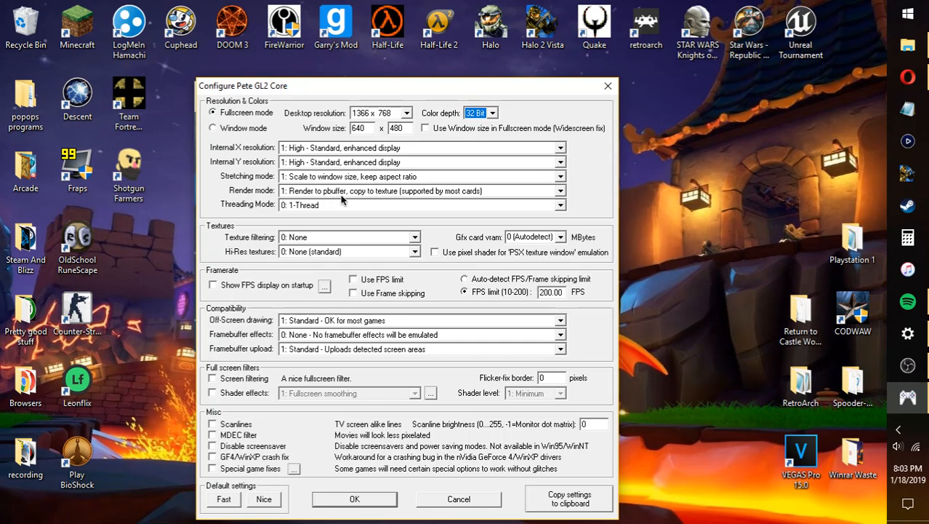
{"action": "mouse_move", "coordinate": [383, 198]}
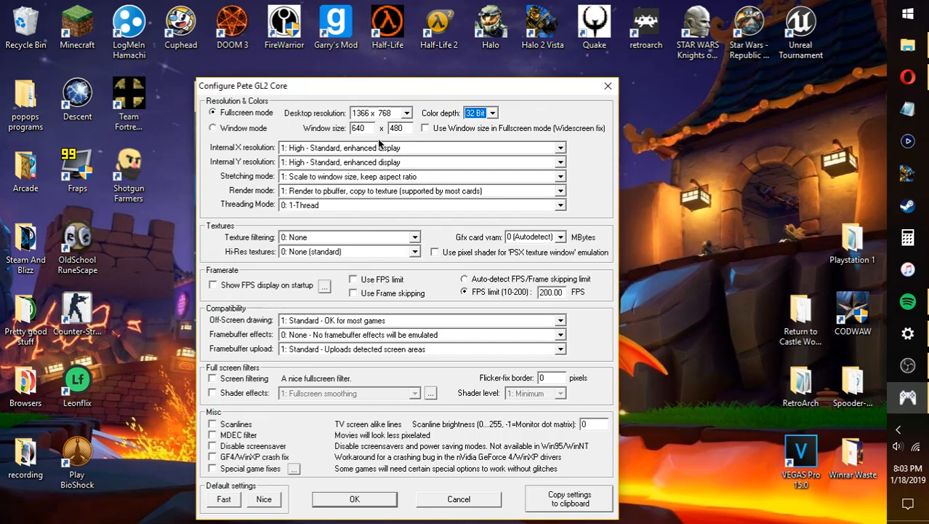
{"action": "mouse_move", "coordinate": [271, 99]}
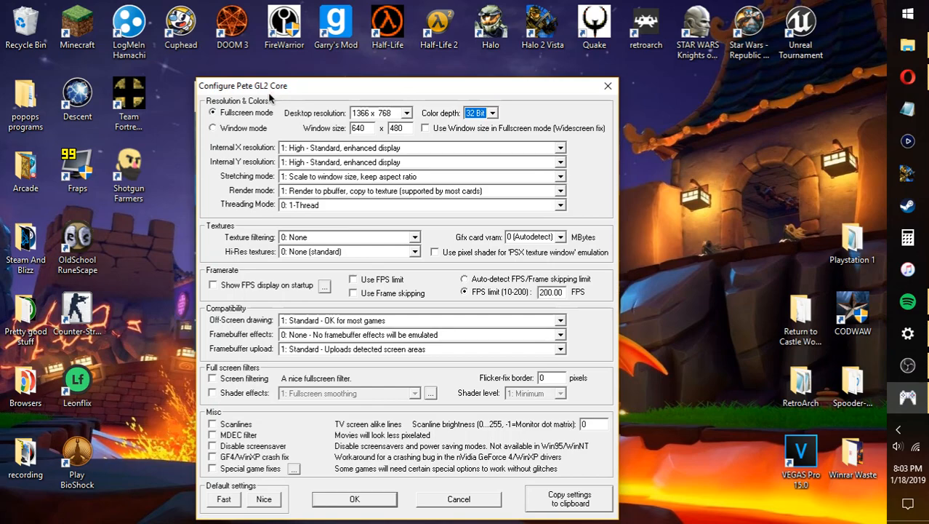
{"action": "mouse_move", "coordinate": [378, 252]}
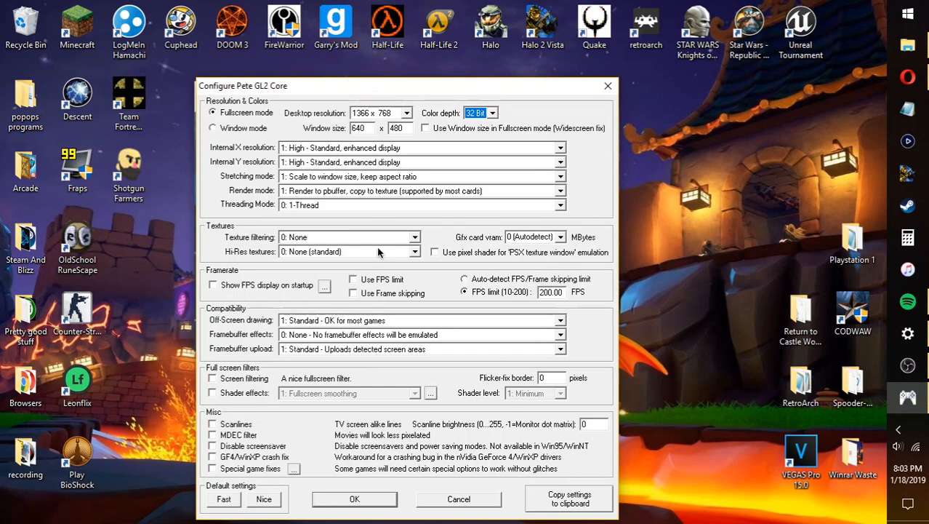
{"action": "mouse_move", "coordinate": [517, 359]}
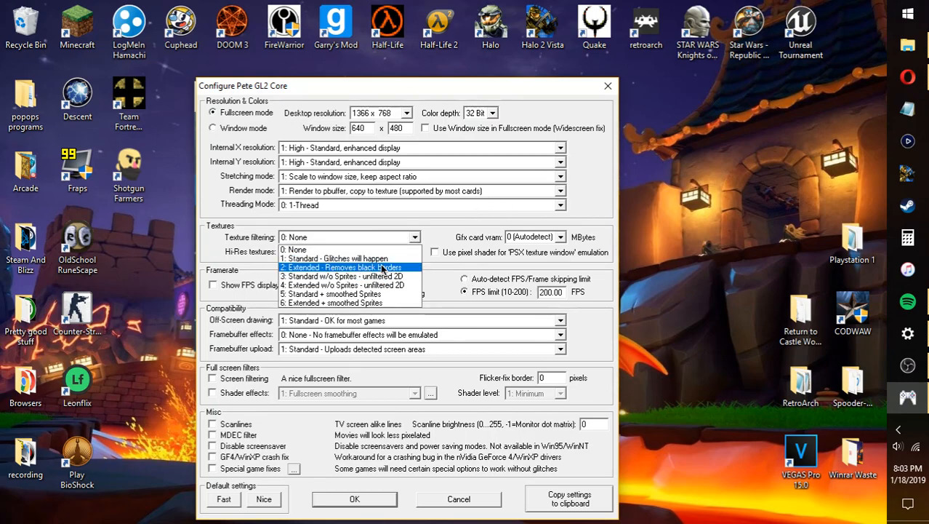
{"action": "mouse_move", "coordinate": [373, 267]}
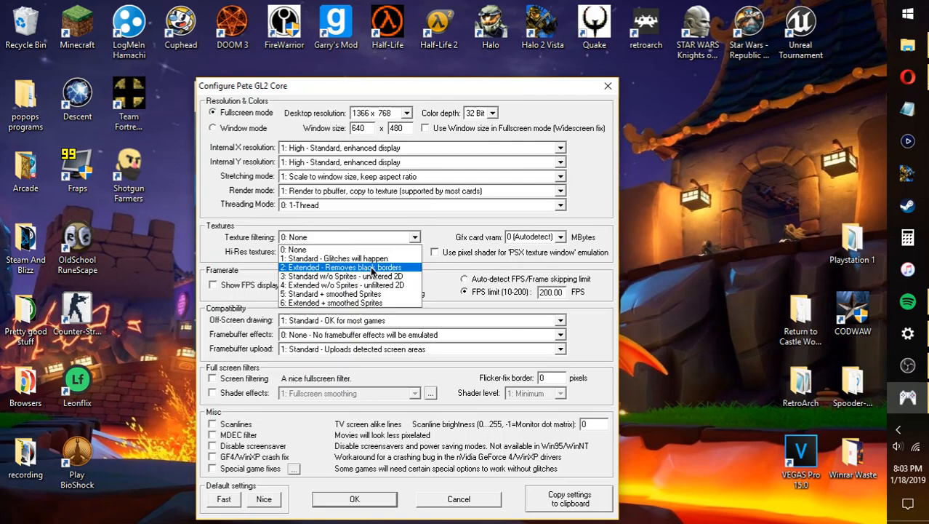
{"action": "mouse_move", "coordinate": [358, 259]}
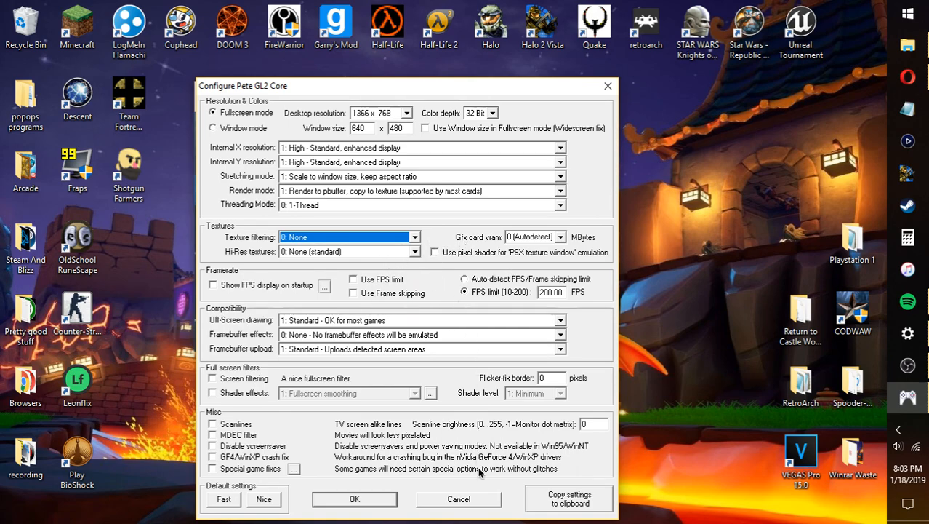
{"action": "mouse_move", "coordinate": [515, 298]}
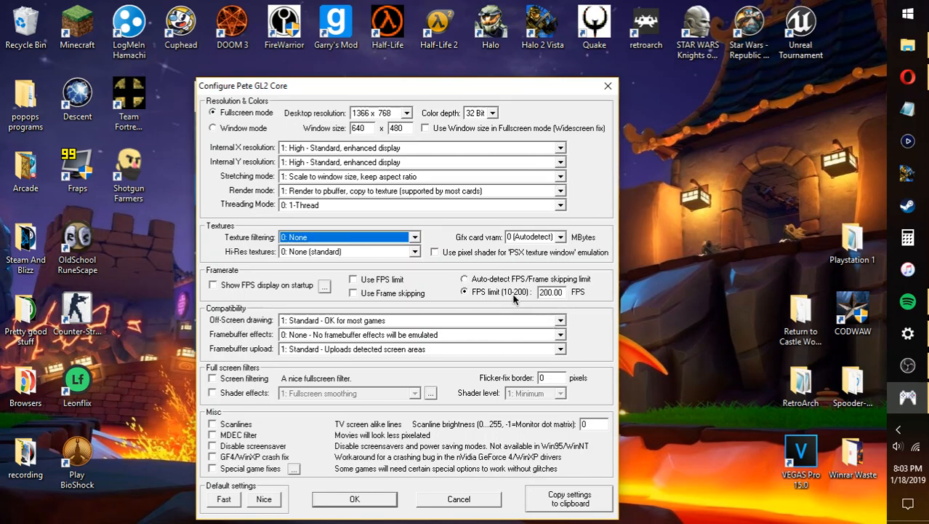
{"action": "mouse_move", "coordinate": [576, 297]}
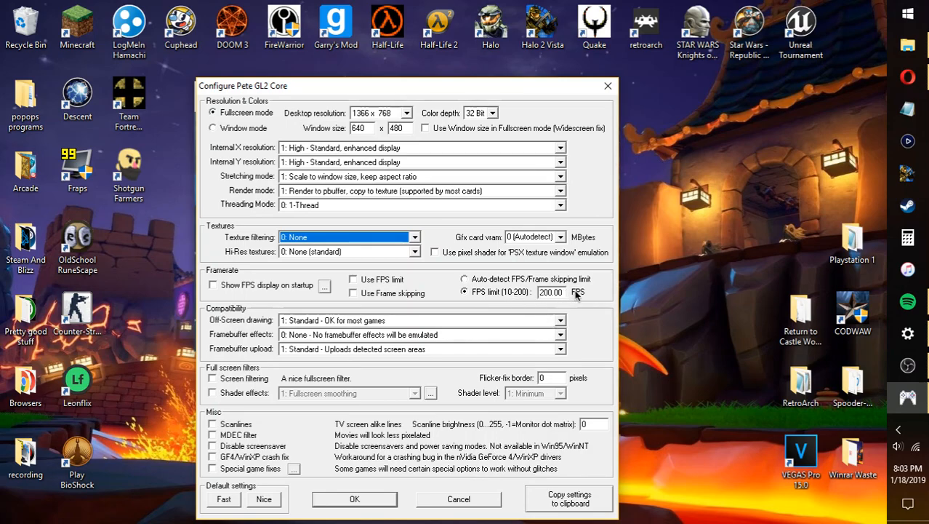
{"action": "mouse_move", "coordinate": [592, 285]}
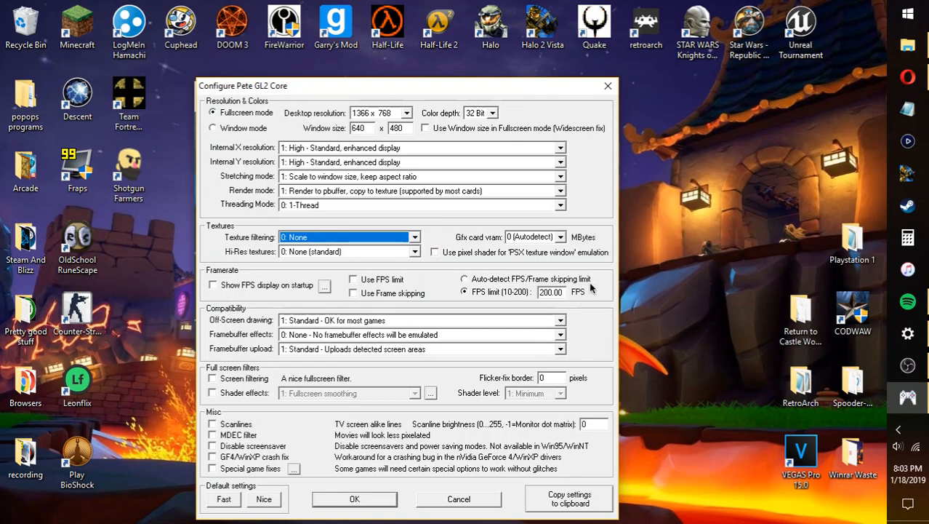
{"action": "mouse_move", "coordinate": [584, 294]}
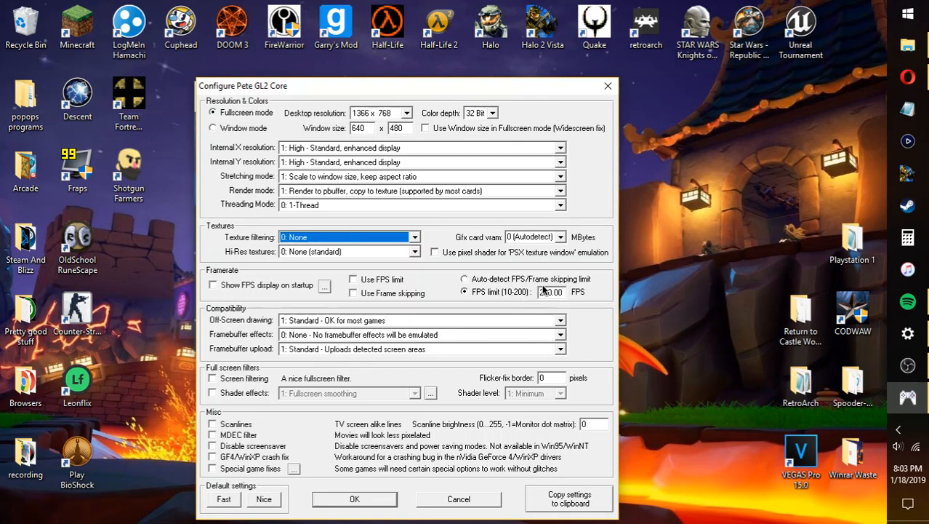
Leave texture filtering at 0: None and the 200 FPS limit, then confirm with OK.
{"action": "left_click", "coordinate": [551, 291]}
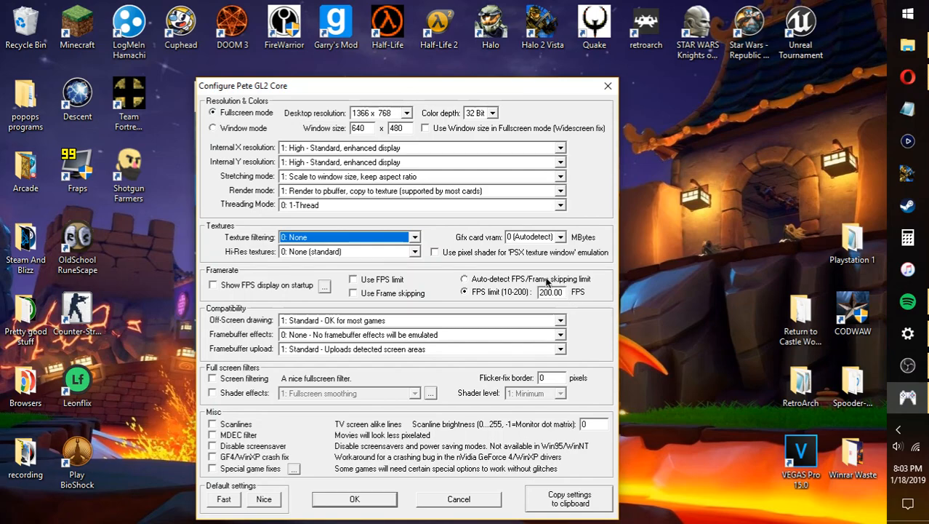
{"action": "mouse_move", "coordinate": [565, 203]}
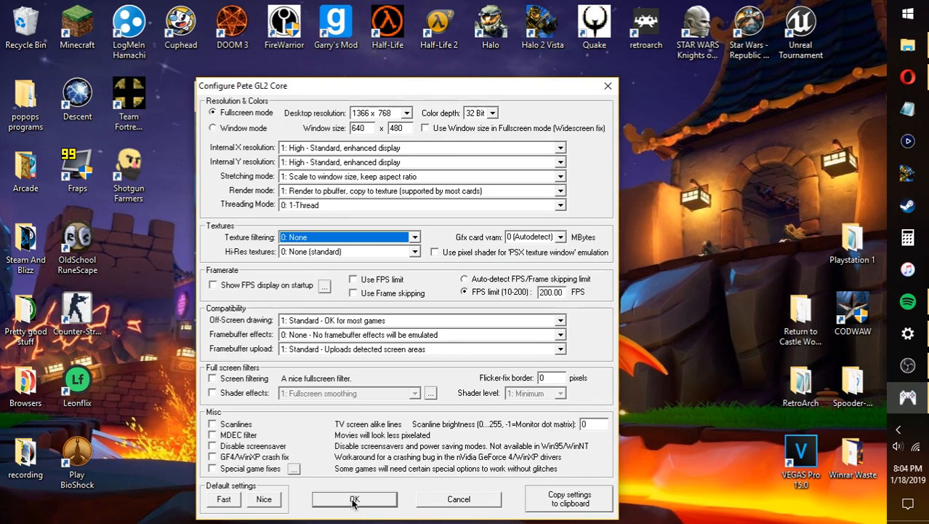
{"action": "left_click", "coordinate": [352, 498]}
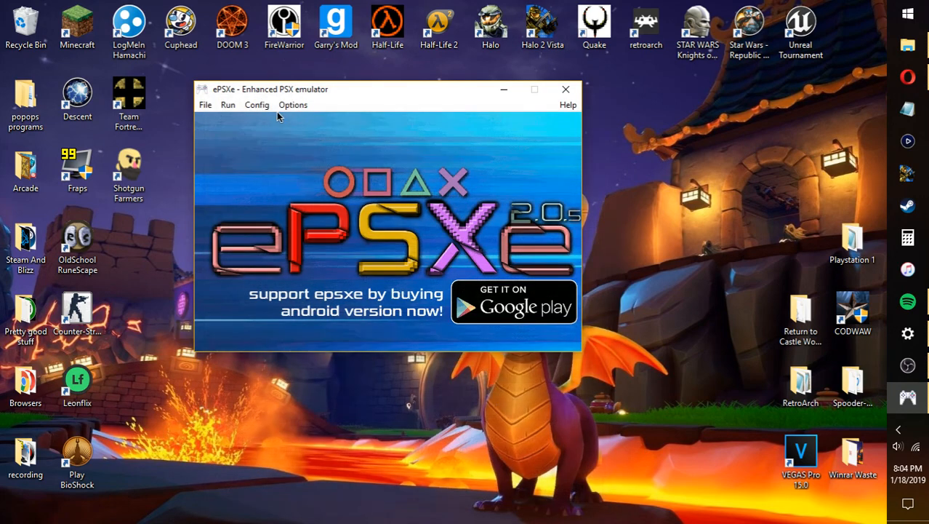
Reach the Open PSX ISO dialog via File > Run ISO, view the isos folder, then dismiss it.
{"action": "left_click", "coordinate": [256, 105]}
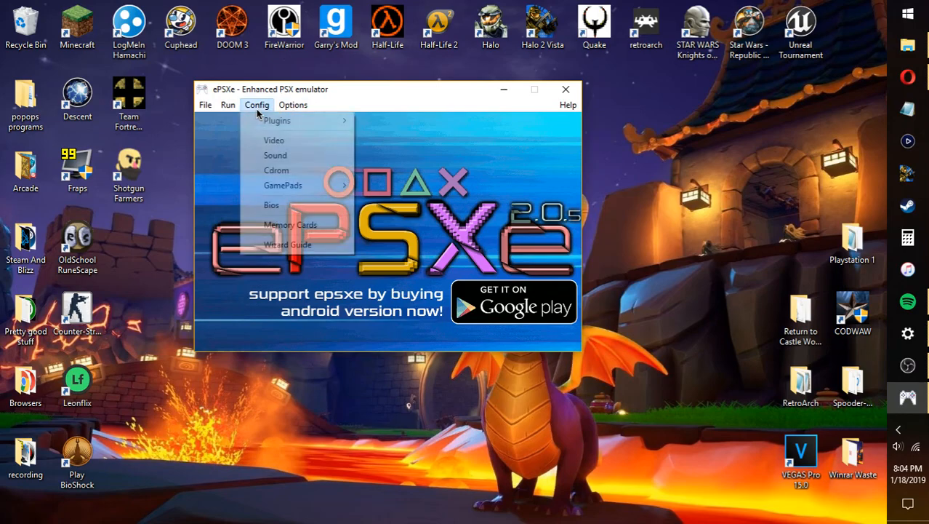
{"action": "left_click", "coordinate": [205, 105]}
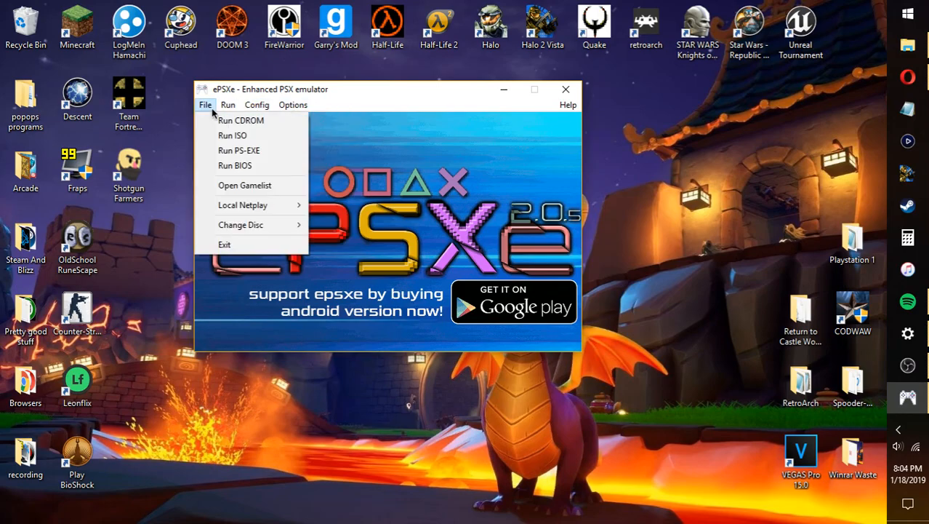
{"action": "mouse_move", "coordinate": [233, 135]}
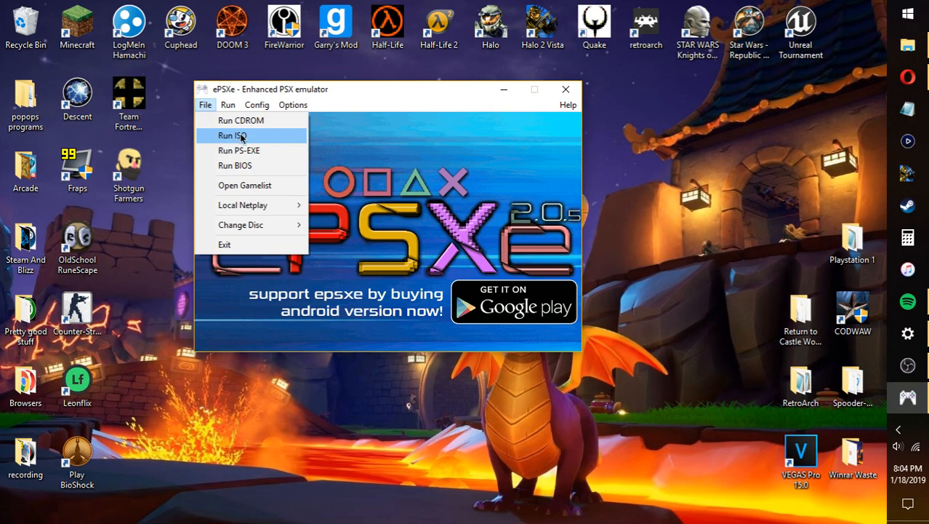
{"action": "mouse_move", "coordinate": [221, 143]}
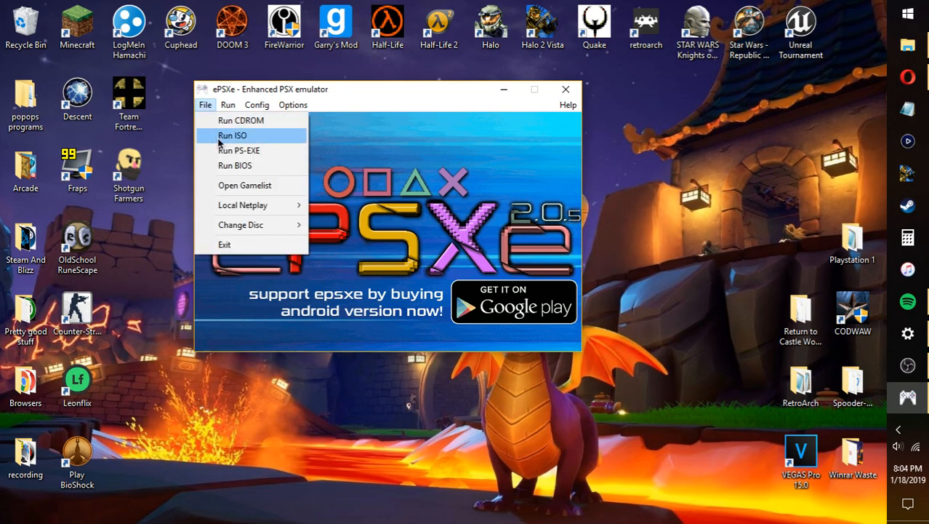
{"action": "left_click", "coordinate": [233, 135]}
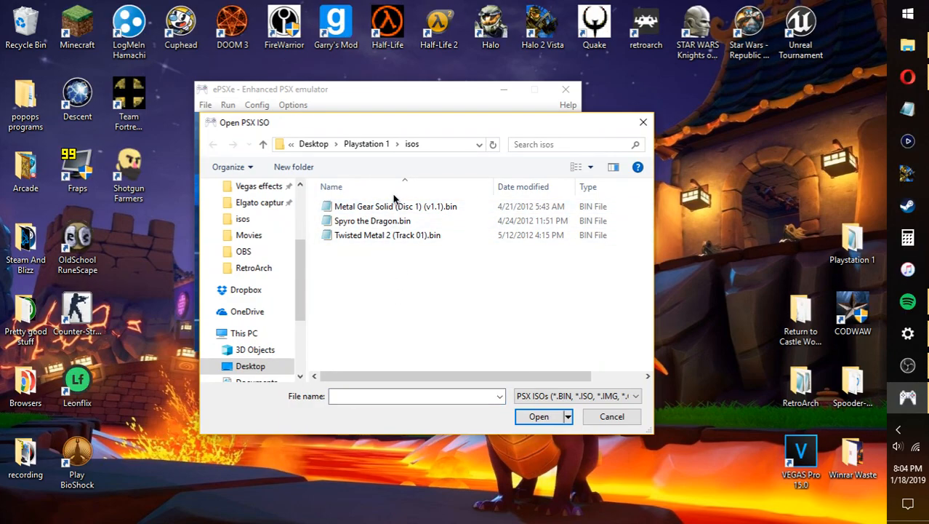
{"action": "mouse_move", "coordinate": [451, 215]}
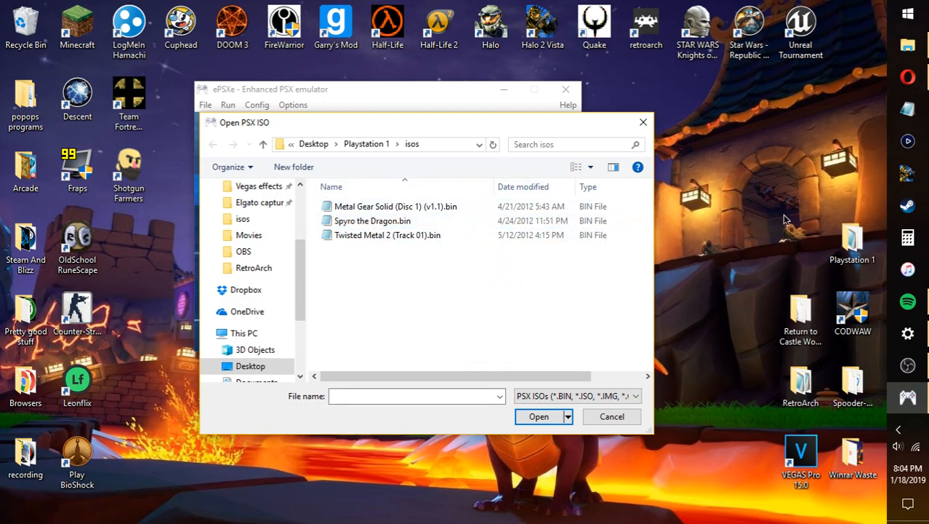
{"action": "mouse_move", "coordinate": [485, 140]}
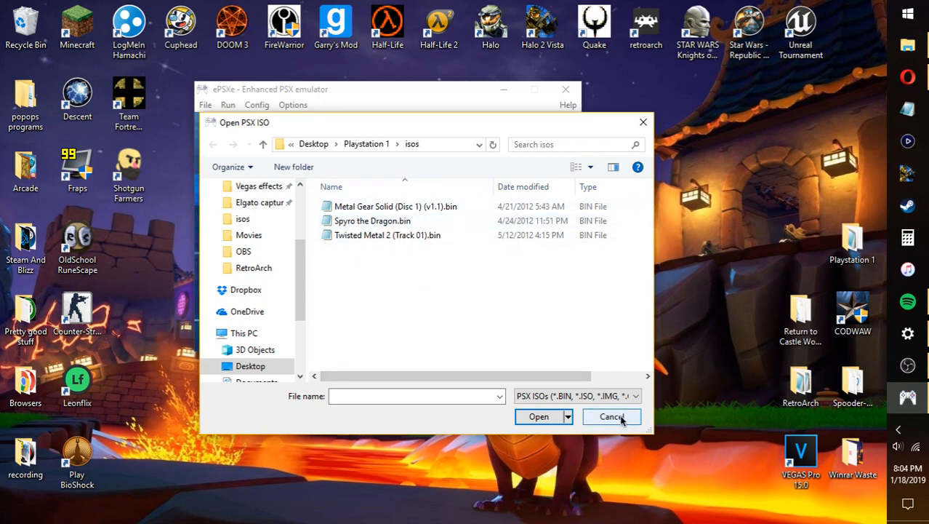
{"action": "mouse_move", "coordinate": [630, 418]}
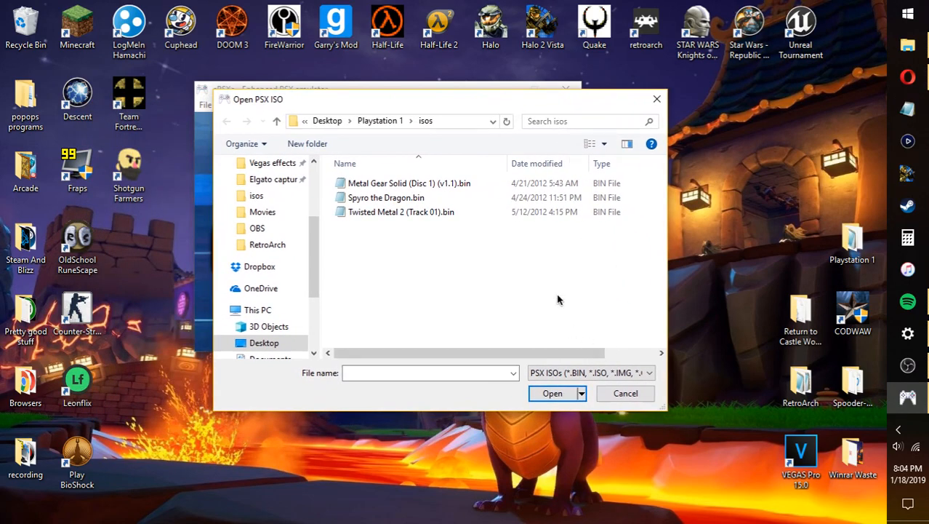
{"action": "mouse_move", "coordinate": [640, 423]}
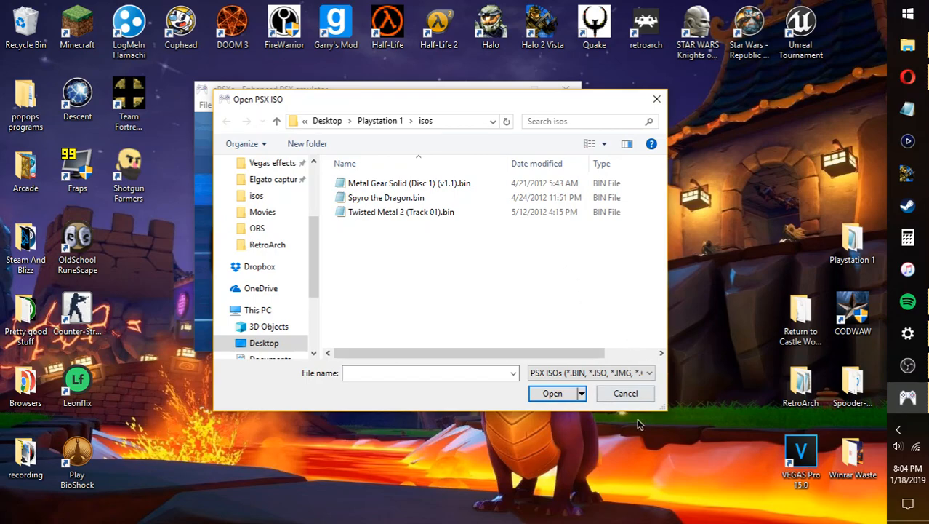
{"action": "mouse_move", "coordinate": [640, 410]}
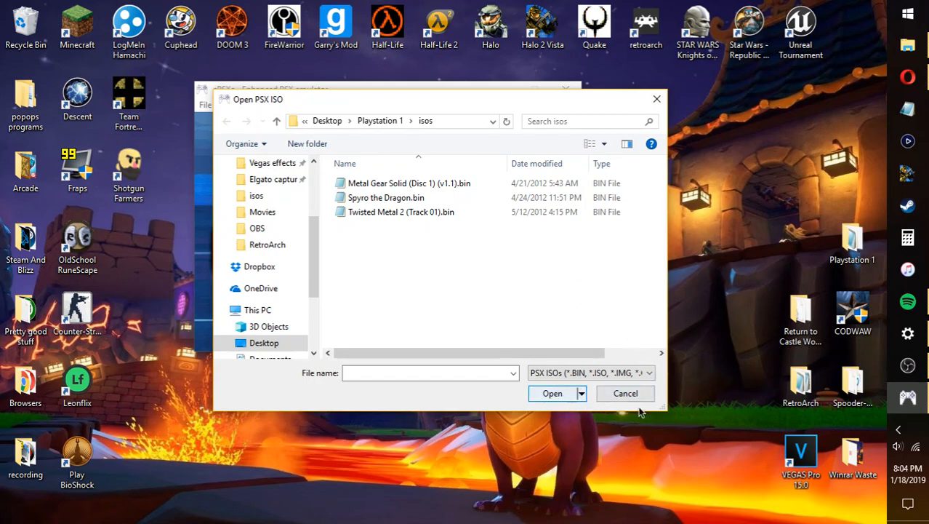
{"action": "left_click", "coordinate": [625, 392]}
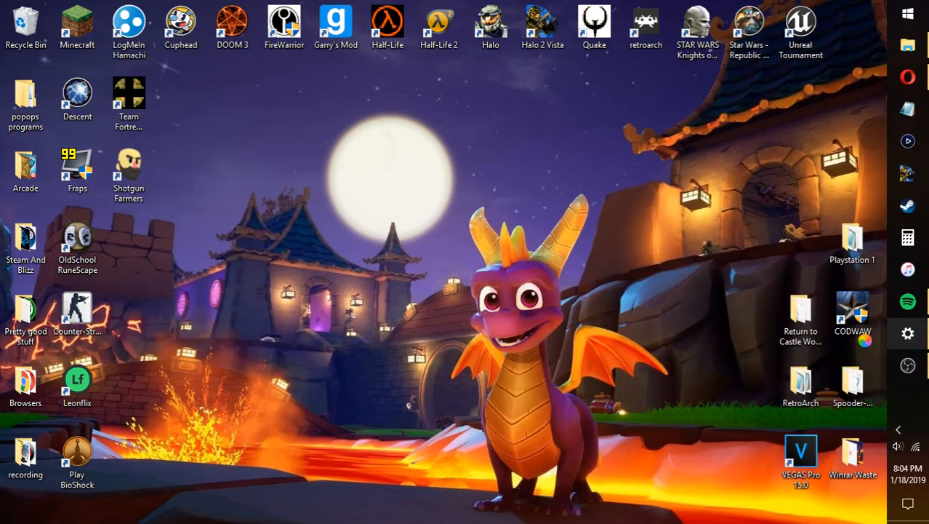
Remove the Xbox Wireless Controller from Bluetooth & other devices, confirming with Yes.
{"action": "left_click", "coordinate": [908, 333]}
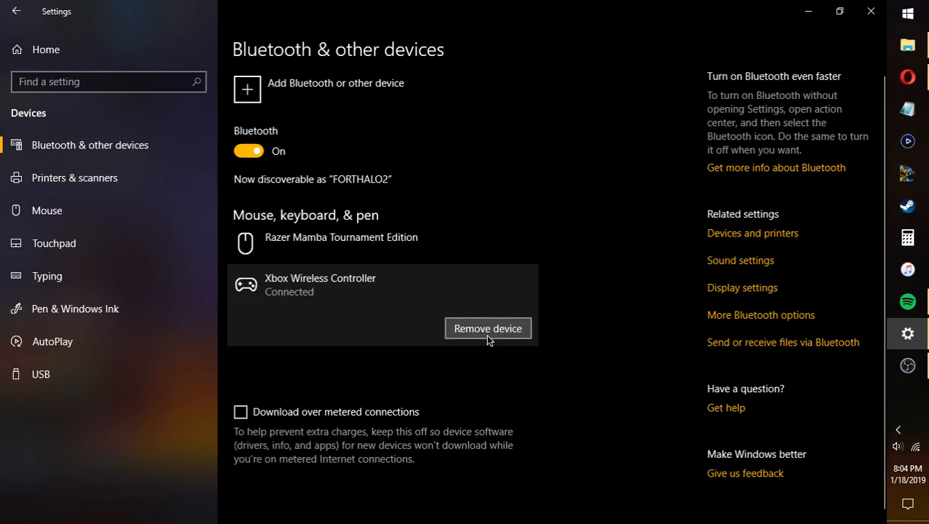
{"action": "left_click", "coordinate": [489, 329]}
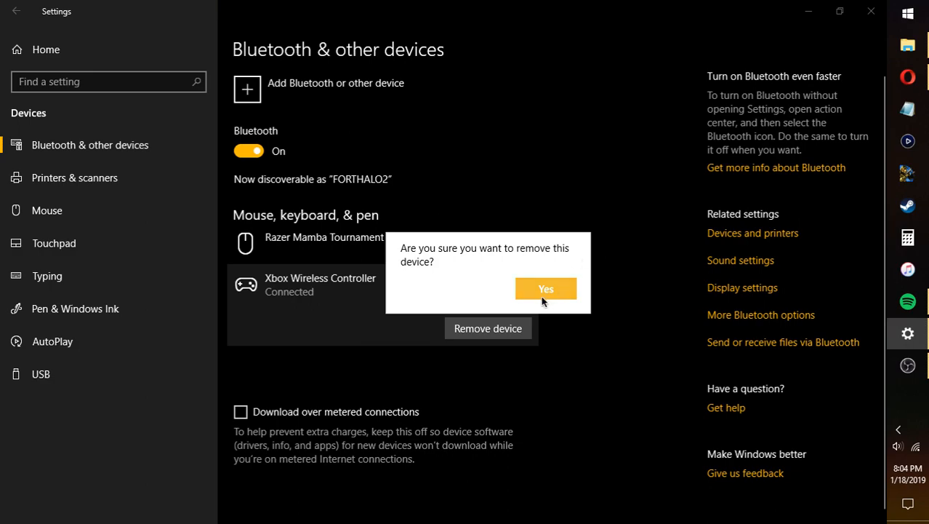
{"action": "mouse_move", "coordinate": [558, 300]}
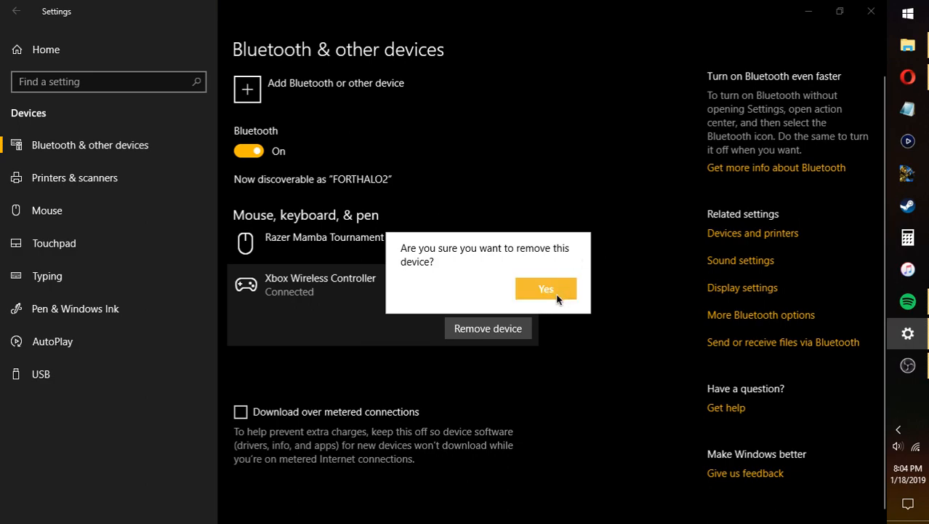
{"action": "left_click", "coordinate": [547, 288]}
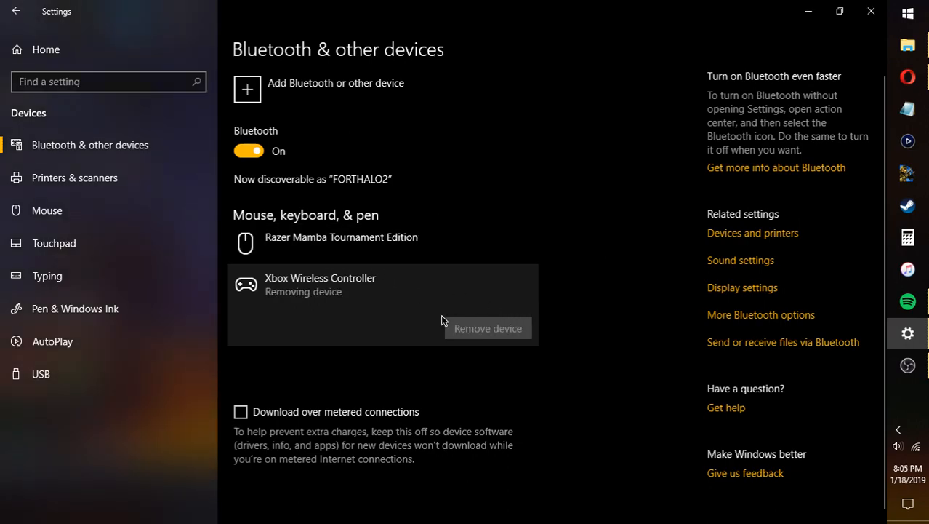
{"action": "left_click", "coordinate": [487, 328]}
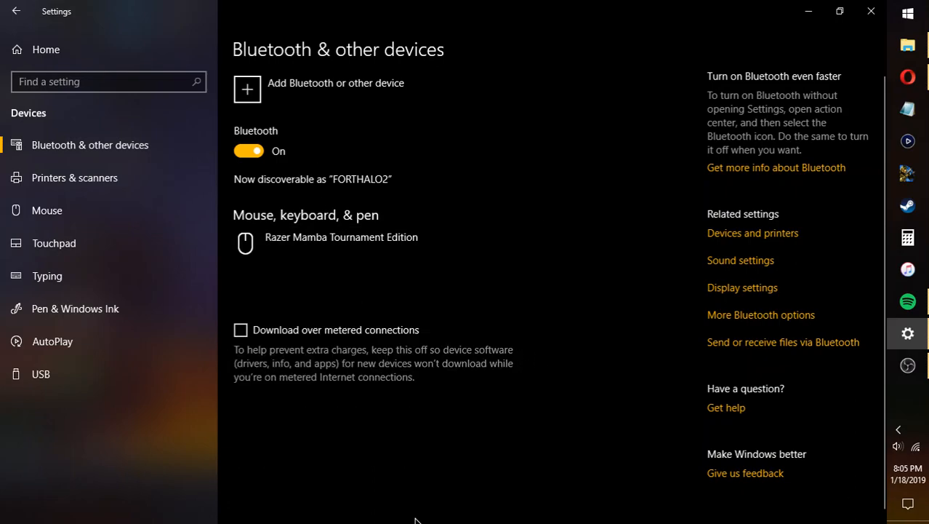
{"action": "mouse_move", "coordinate": [166, 434]}
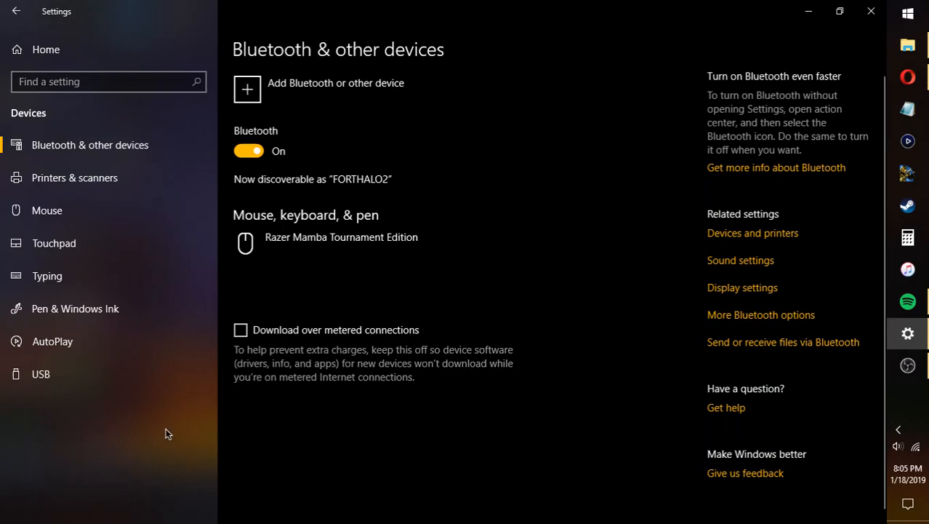
{"action": "mouse_move", "coordinate": [324, 81]}
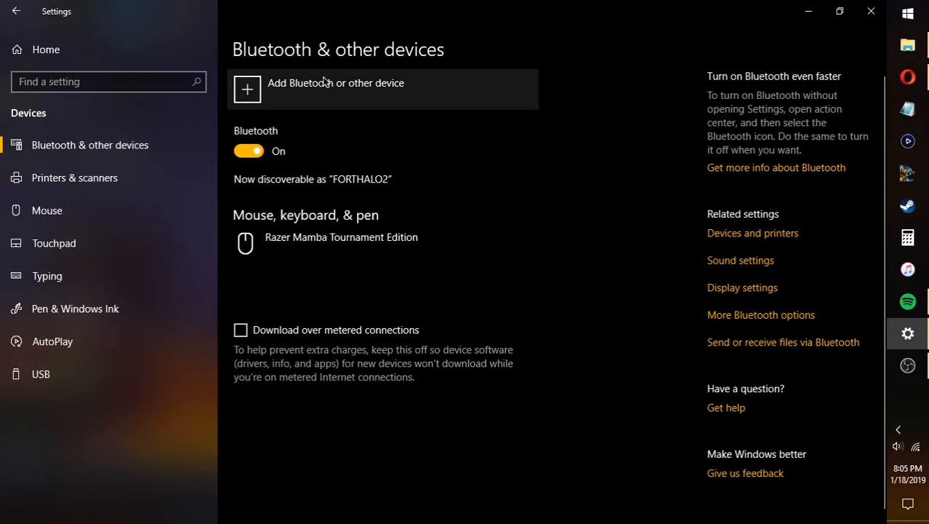
{"action": "mouse_move", "coordinate": [270, 117]}
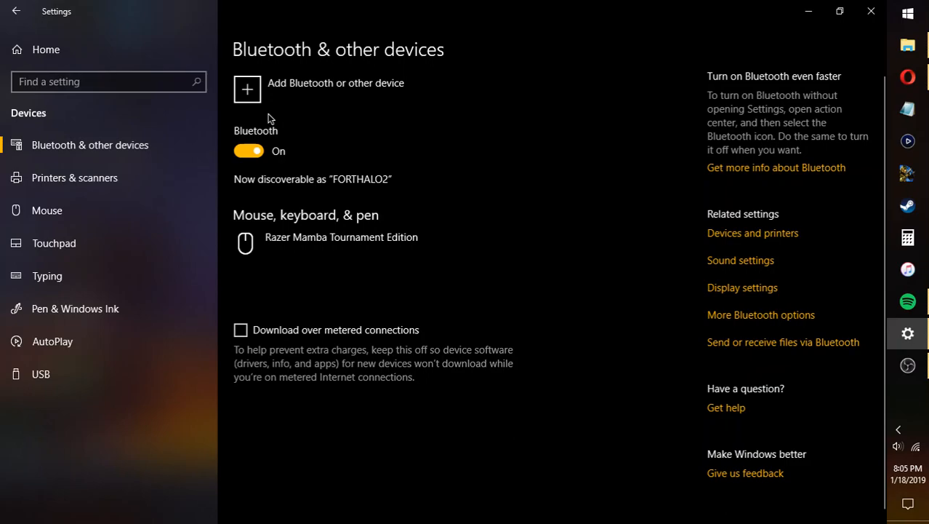
{"action": "mouse_move", "coordinate": [378, 91]}
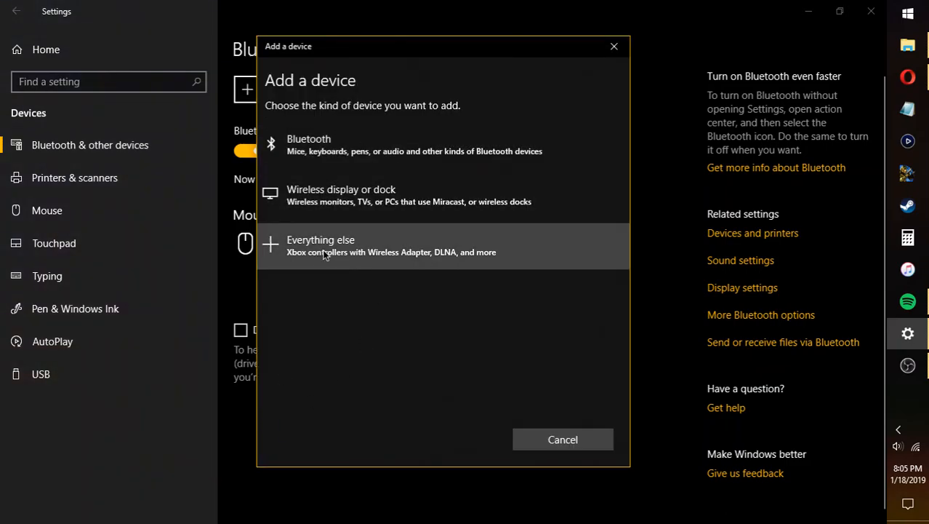
{"action": "mouse_move", "coordinate": [440, 256]}
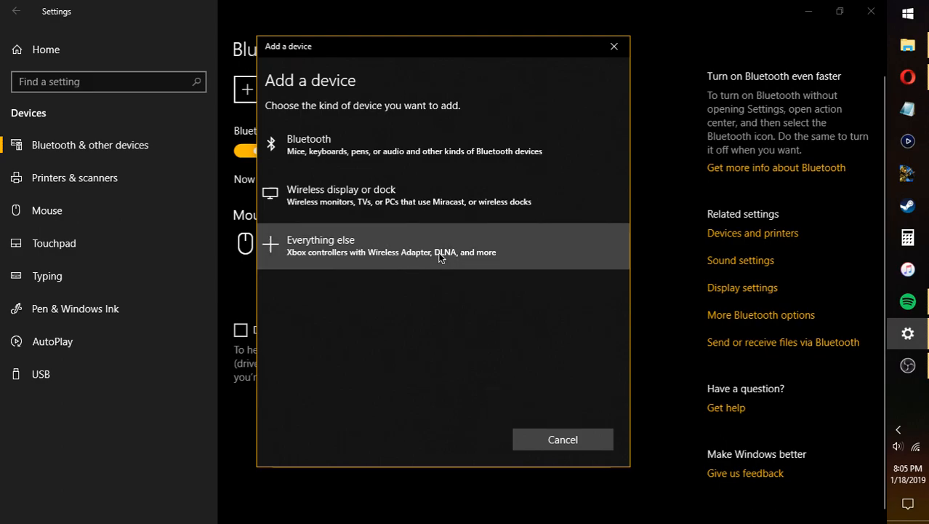
{"action": "mouse_move", "coordinate": [336, 273]}
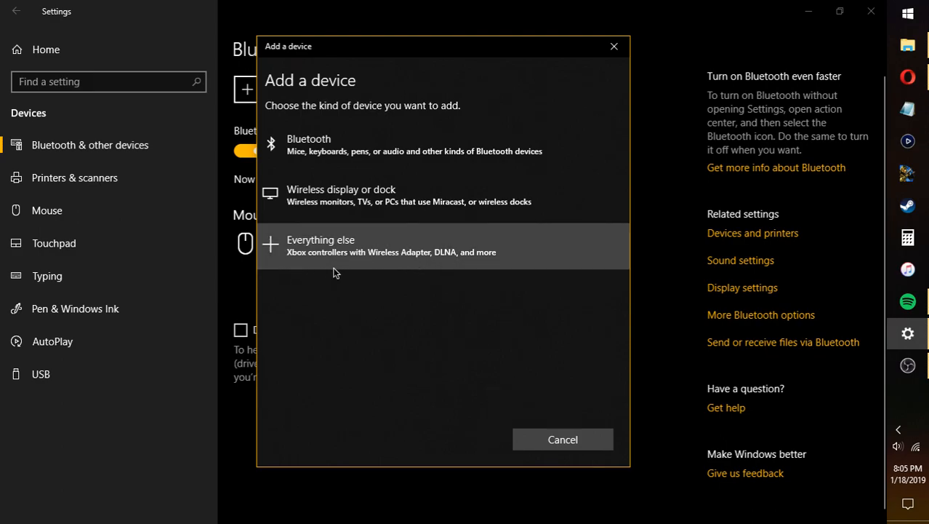
{"action": "mouse_move", "coordinate": [381, 157]}
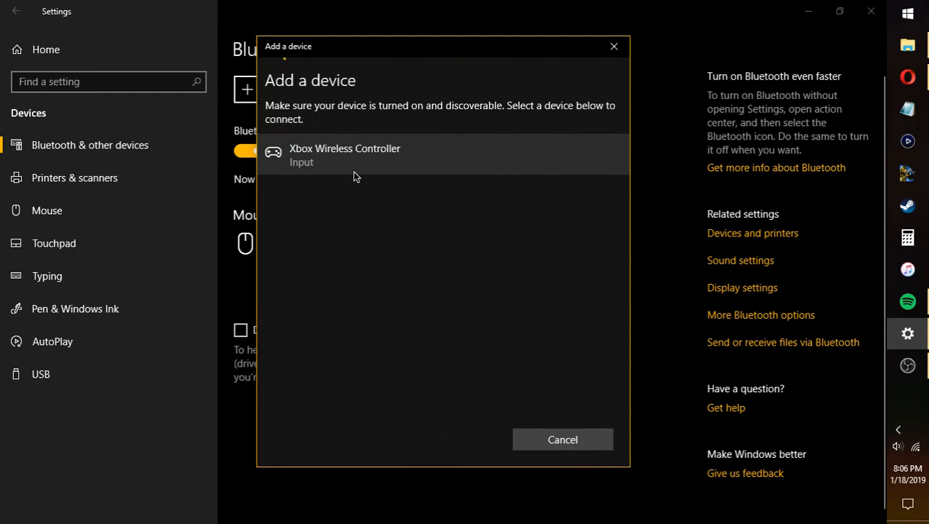
Connect to the discovered Xbox Wireless Controller and finish the add-device wizard with Done.
{"action": "left_click", "coordinate": [344, 155]}
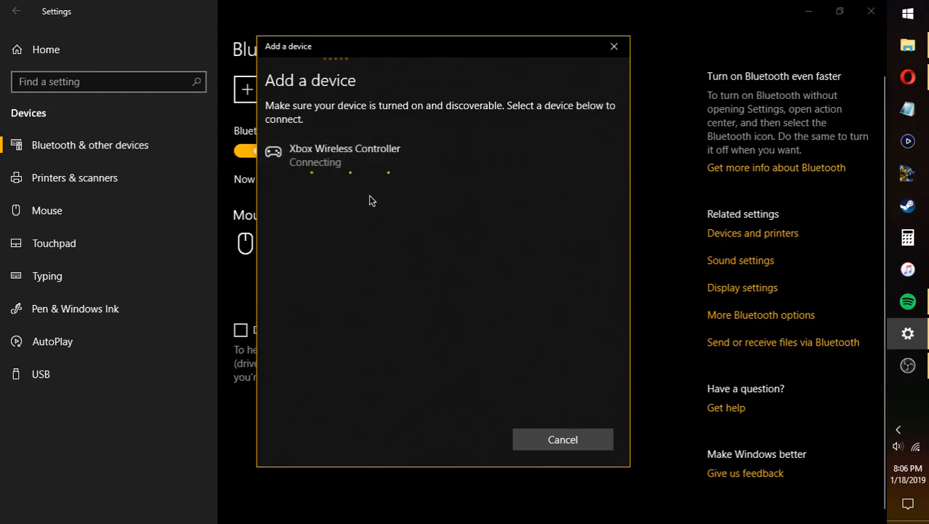
{"action": "mouse_move", "coordinate": [376, 189]}
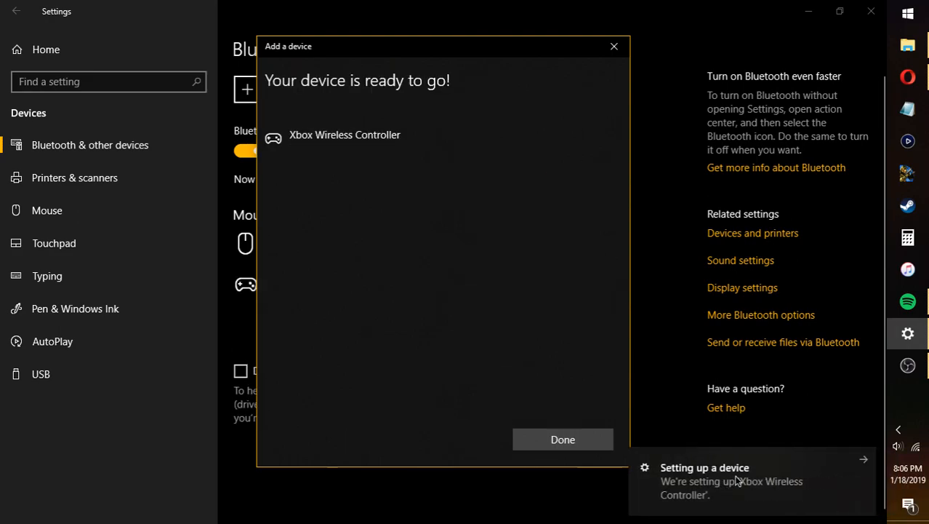
{"action": "mouse_move", "coordinate": [862, 455]}
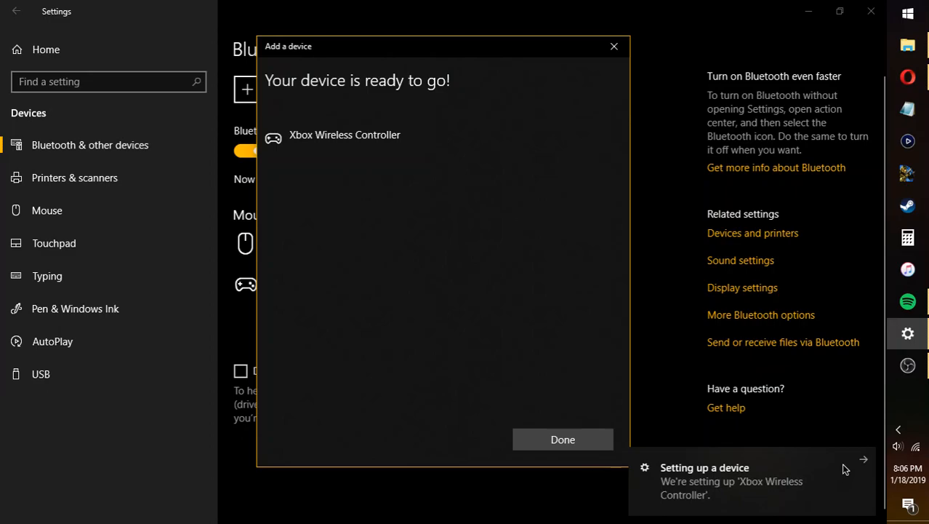
{"action": "mouse_move", "coordinate": [762, 410]}
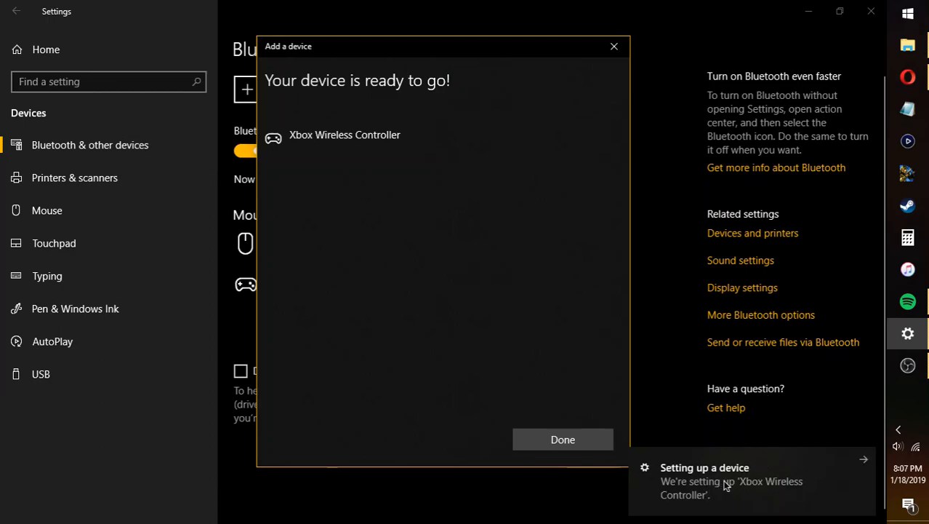
{"action": "mouse_move", "coordinate": [623, 57]}
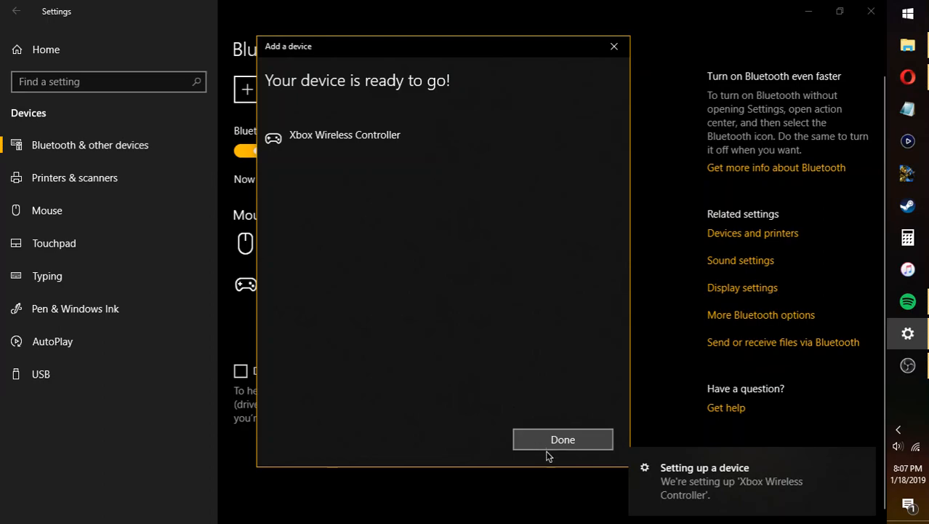
{"action": "left_click", "coordinate": [563, 439]}
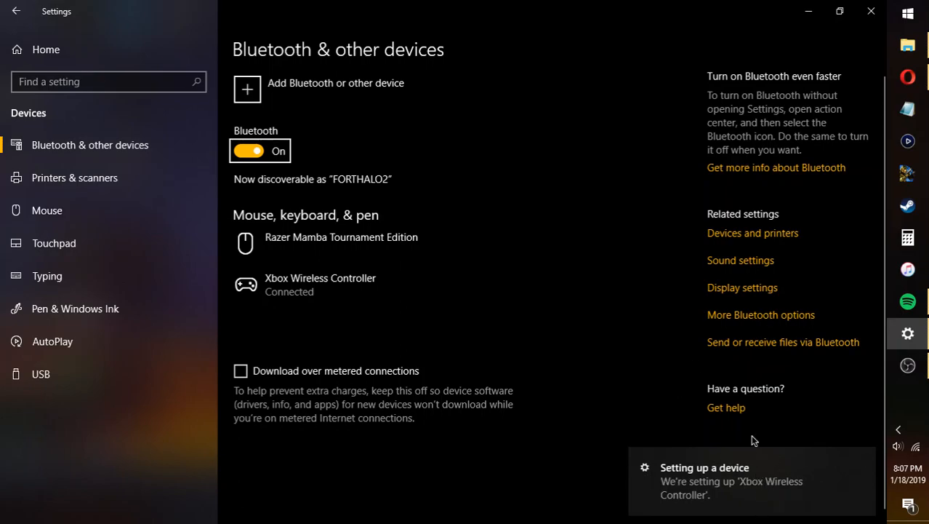
{"action": "mouse_move", "coordinate": [593, 288]}
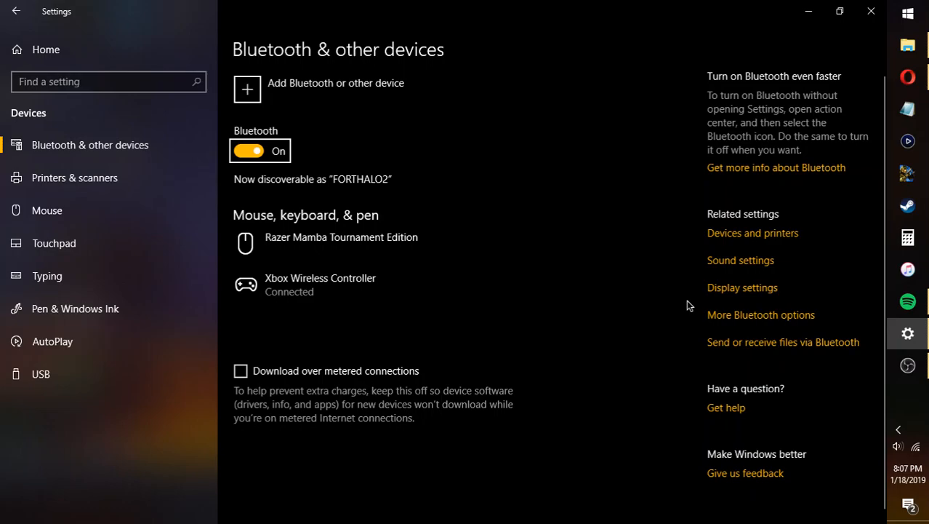
{"action": "mouse_move", "coordinate": [525, 267]}
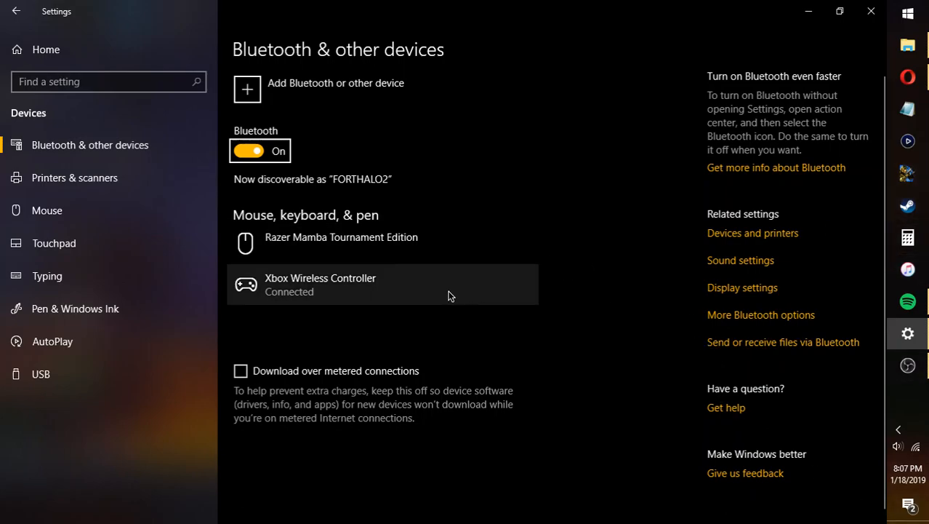
{"action": "mouse_move", "coordinate": [832, 94]}
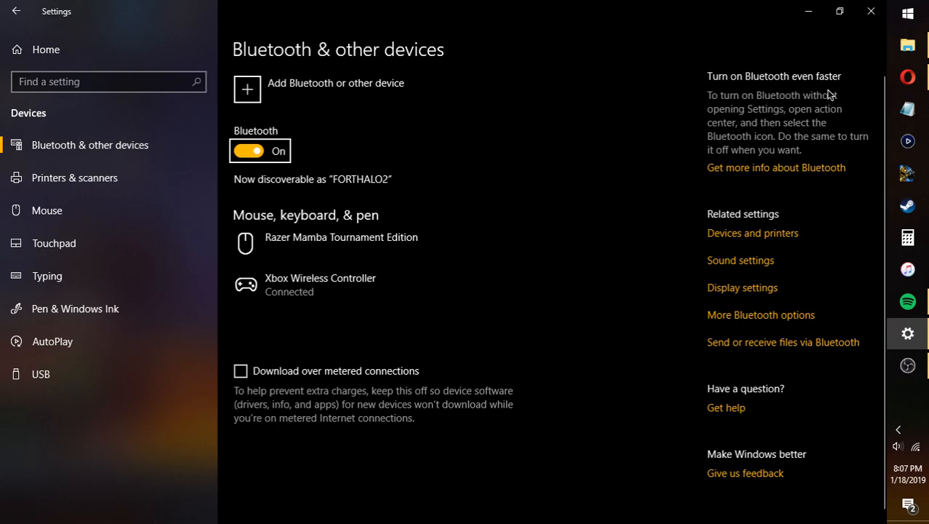
{"action": "mouse_move", "coordinate": [768, 140]}
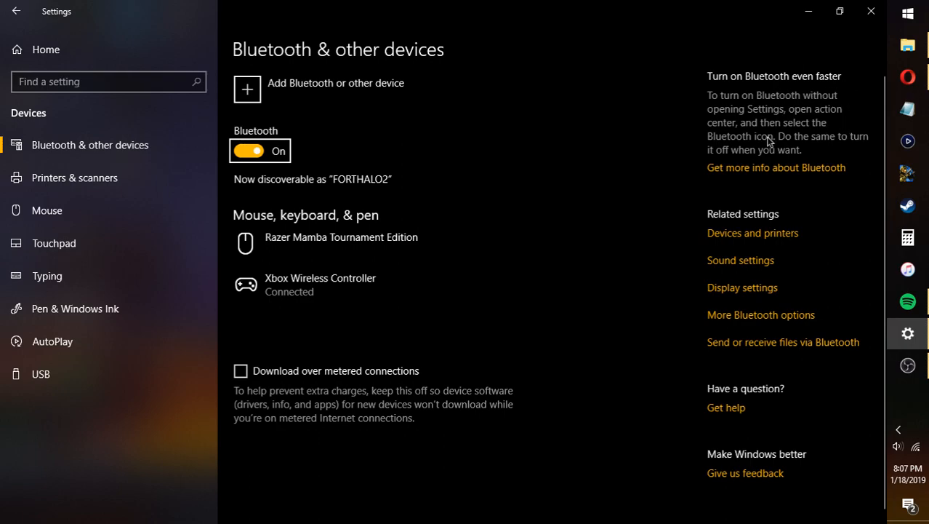
{"action": "mouse_move", "coordinate": [759, 106]}
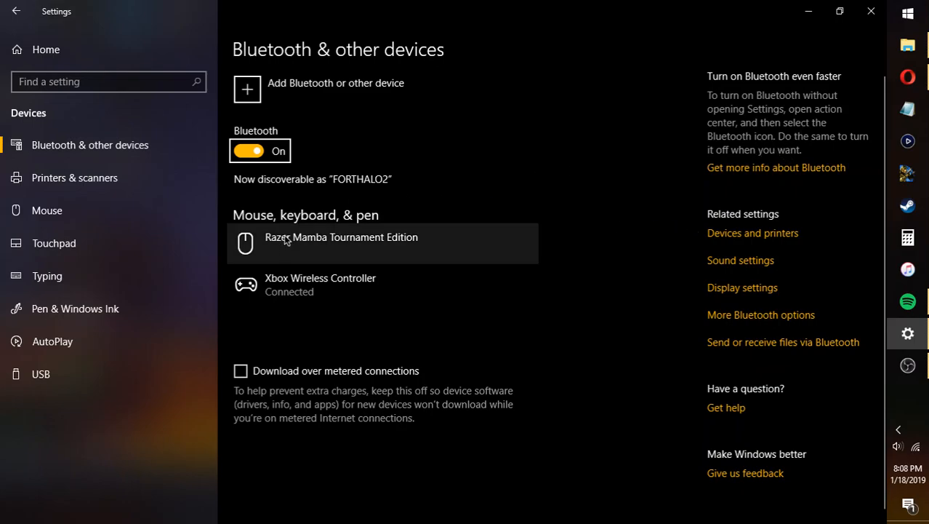
{"action": "mouse_move", "coordinate": [361, 290]}
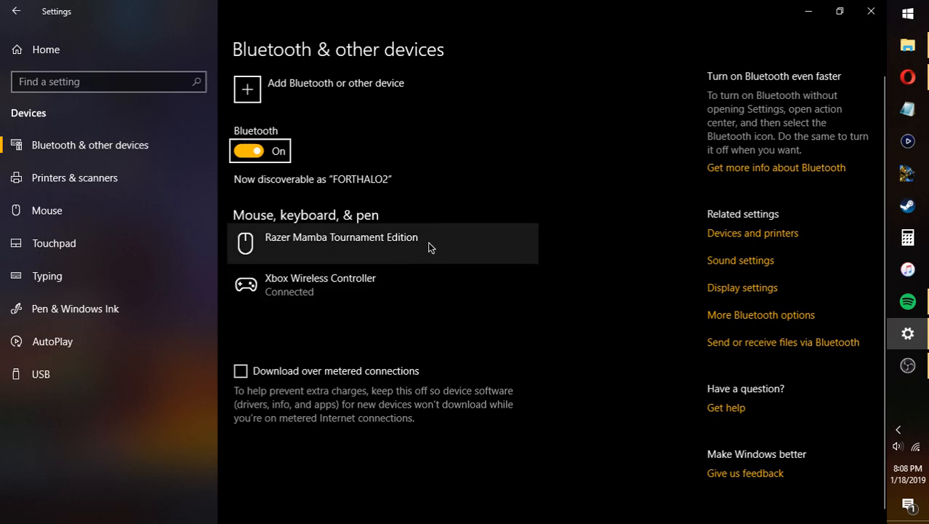
{"action": "mouse_move", "coordinate": [326, 275]}
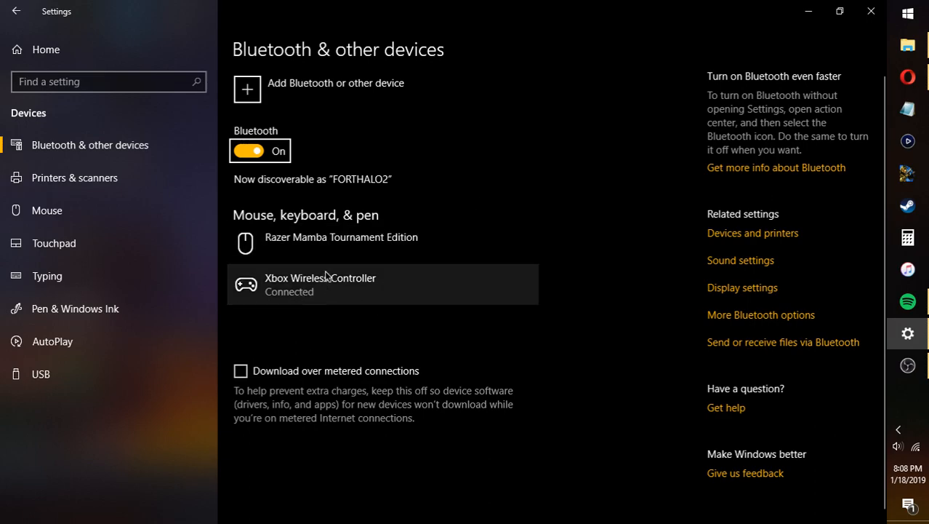
Expand the Xbox Wireless Controller entry, which shows Connected with Remove device offered.
{"action": "left_click", "coordinate": [320, 283]}
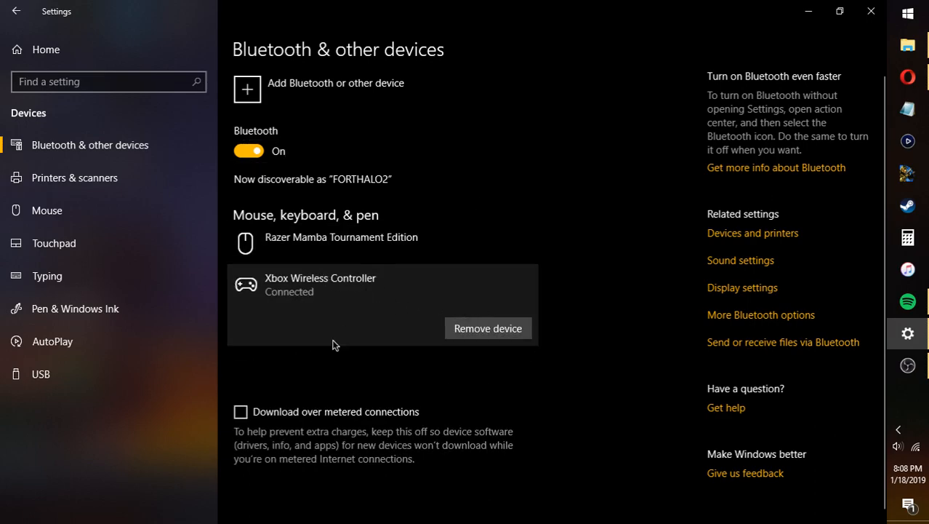
{"action": "mouse_move", "coordinate": [628, 400]}
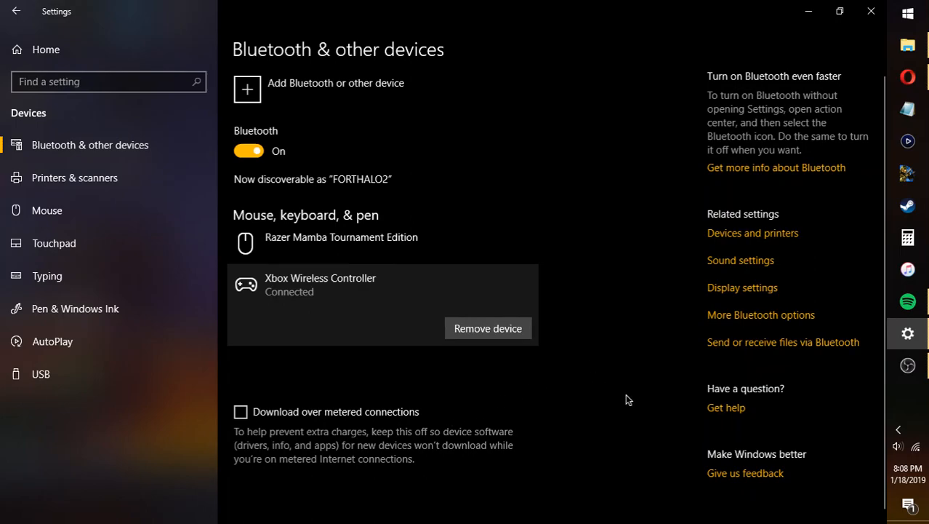
{"action": "mouse_move", "coordinate": [618, 242]}
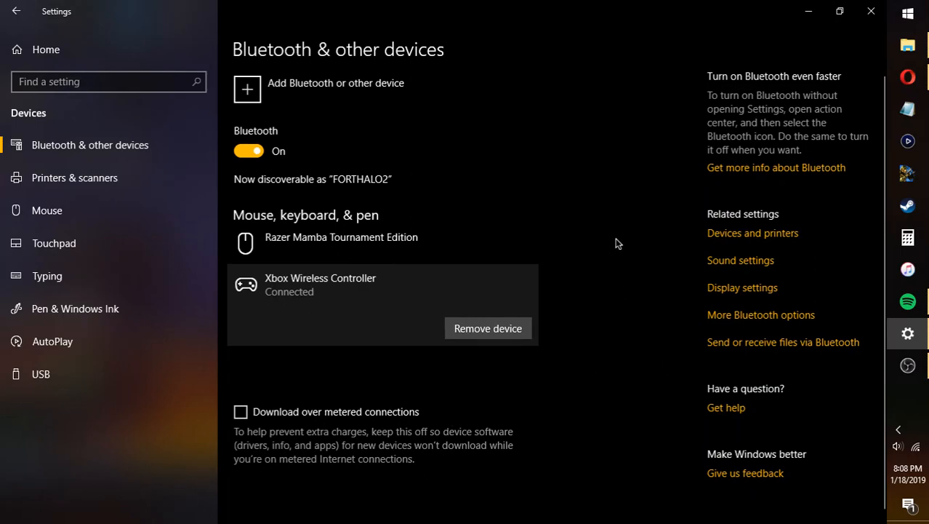
{"action": "mouse_move", "coordinate": [622, 221]}
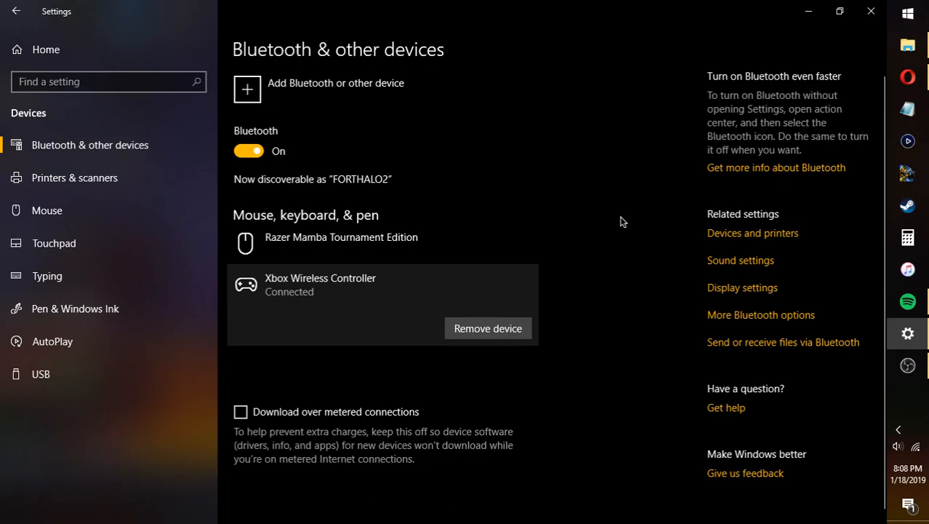
{"action": "mouse_move", "coordinate": [667, 251]}
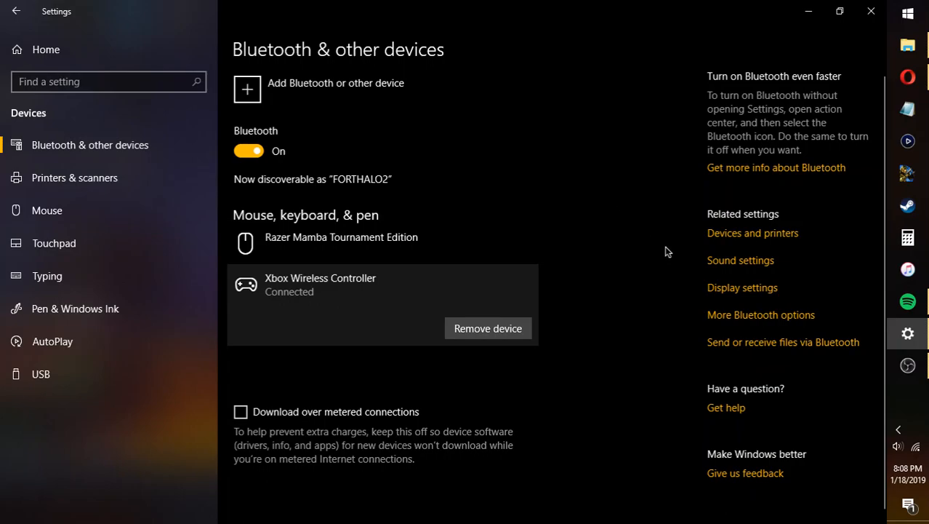
{"action": "mouse_move", "coordinate": [791, 459]}
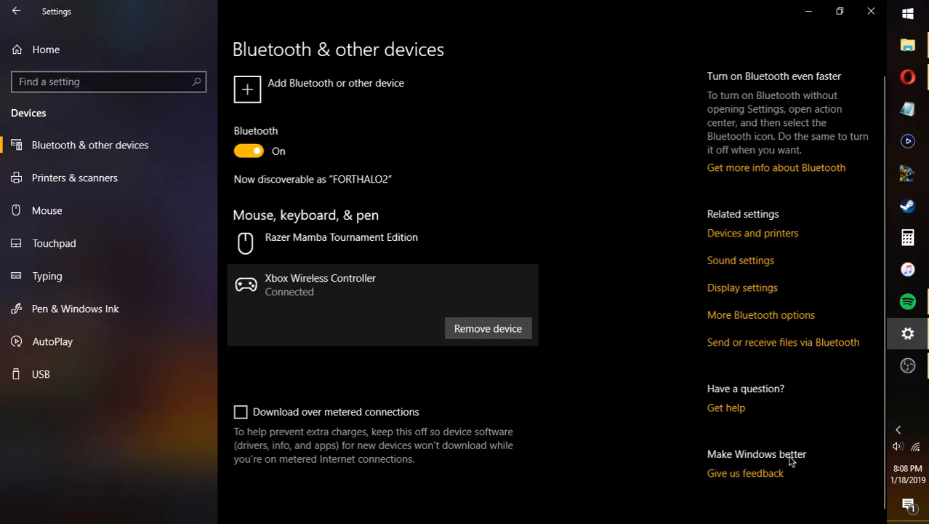
{"action": "mouse_move", "coordinate": [509, 384]}
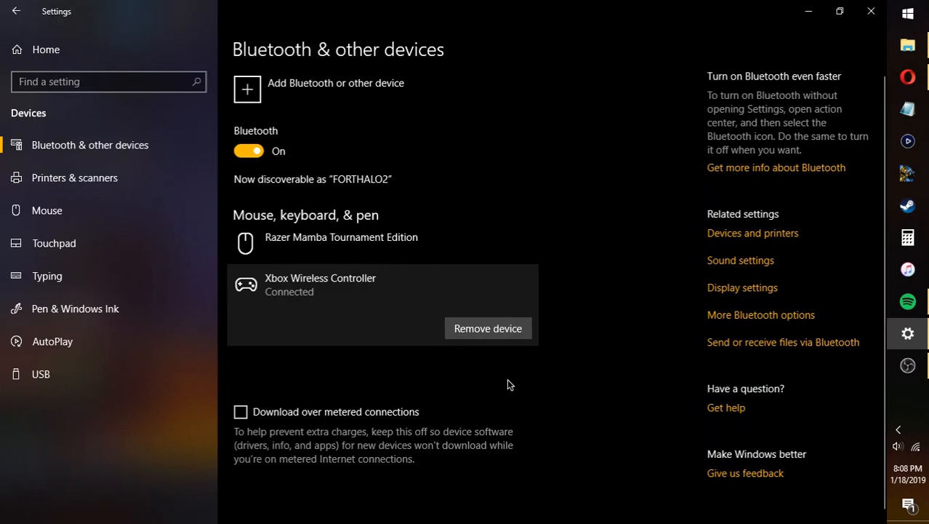
{"action": "mouse_move", "coordinate": [544, 384]}
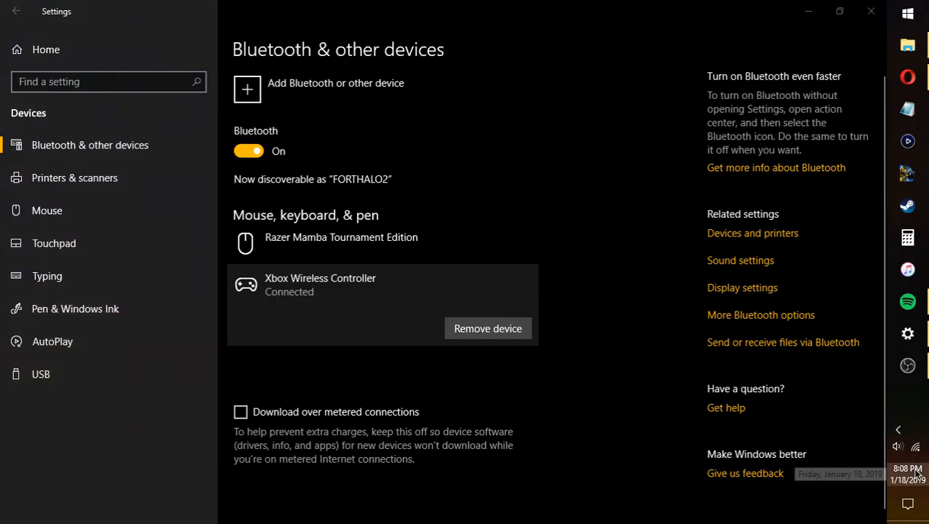
{"action": "left_click", "coordinate": [908, 471]}
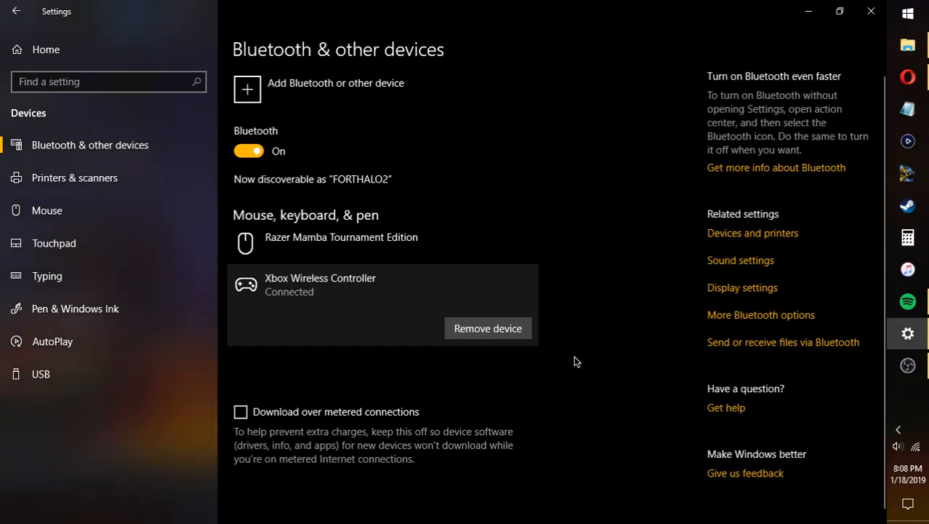
{"action": "mouse_move", "coordinate": [908, 504]}
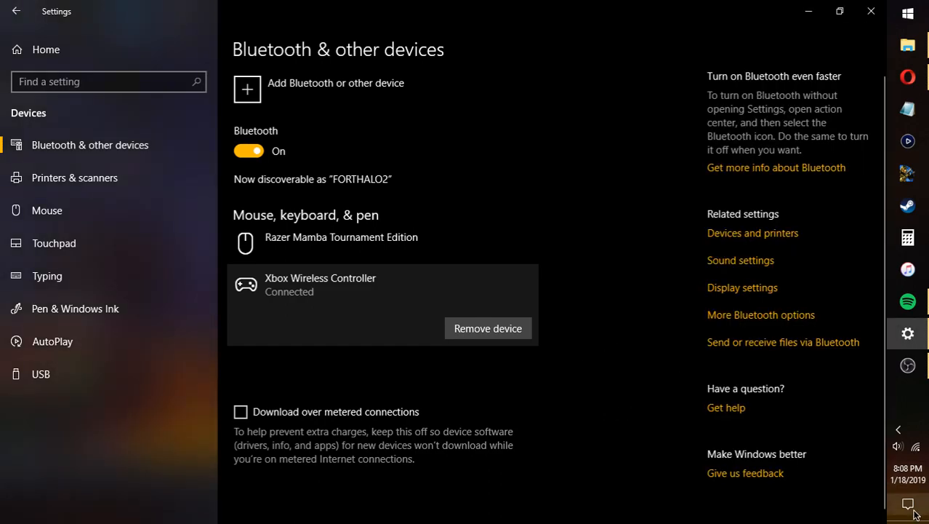
Toggle the Bluetooth quick action off and on in Action Center so the controller reconnects.
{"action": "left_click", "coordinate": [907, 503]}
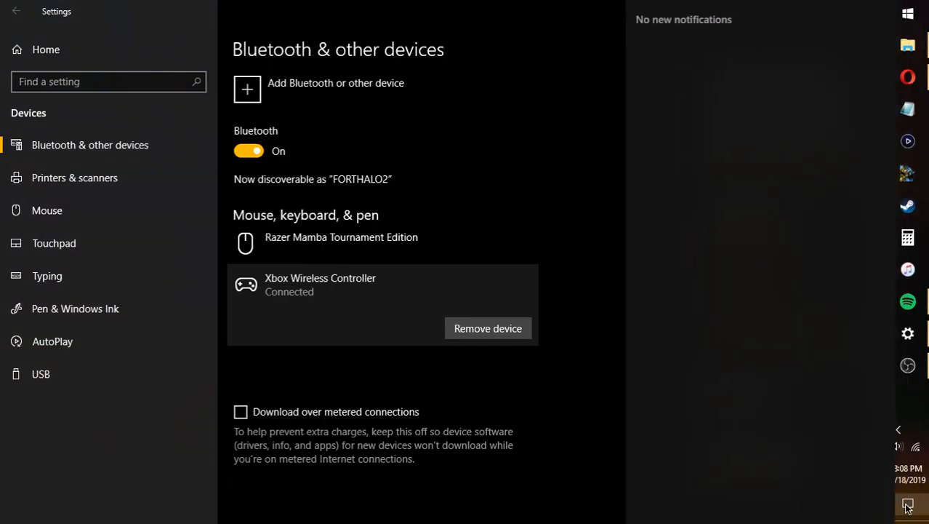
{"action": "left_click", "coordinate": [908, 506]}
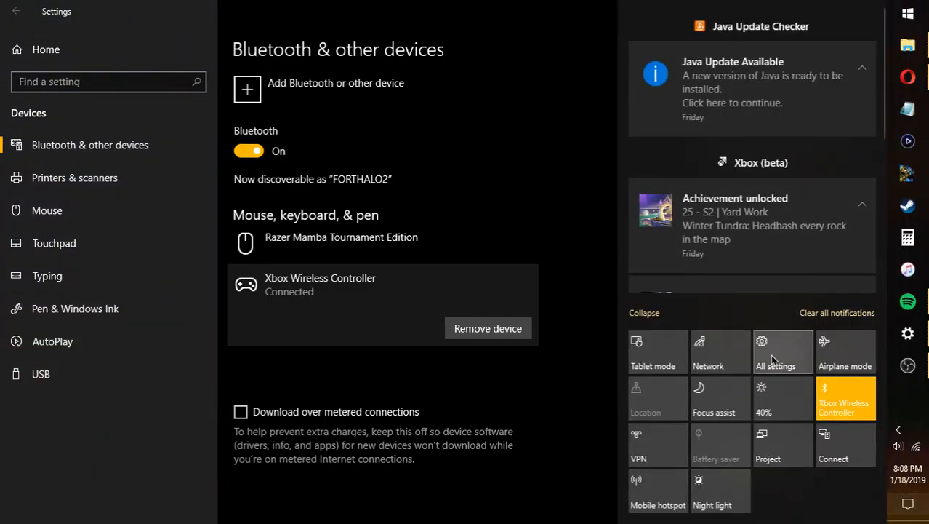
{"action": "mouse_move", "coordinate": [867, 395]}
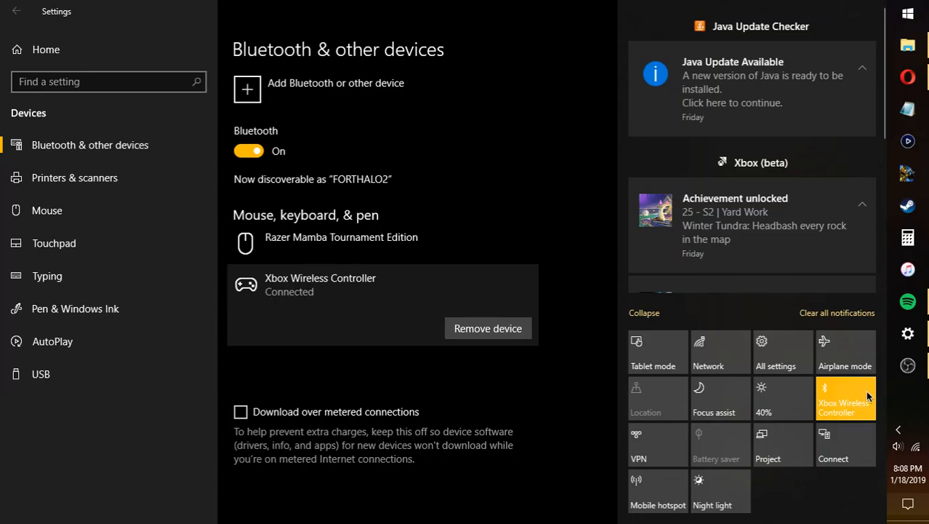
{"action": "mouse_move", "coordinate": [851, 412]}
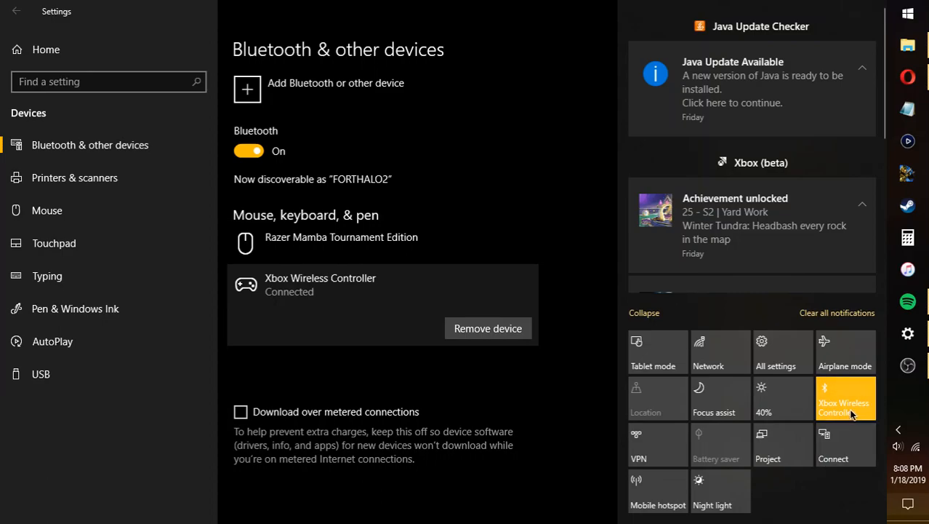
{"action": "left_click", "coordinate": [845, 398]}
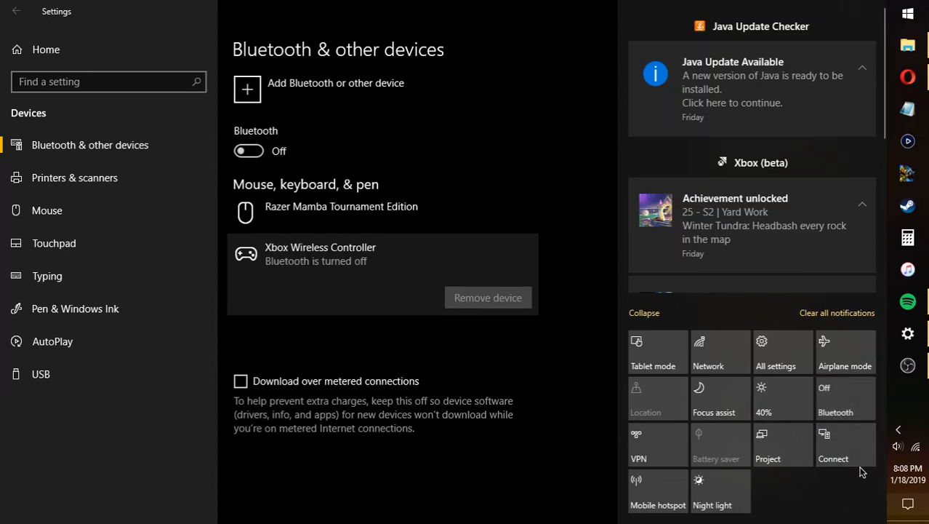
{"action": "left_click", "coordinate": [249, 150]}
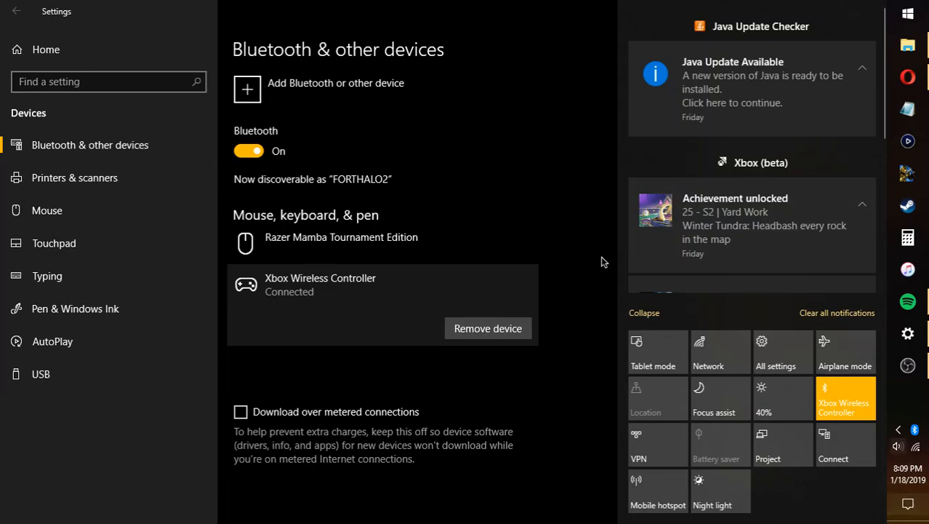
{"action": "mouse_move", "coordinate": [834, 433]}
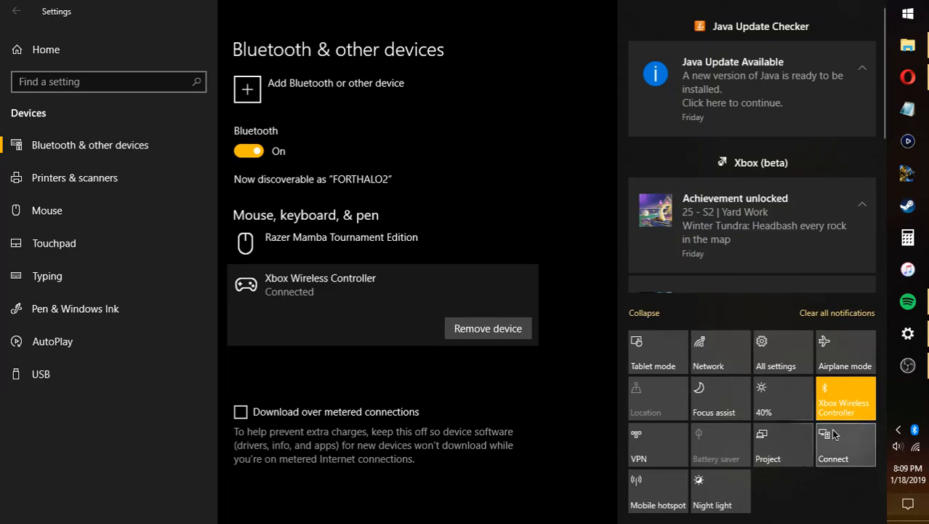
{"action": "mouse_move", "coordinate": [866, 437]}
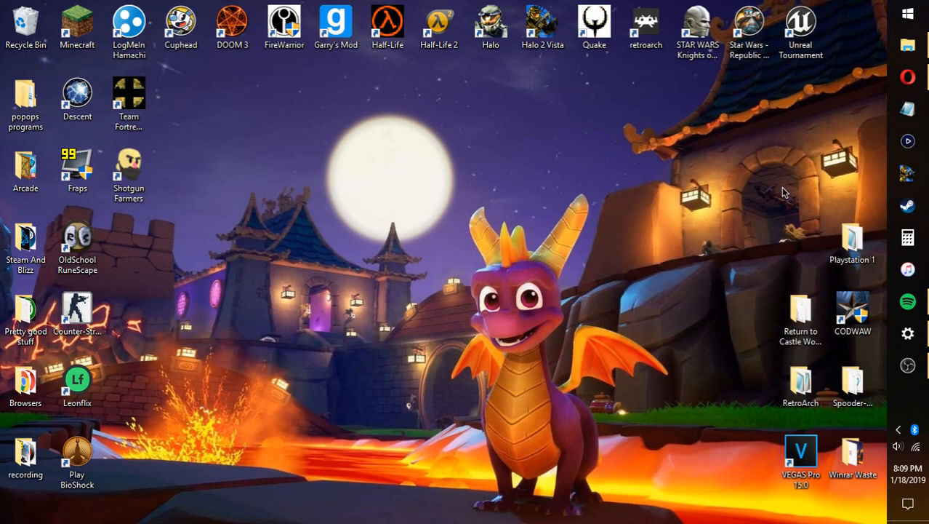
{"action": "mouse_move", "coordinate": [771, 195]}
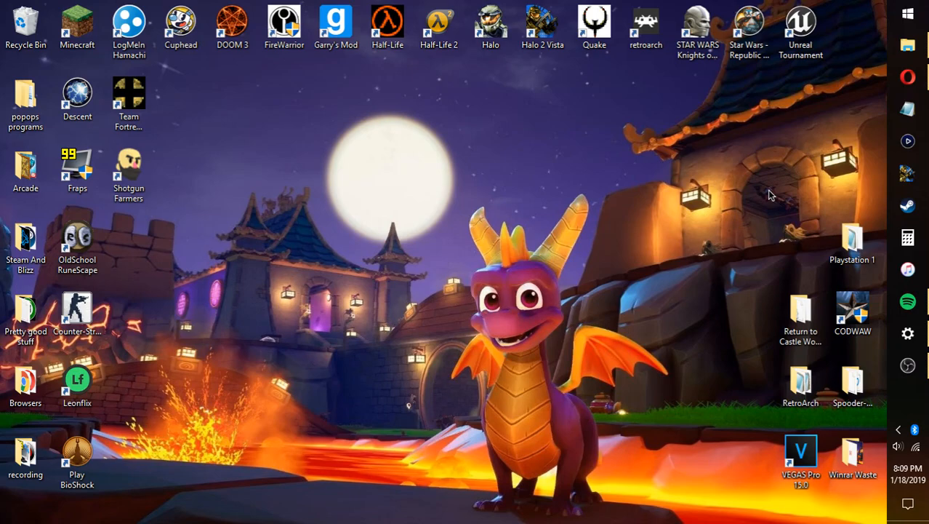
{"action": "mouse_move", "coordinate": [915, 416]}
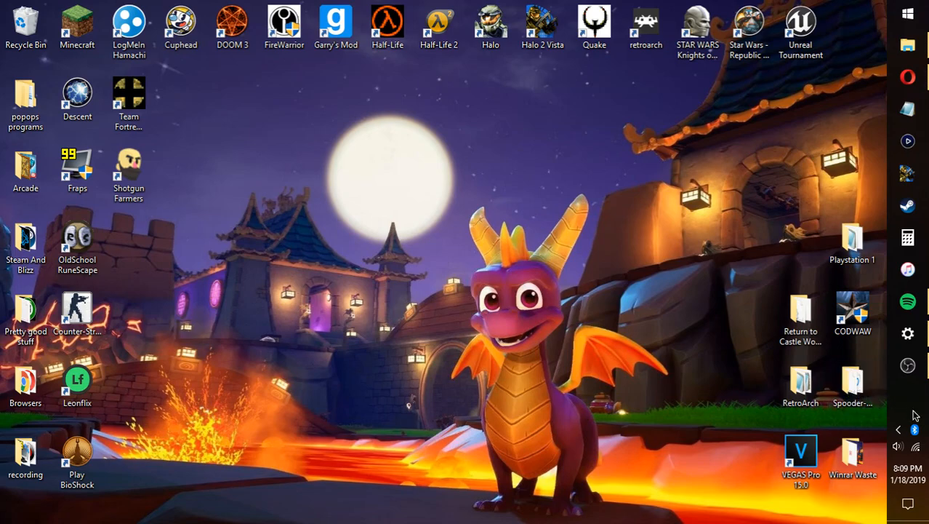
{"action": "left_click", "coordinate": [908, 471]}
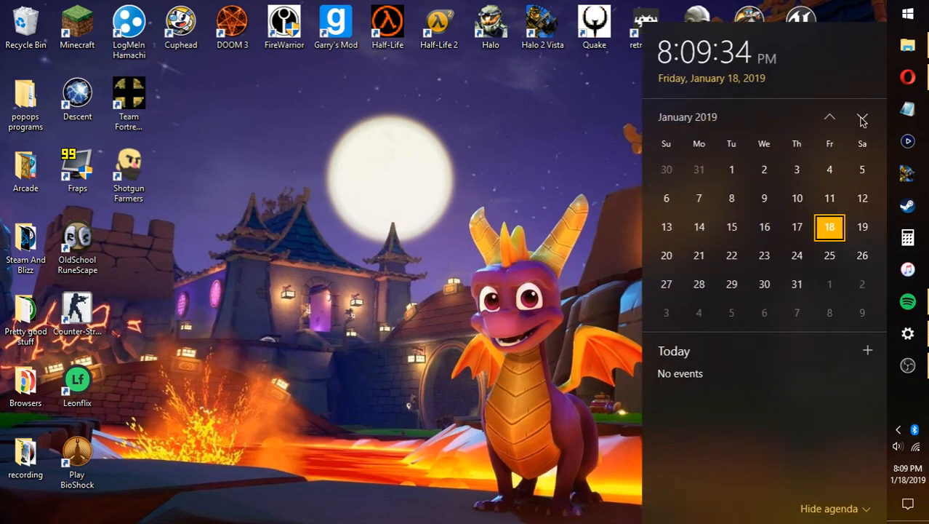
{"action": "left_click", "coordinate": [861, 116]}
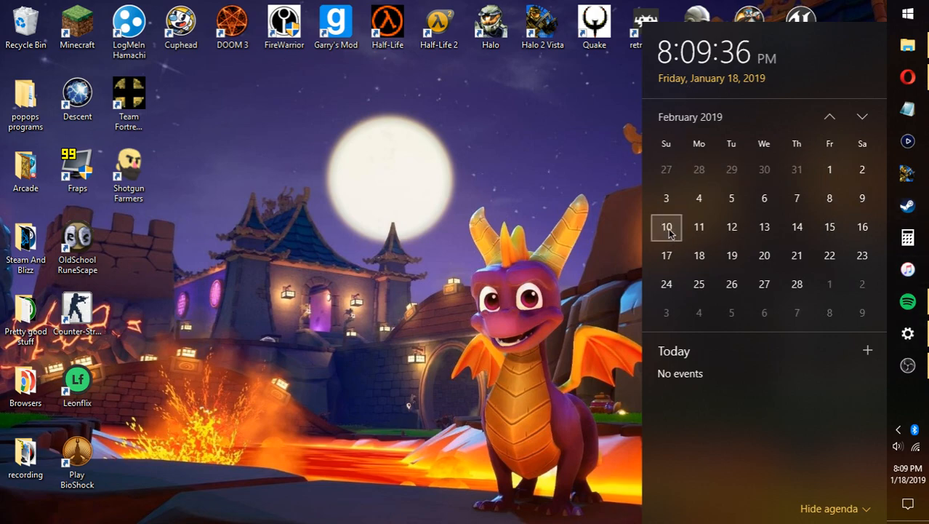
{"action": "mouse_move", "coordinate": [653, 224]}
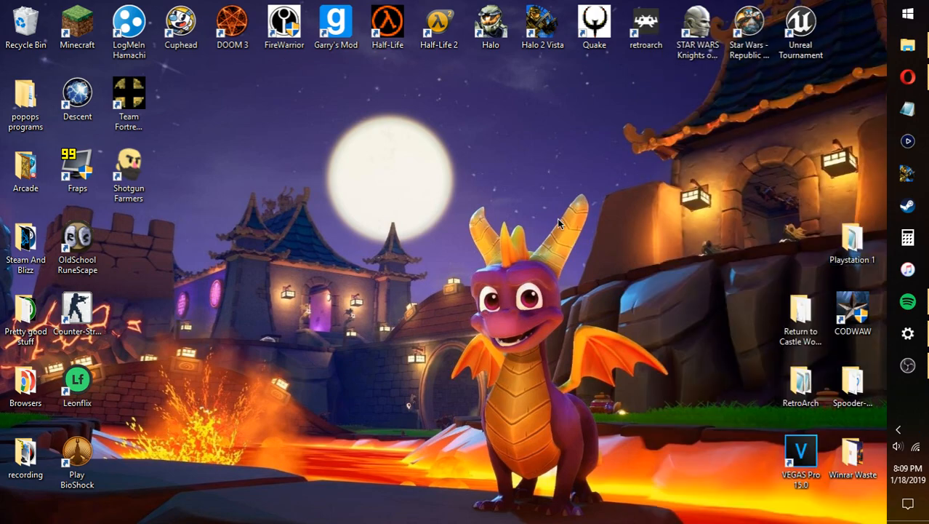
{"action": "mouse_move", "coordinate": [516, 175]}
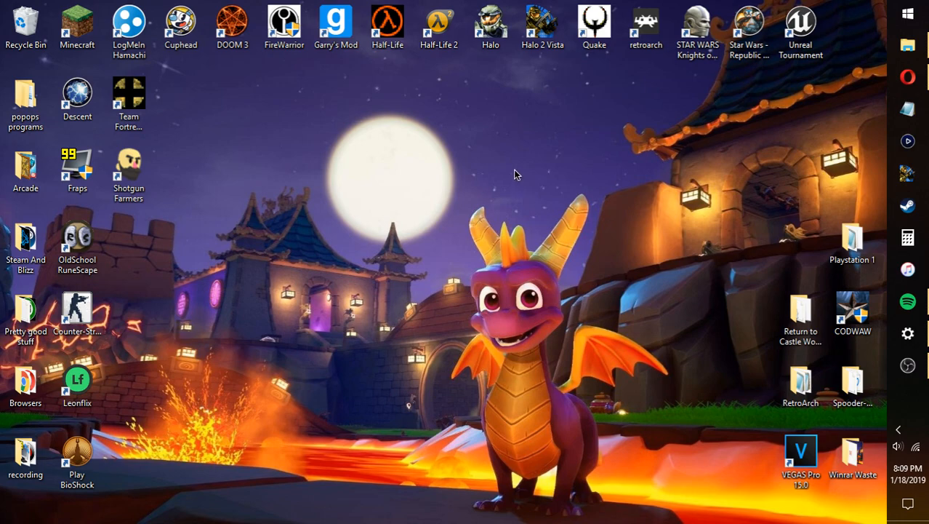
{"action": "mouse_move", "coordinate": [528, 153]}
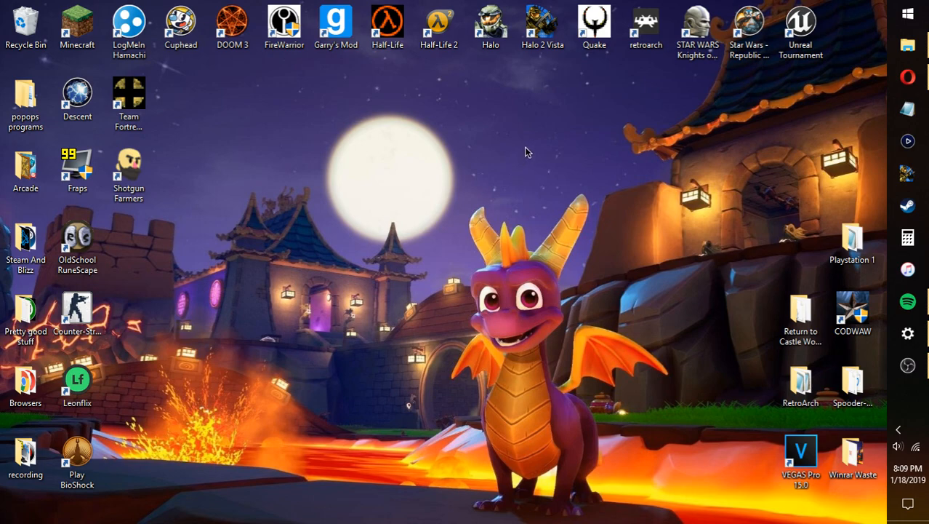
{"action": "mouse_move", "coordinate": [544, 122]}
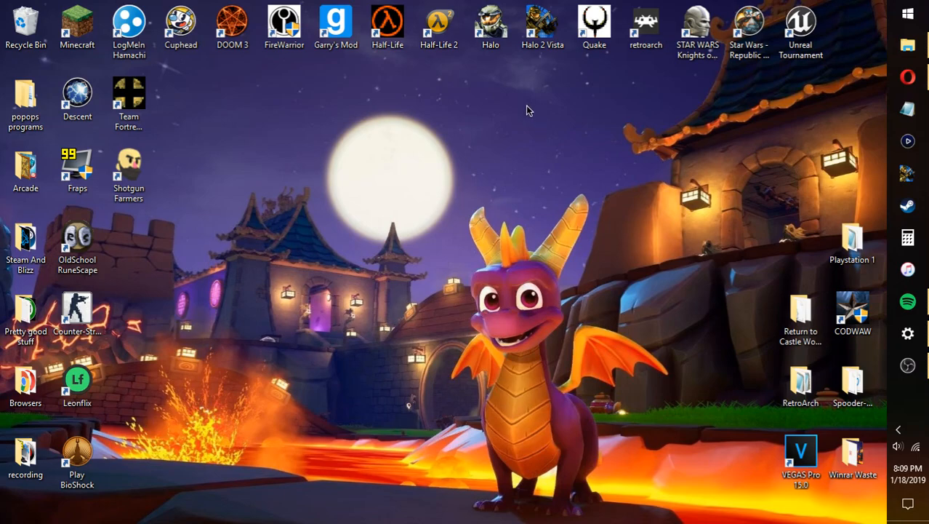
{"action": "mouse_move", "coordinate": [521, 93]}
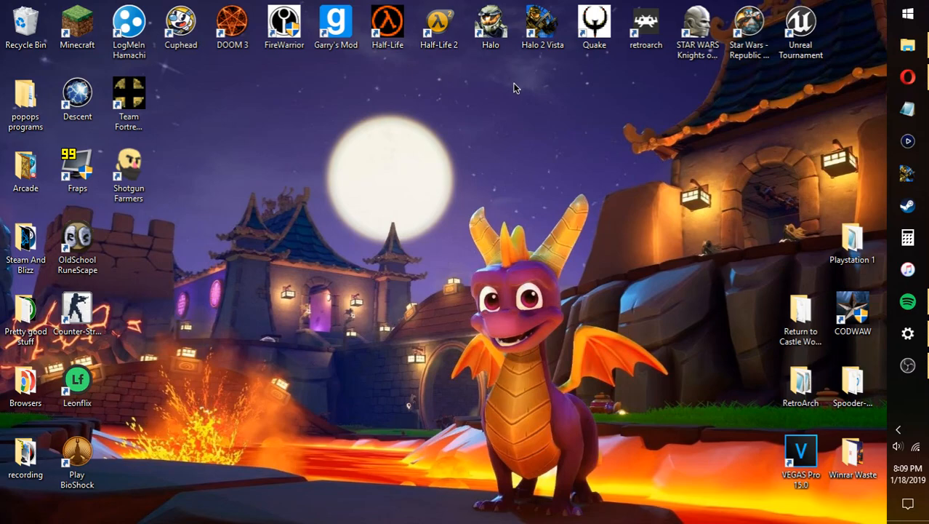
{"action": "mouse_move", "coordinate": [520, 72]}
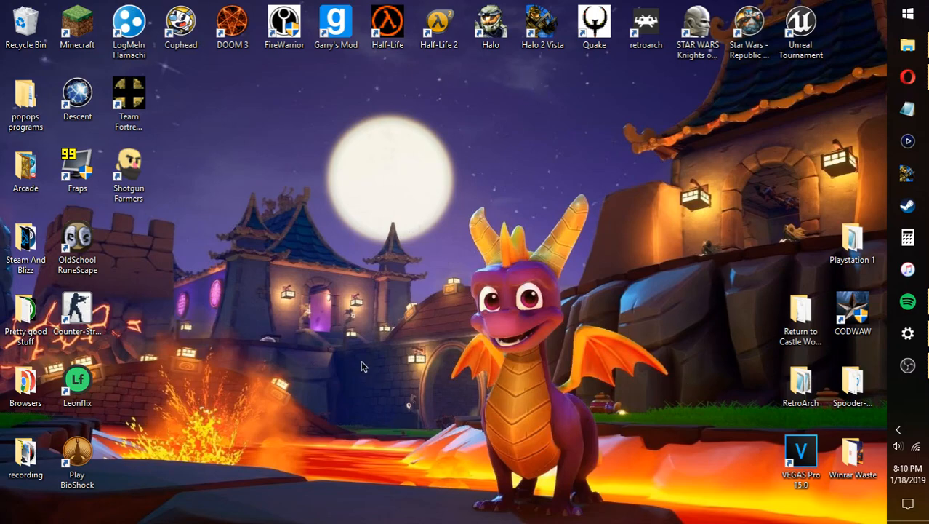
{"action": "mouse_move", "coordinate": [514, 209]}
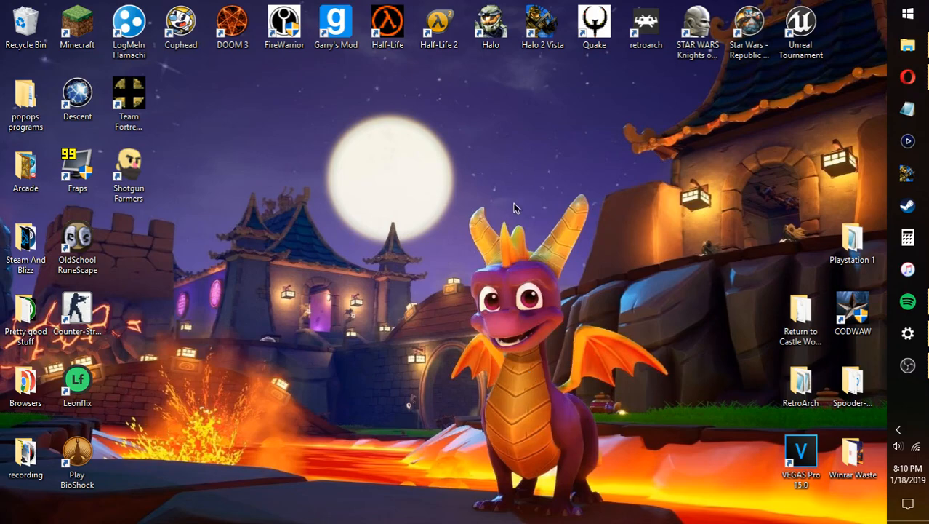
{"action": "mouse_move", "coordinate": [641, 189]}
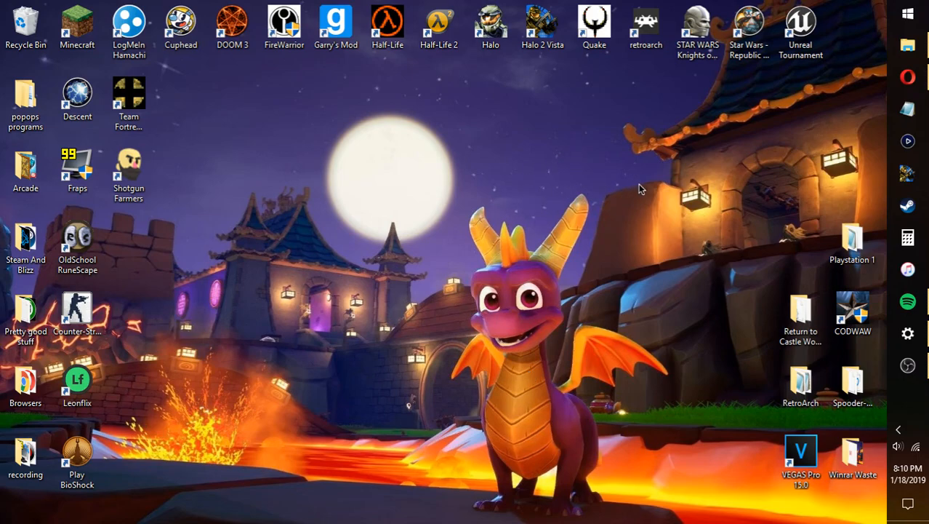
{"action": "mouse_move", "coordinate": [666, 172]}
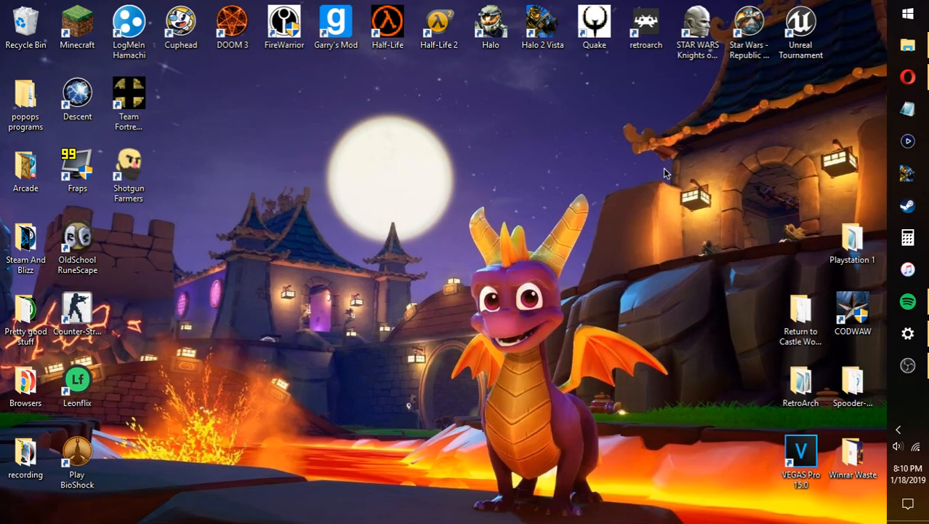
{"action": "mouse_move", "coordinate": [595, 211]}
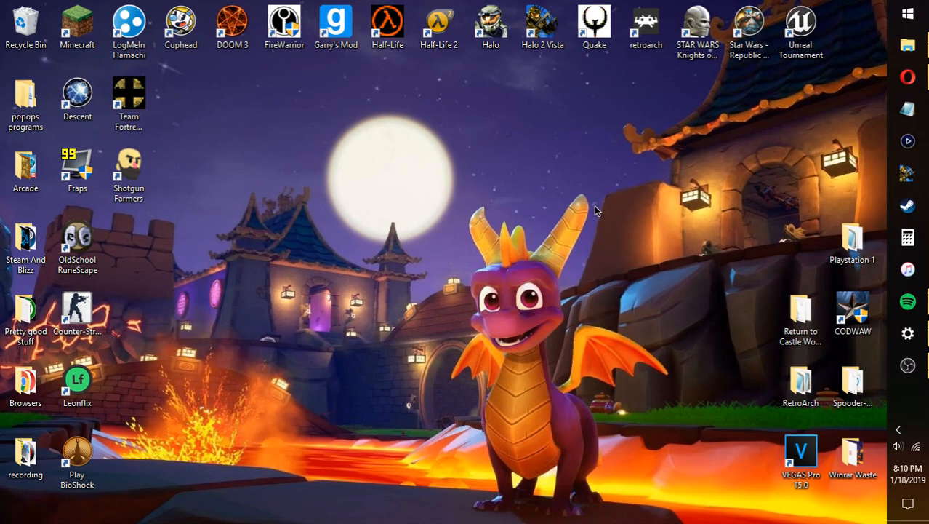
{"action": "mouse_move", "coordinate": [655, 171]}
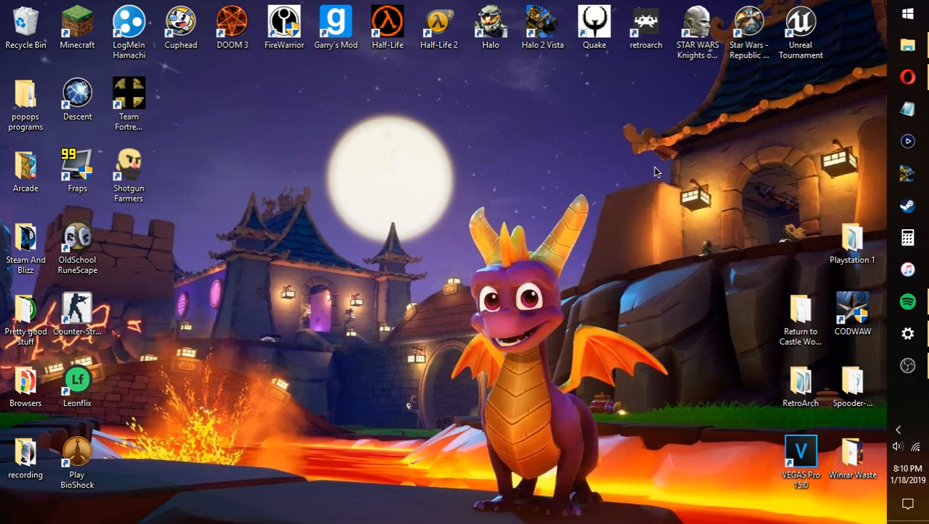
{"action": "mouse_move", "coordinate": [663, 190]}
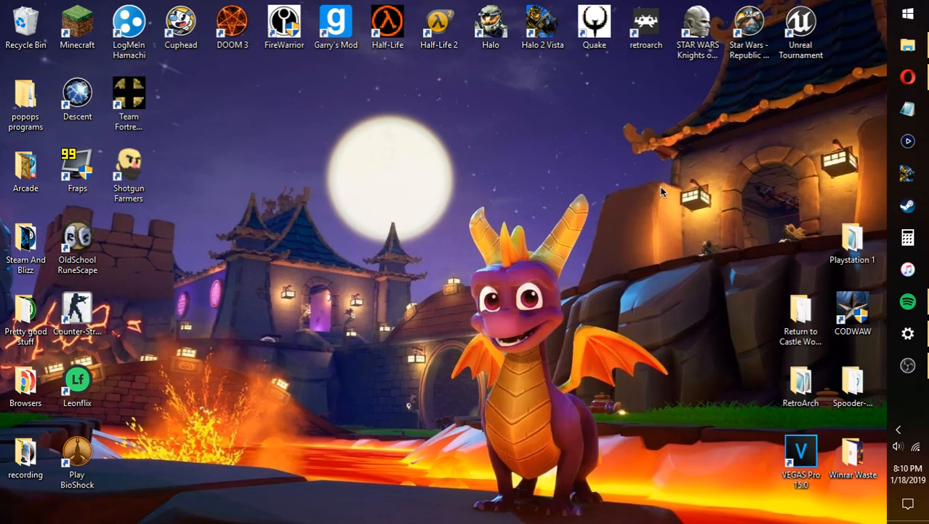
{"action": "mouse_move", "coordinate": [683, 204]}
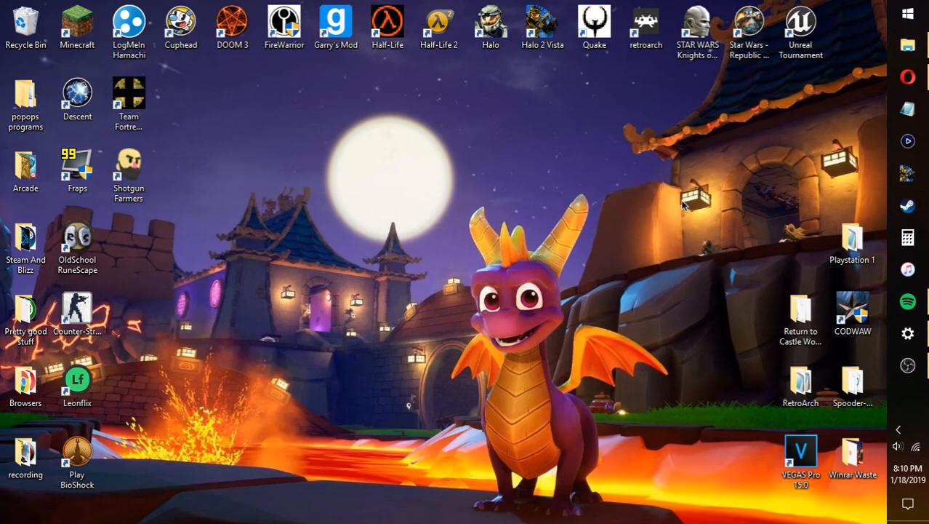